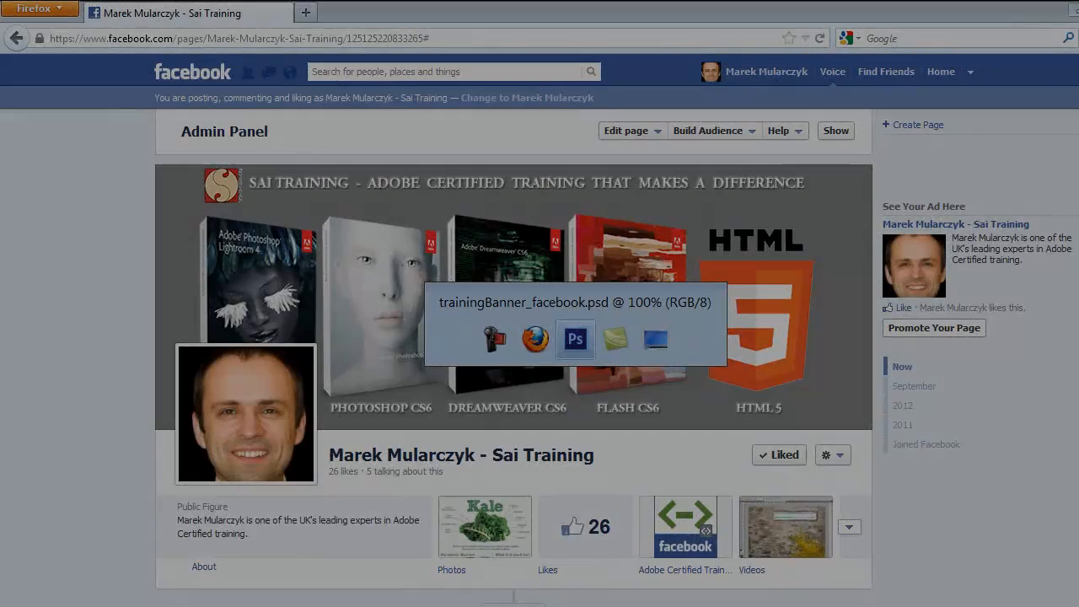
- Bring the trainingBanner_facebook document in Photoshop to the front and show the File menu
click(575, 338)
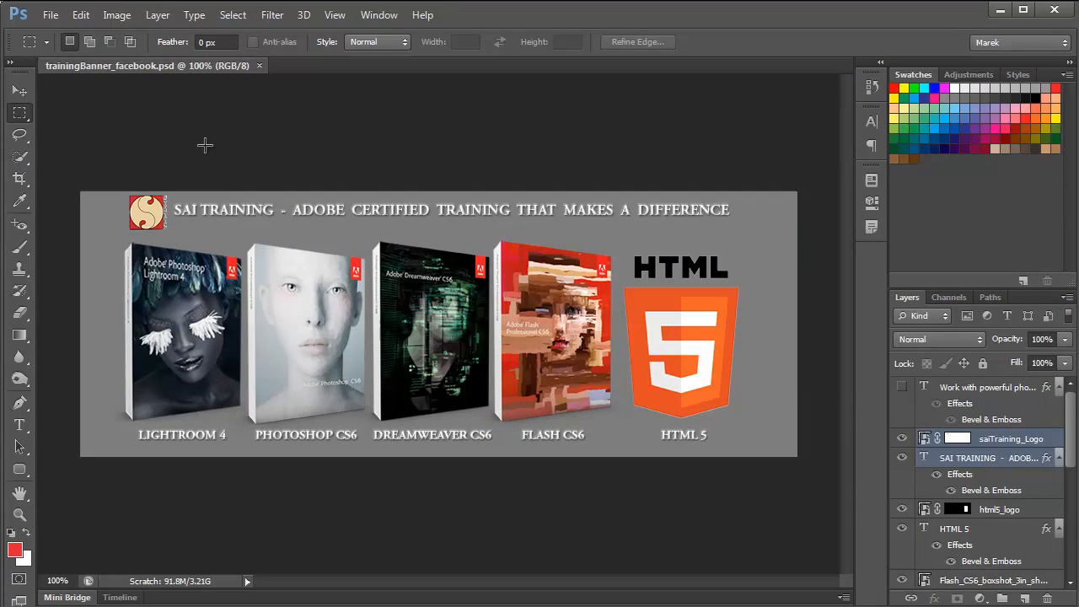
click(49, 15)
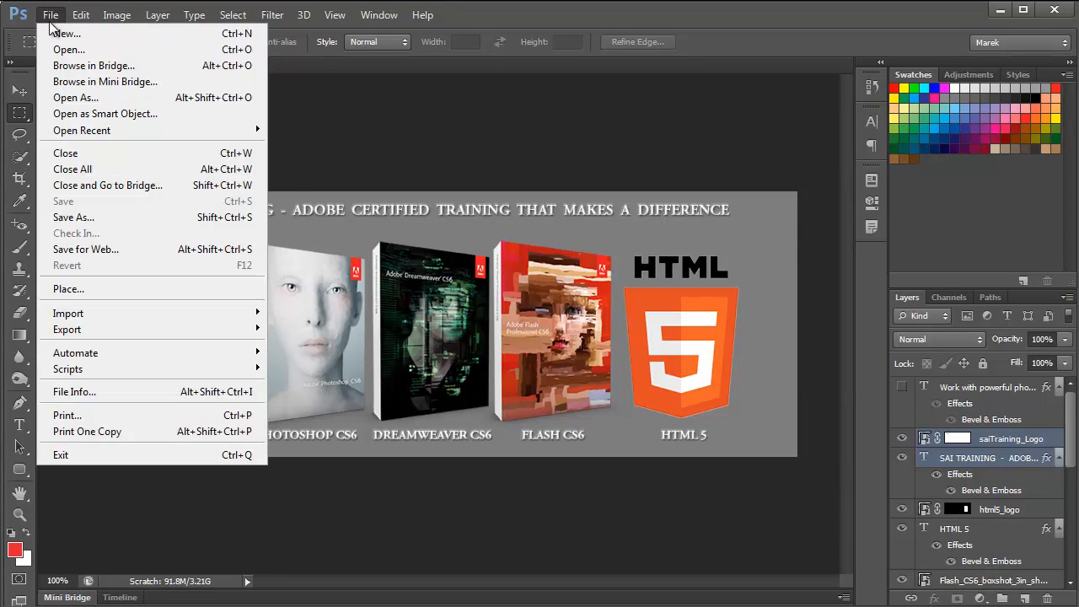
- Create a new 851 × 315 px document at 72 ppi with Advanced options collapsed
click(66, 33)
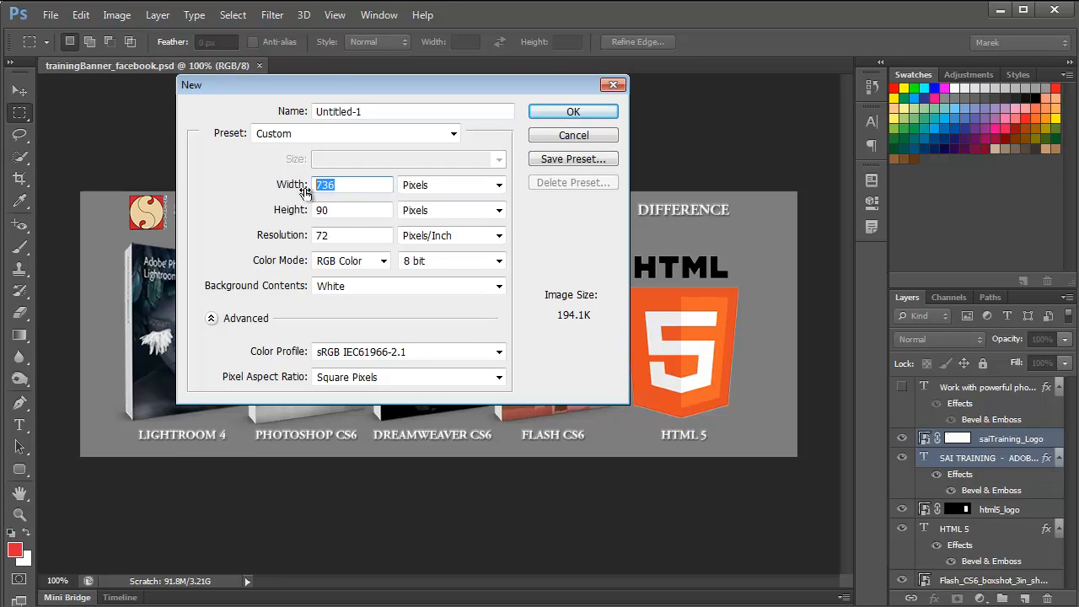
text(851)
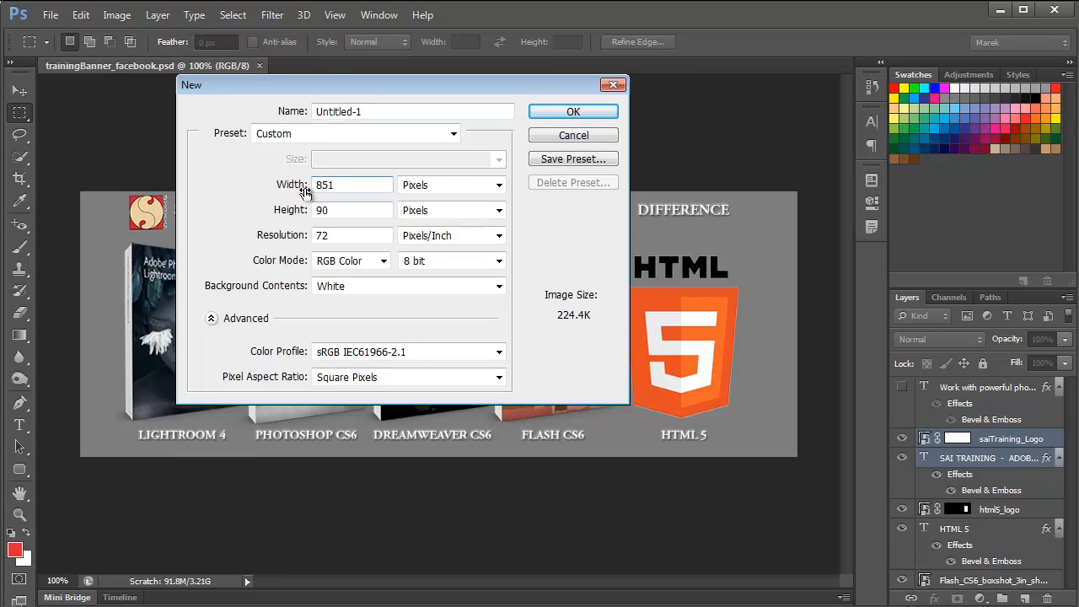
triple_click(352, 209)
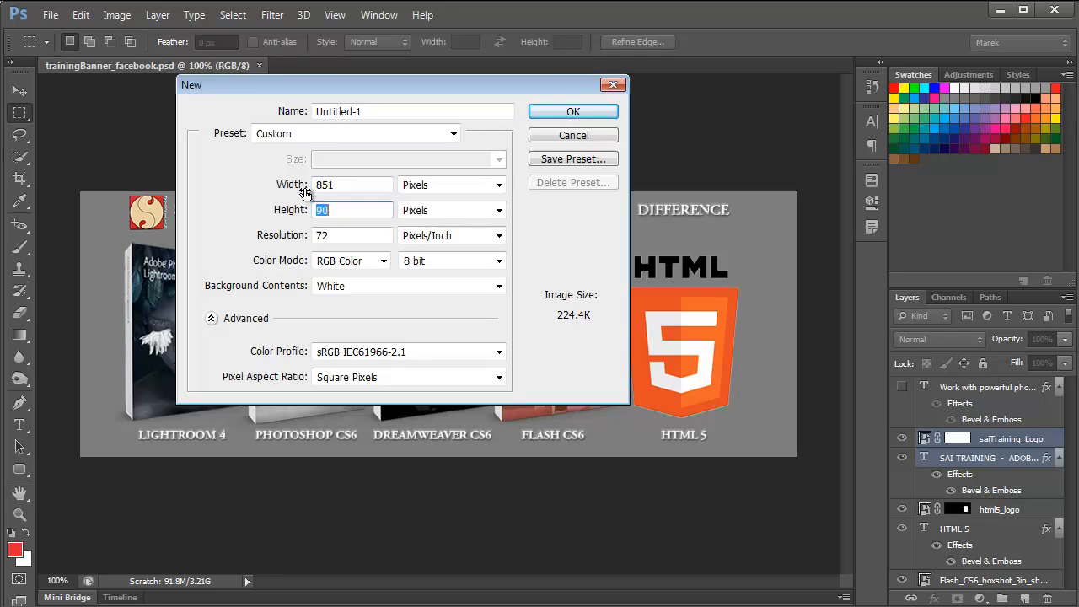
text(315)
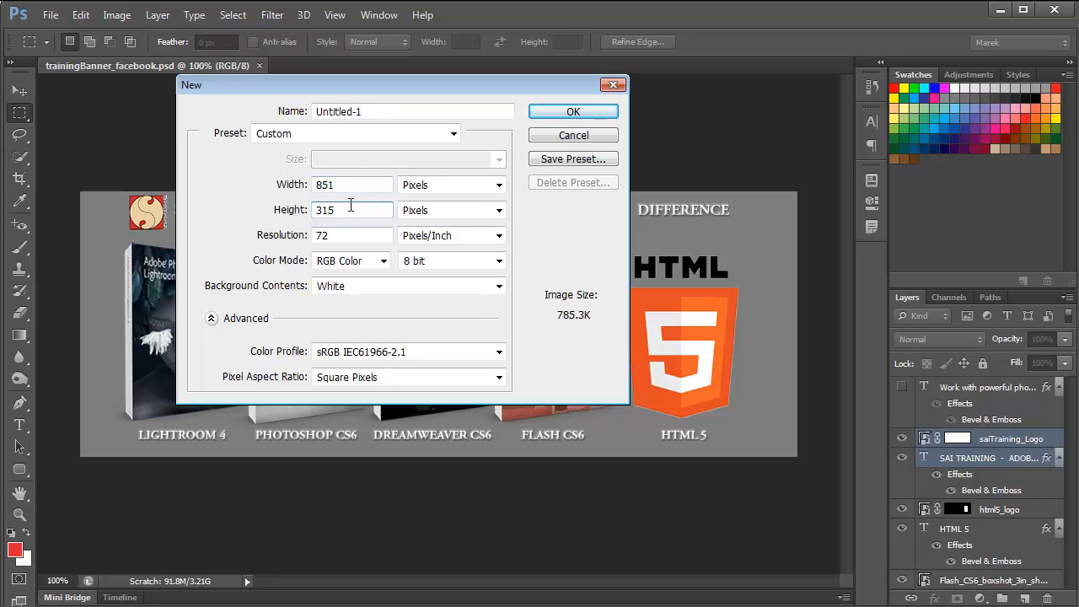
mouse_move(335, 235)
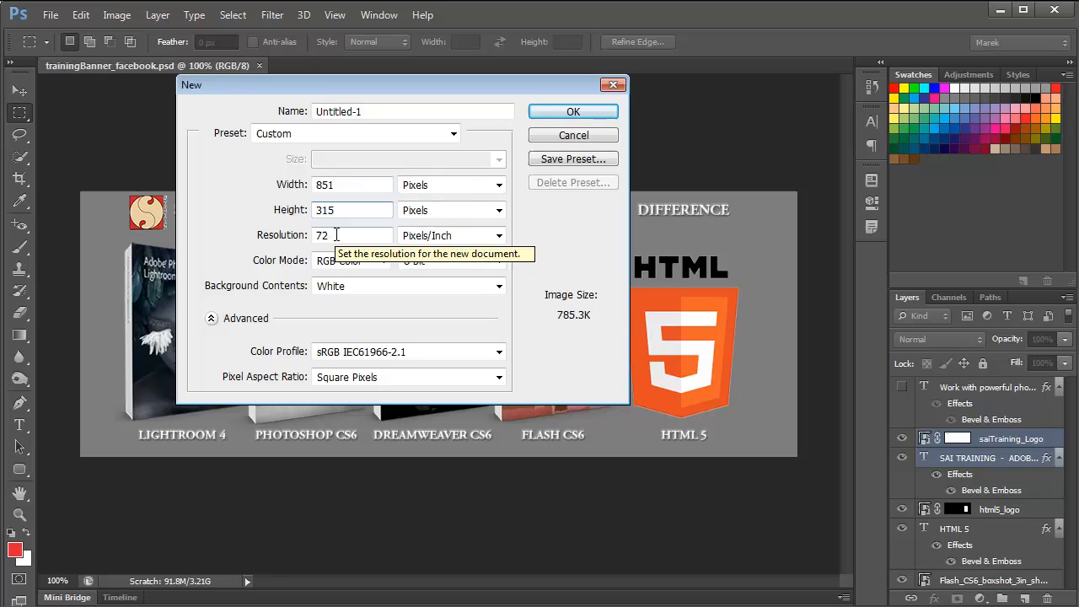
triple_click(337, 235)
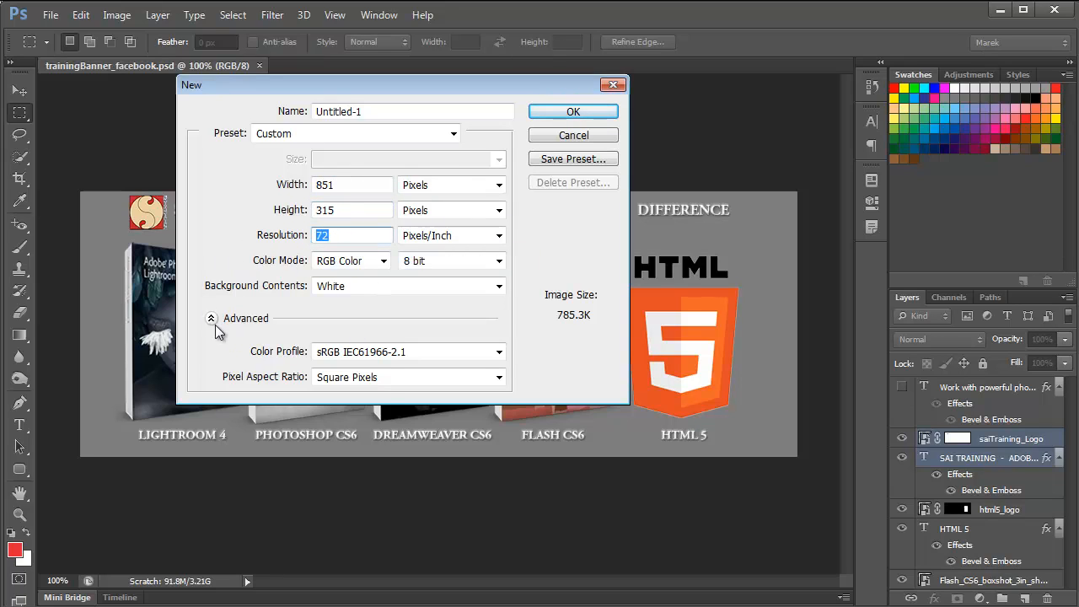
click(211, 318)
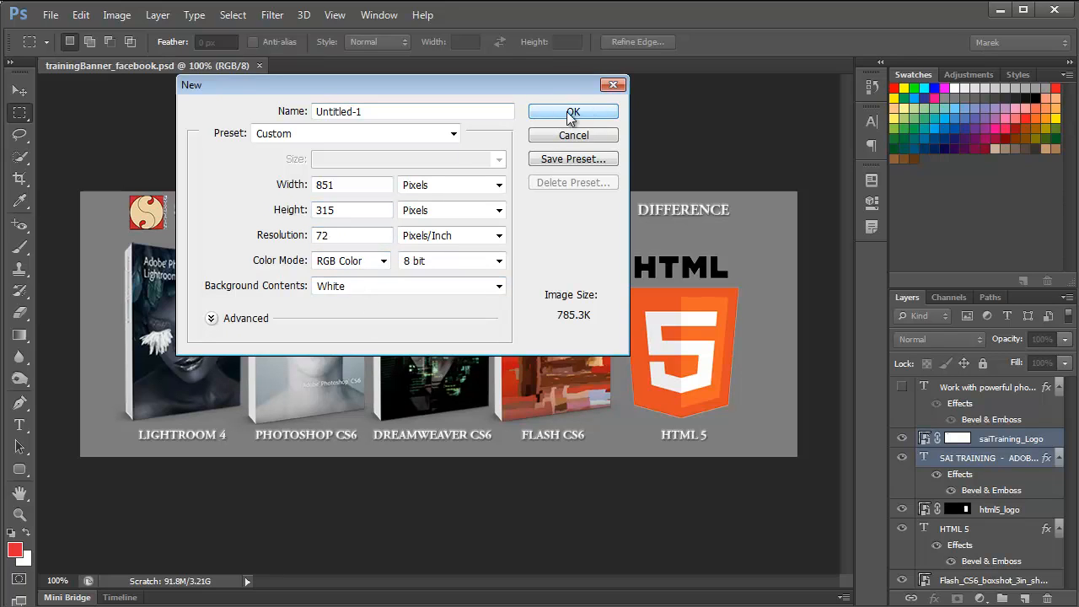
click(572, 112)
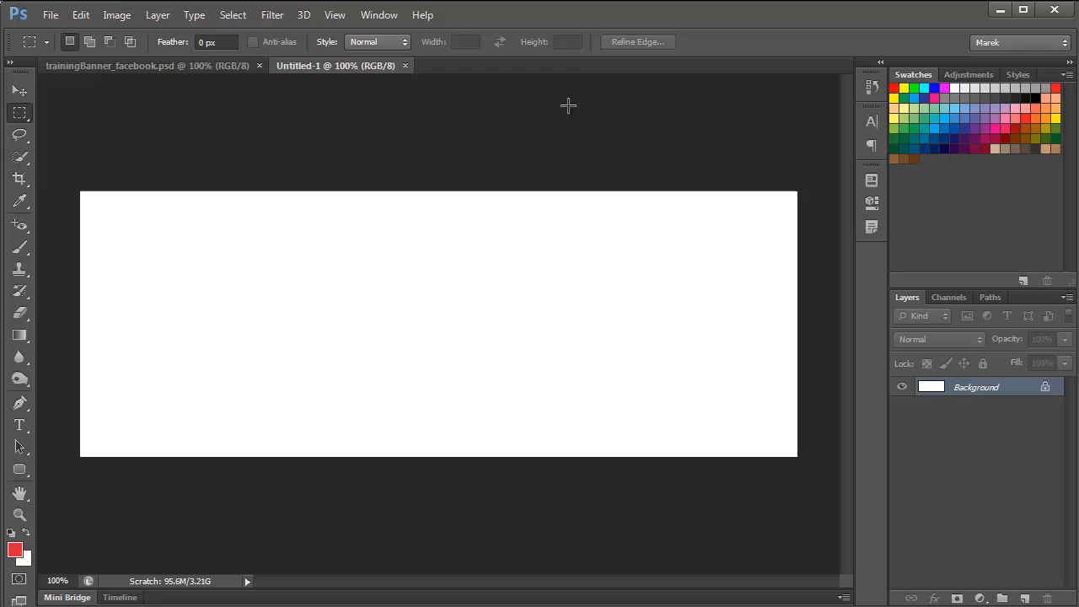
mouse_move(416, 245)
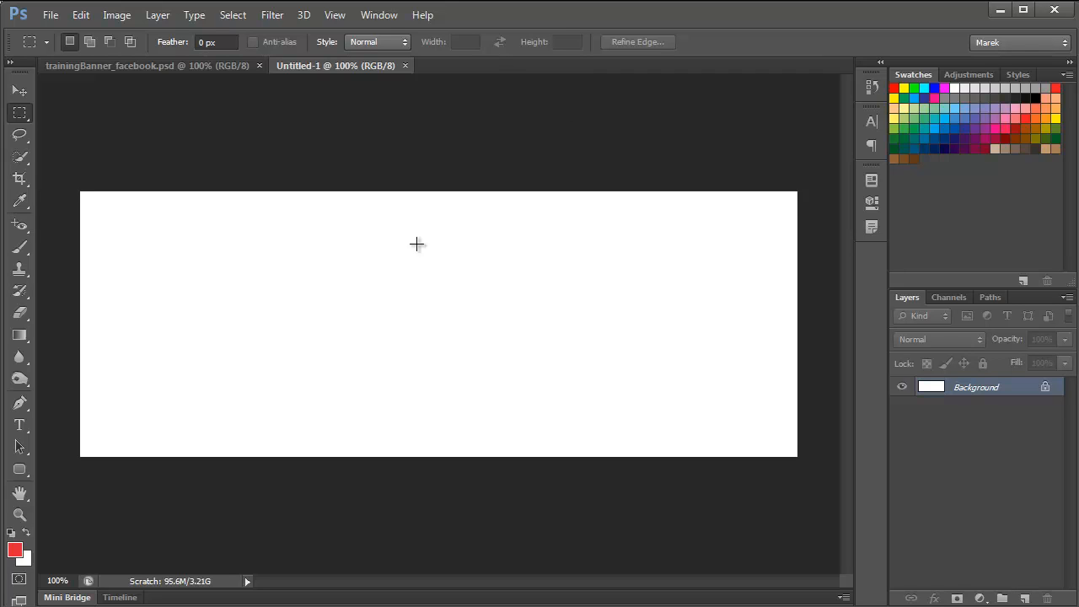
mouse_move(319, 272)
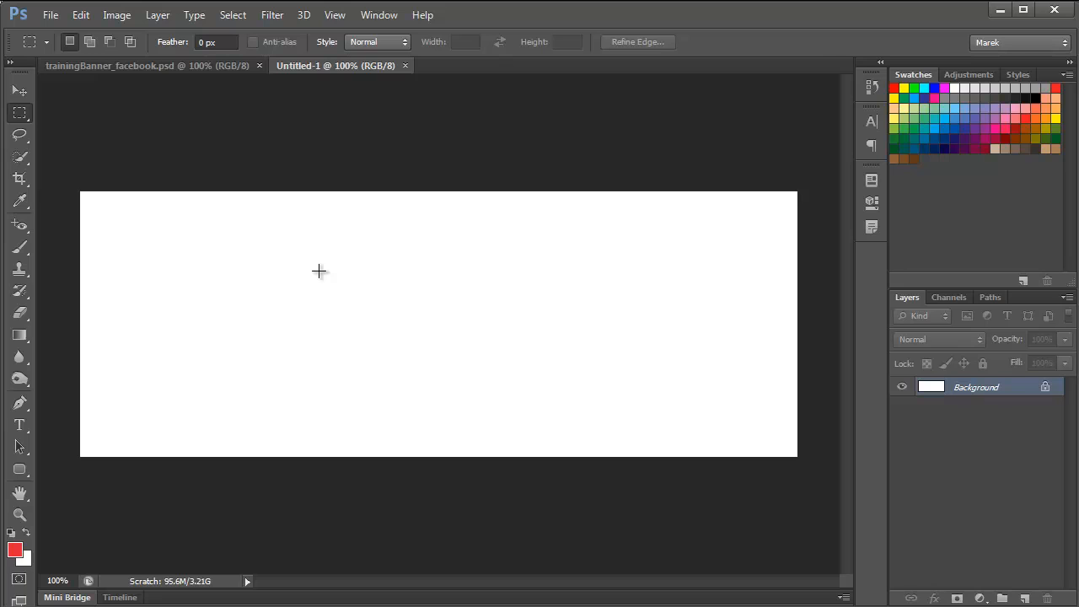
mouse_move(315, 187)
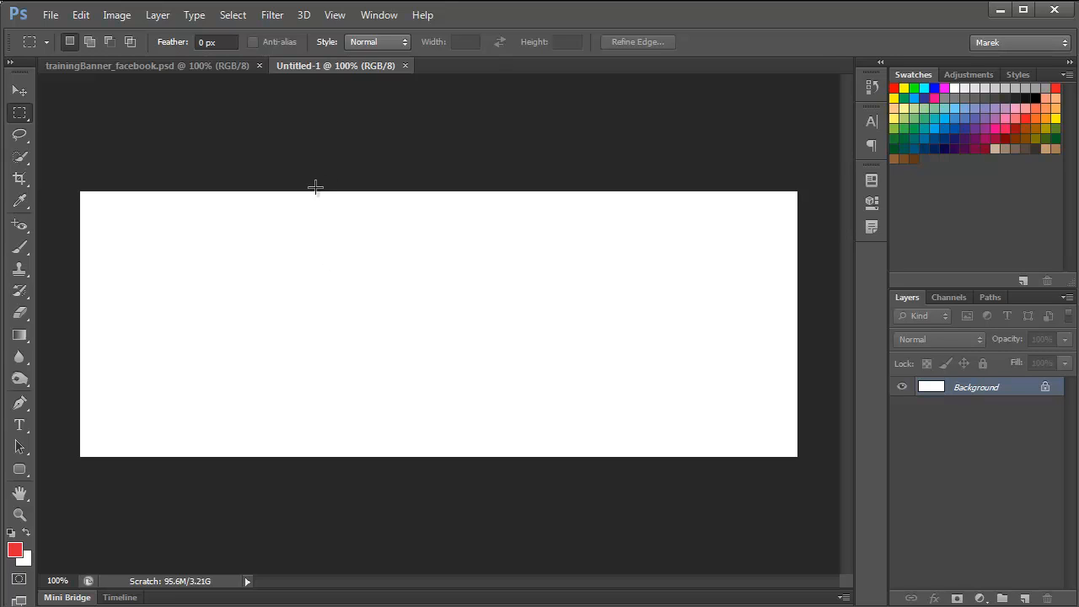
- Open Image Size to confirm Untitled-1 is 851 × 315 px at 72 ppi
click(116, 15)
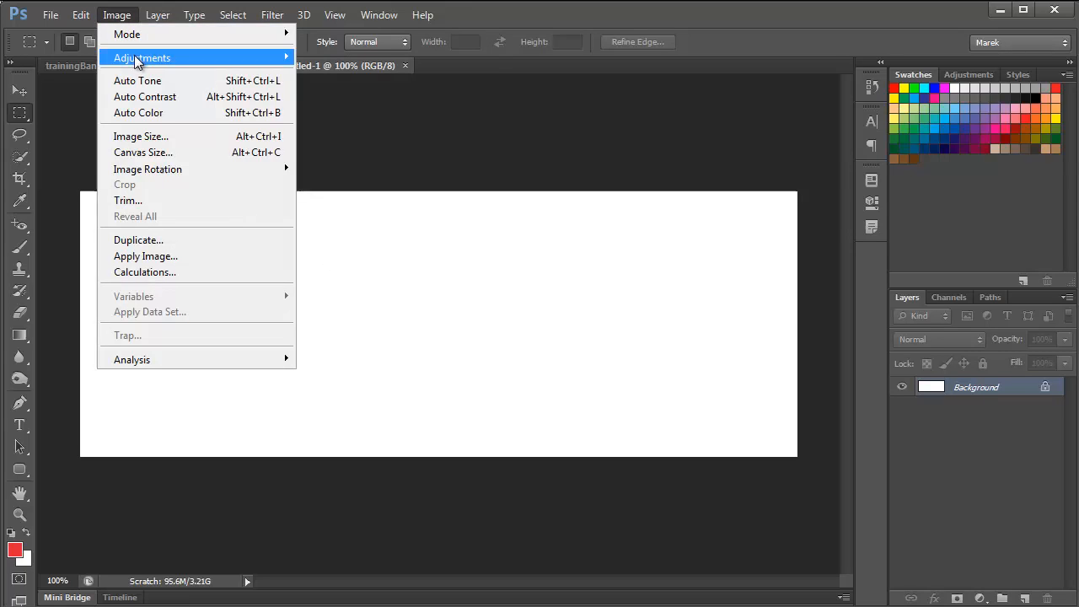
click(141, 135)
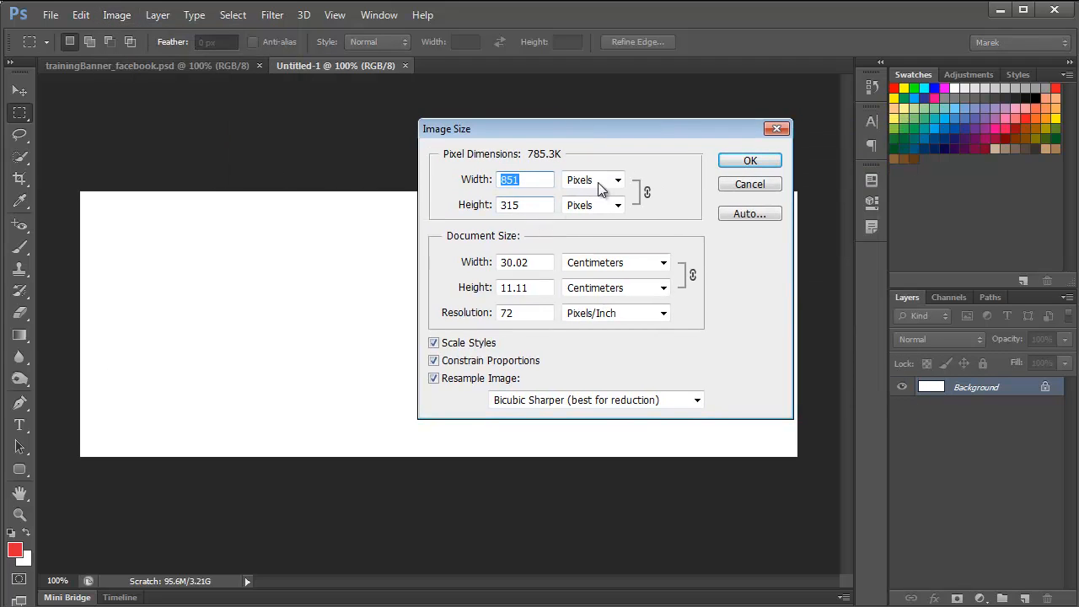
mouse_move(523, 344)
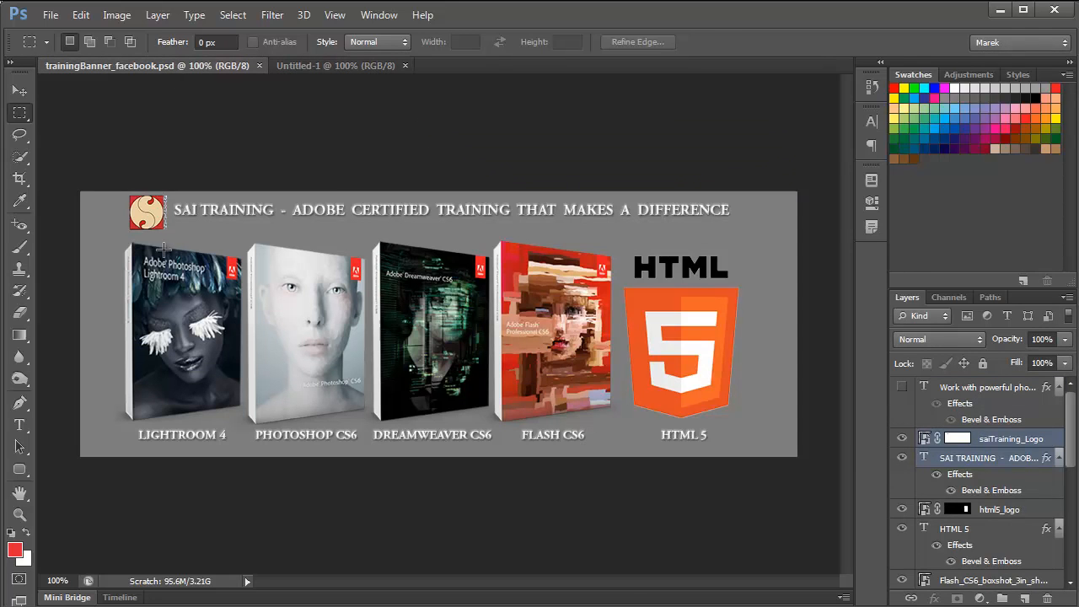
mouse_move(212, 316)
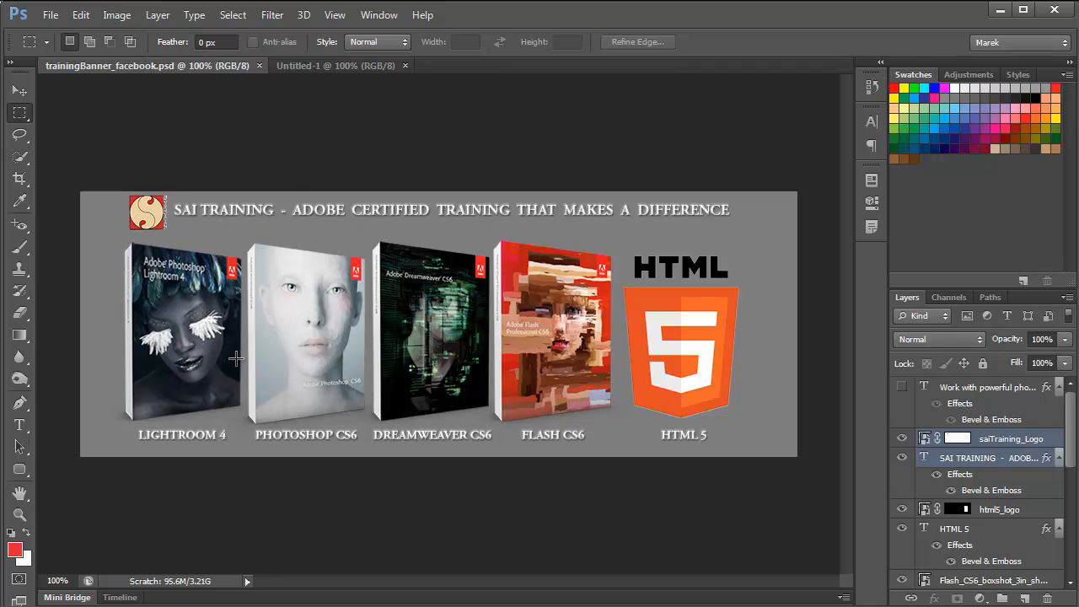
mouse_move(185, 355)
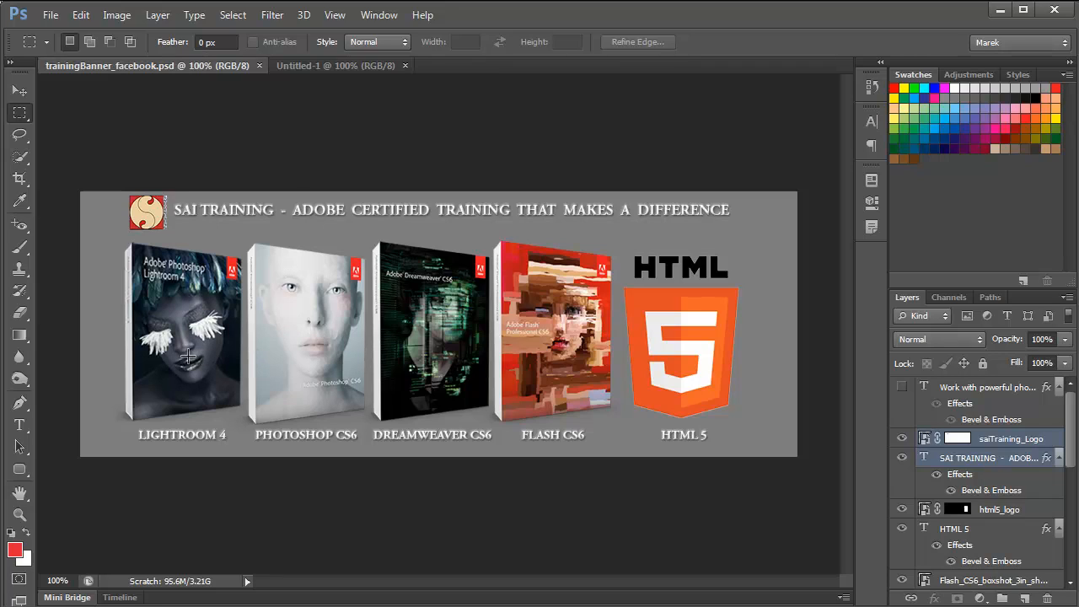
mouse_move(189, 424)
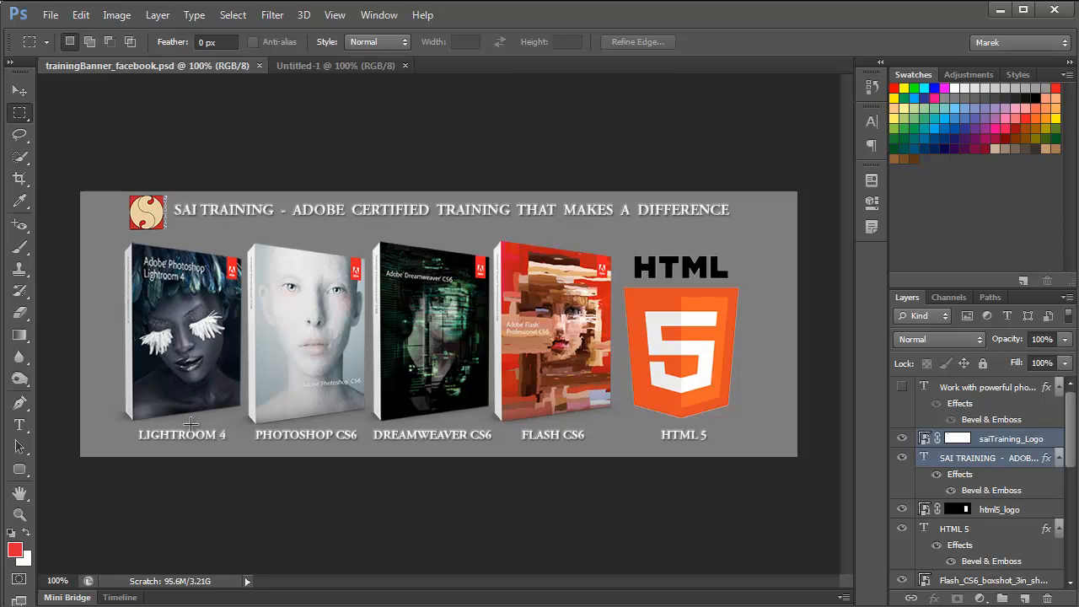
mouse_move(267, 398)
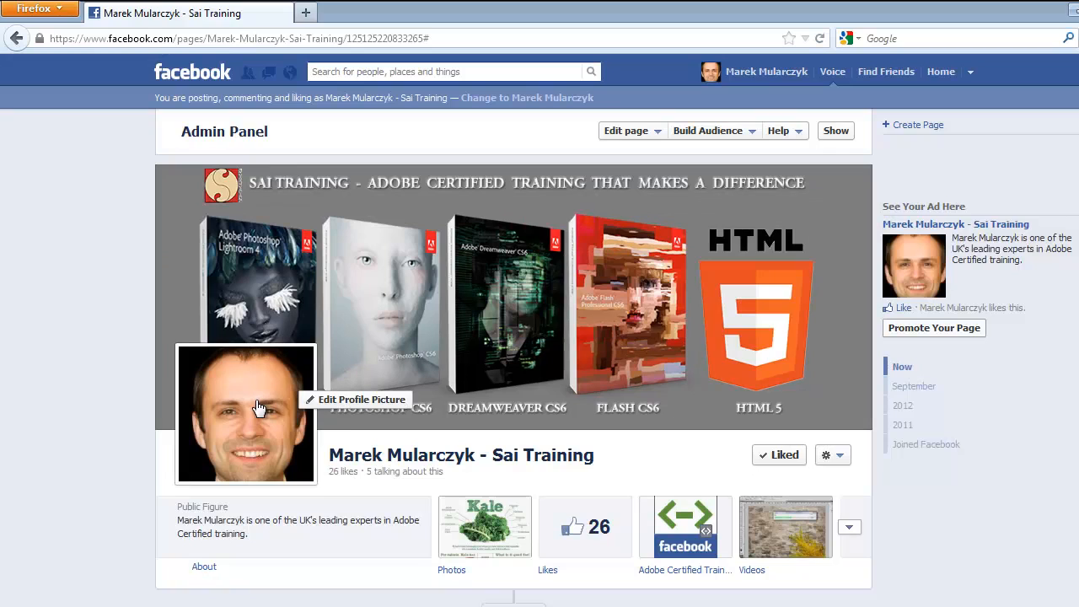
mouse_move(242, 339)
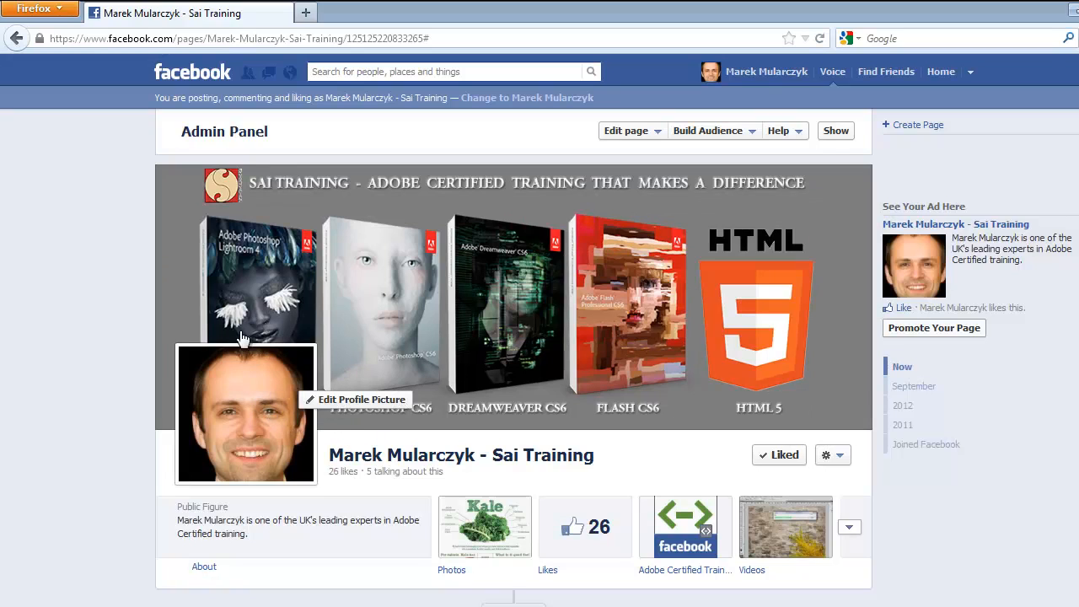
mouse_move(259, 241)
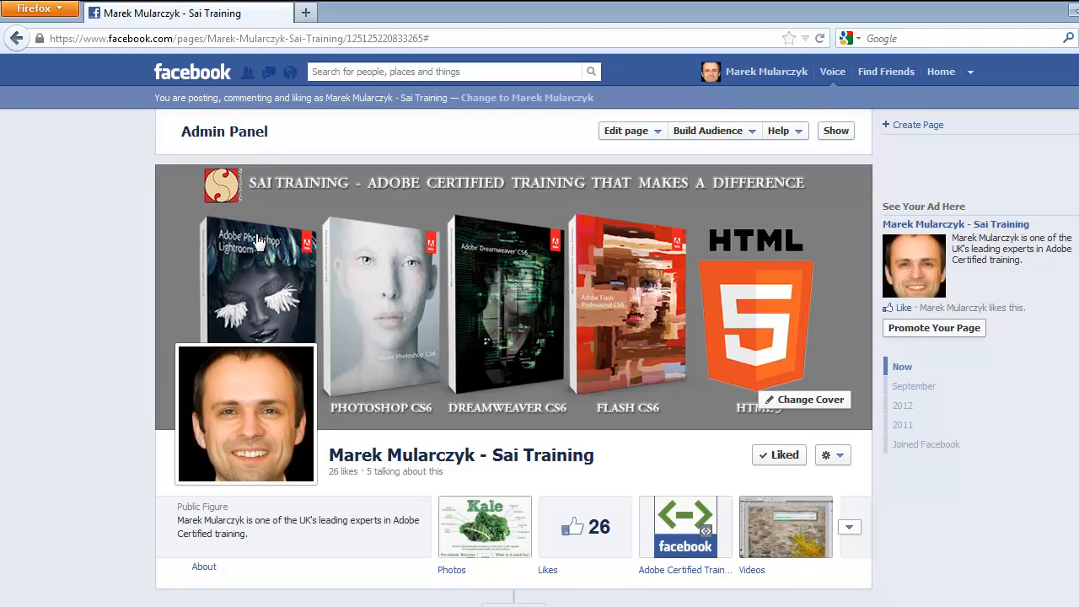
mouse_move(245, 252)
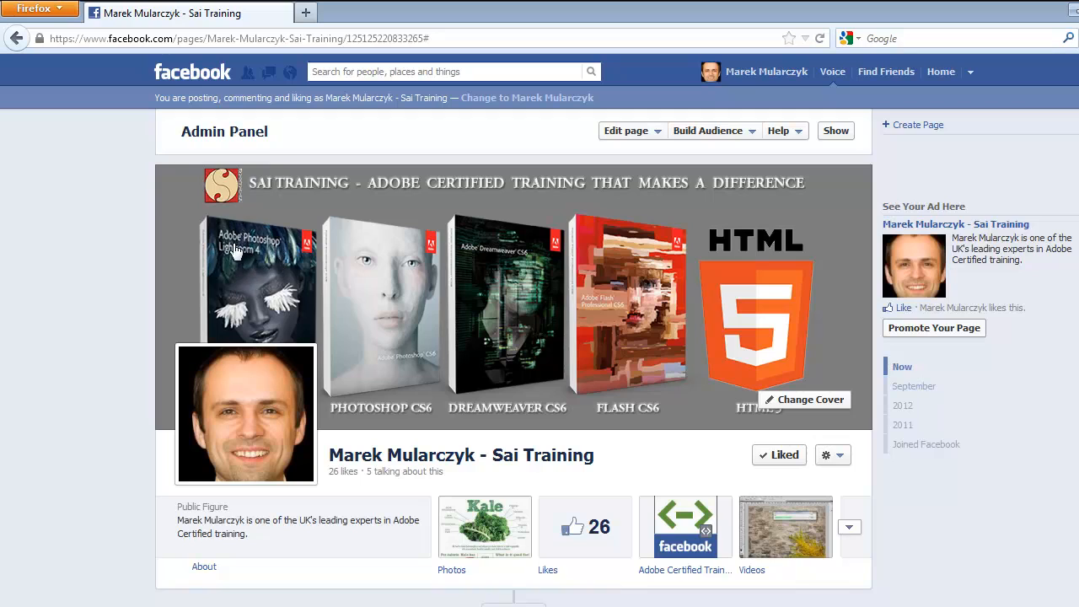
mouse_move(350, 418)
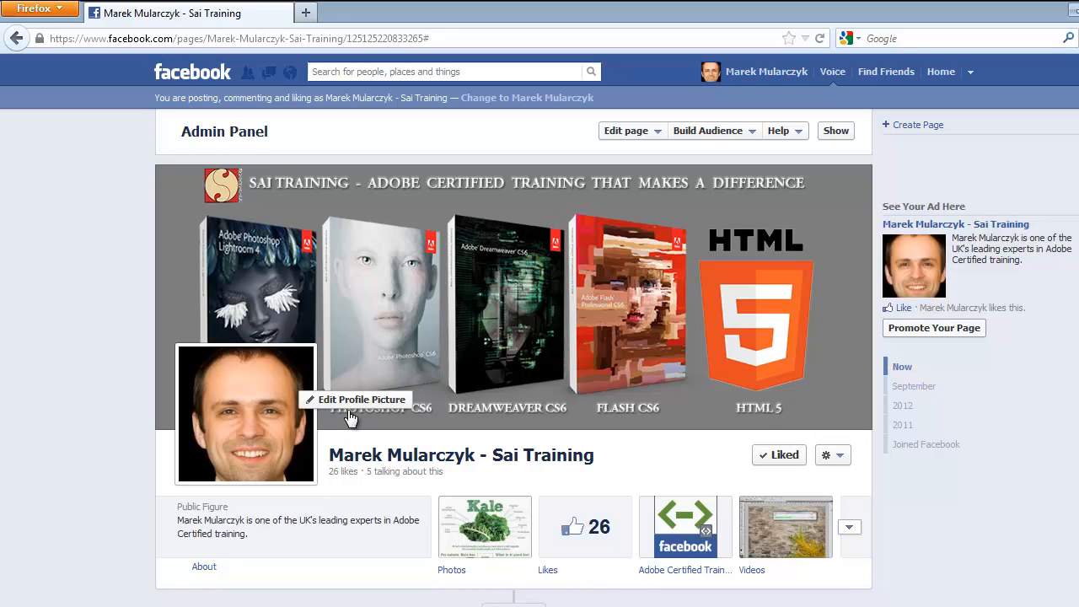
mouse_move(310, 357)
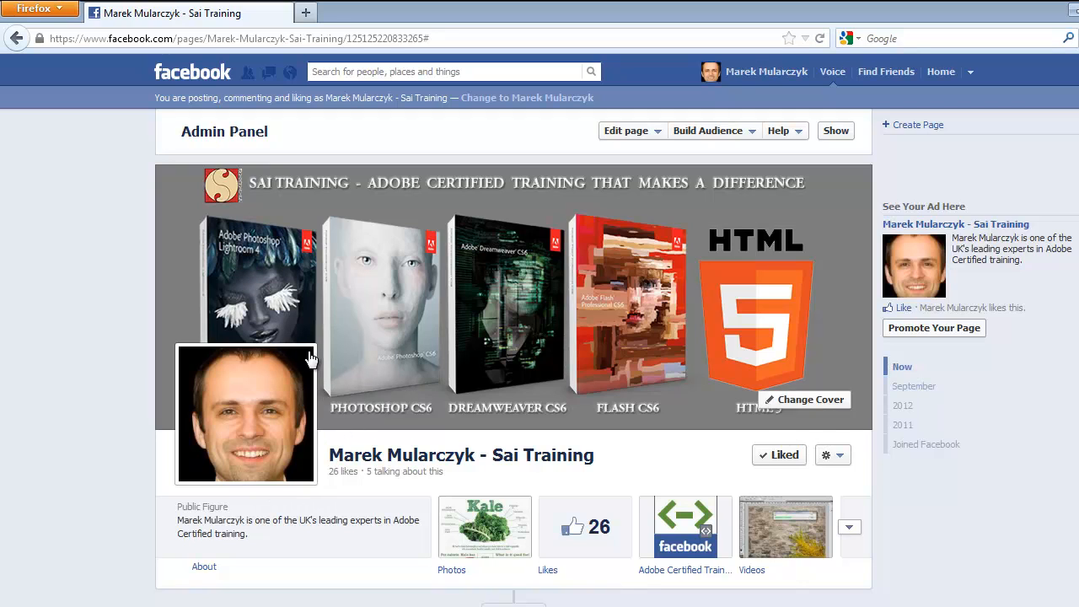
mouse_move(224, 373)
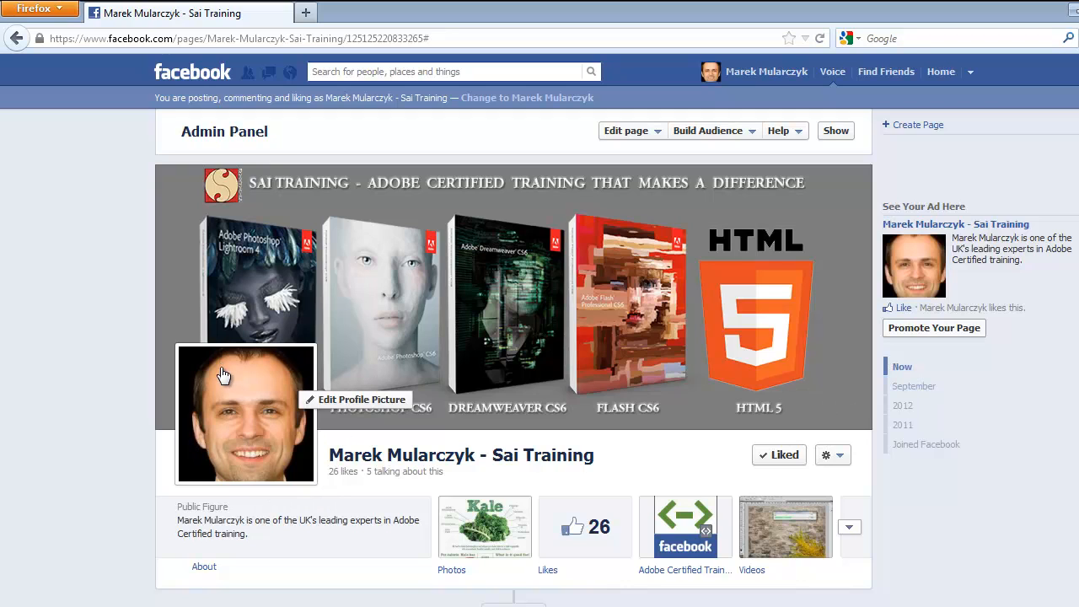
mouse_move(318, 369)
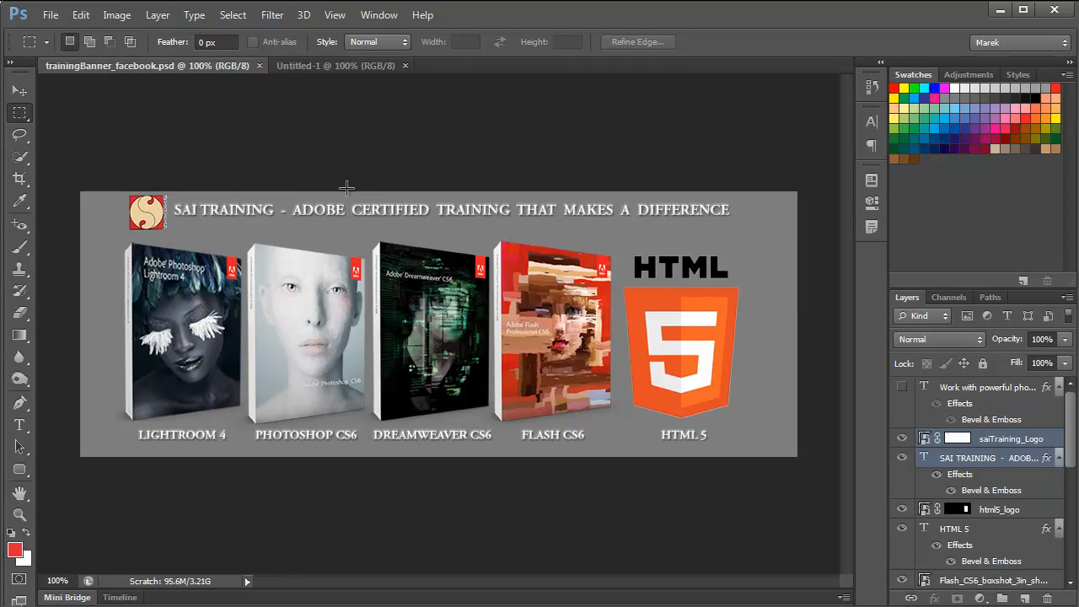
- Open Save for Web to preview the banner as an 851 × 315 JPEG
click(50, 15)
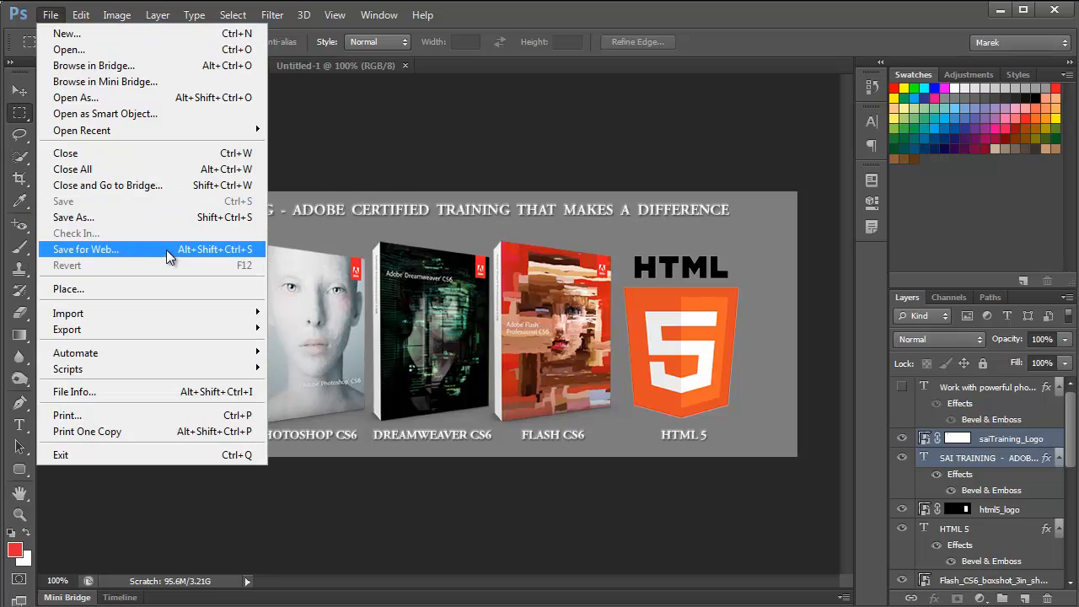
mouse_move(145, 254)
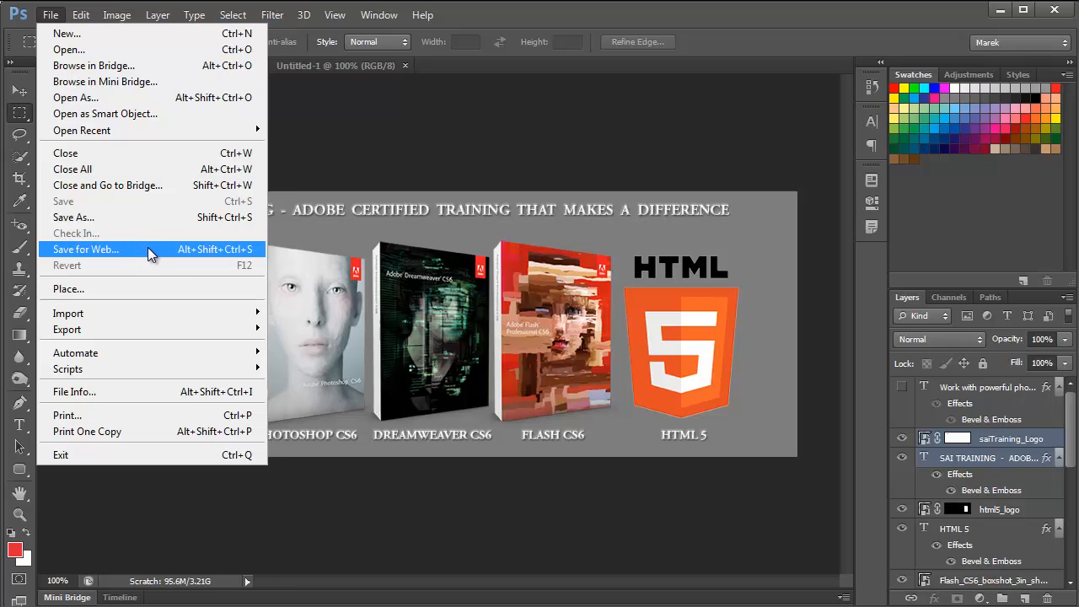
click(85, 248)
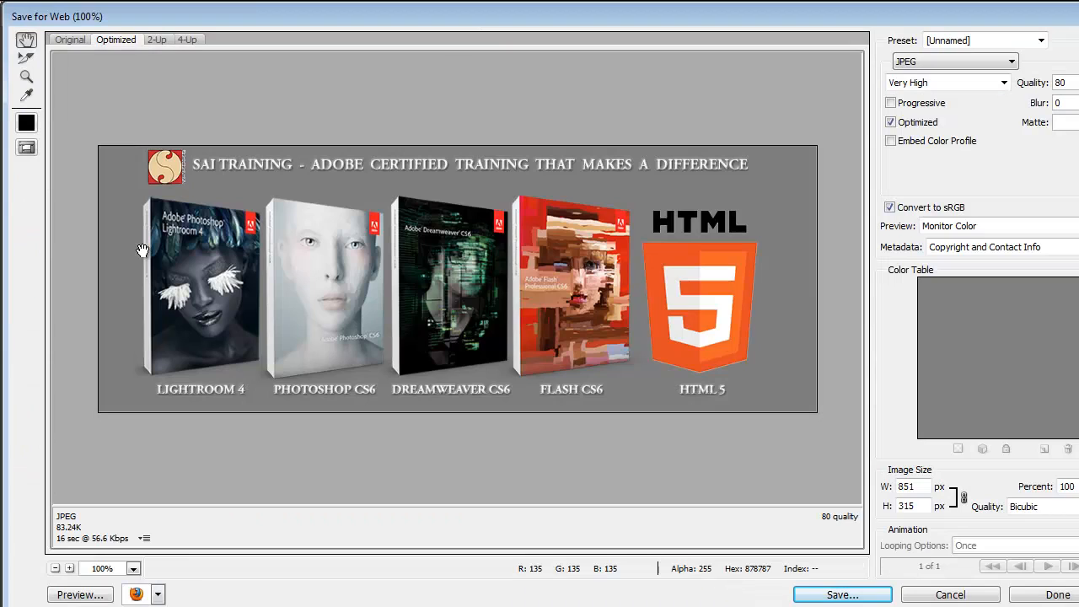
mouse_move(122, 79)
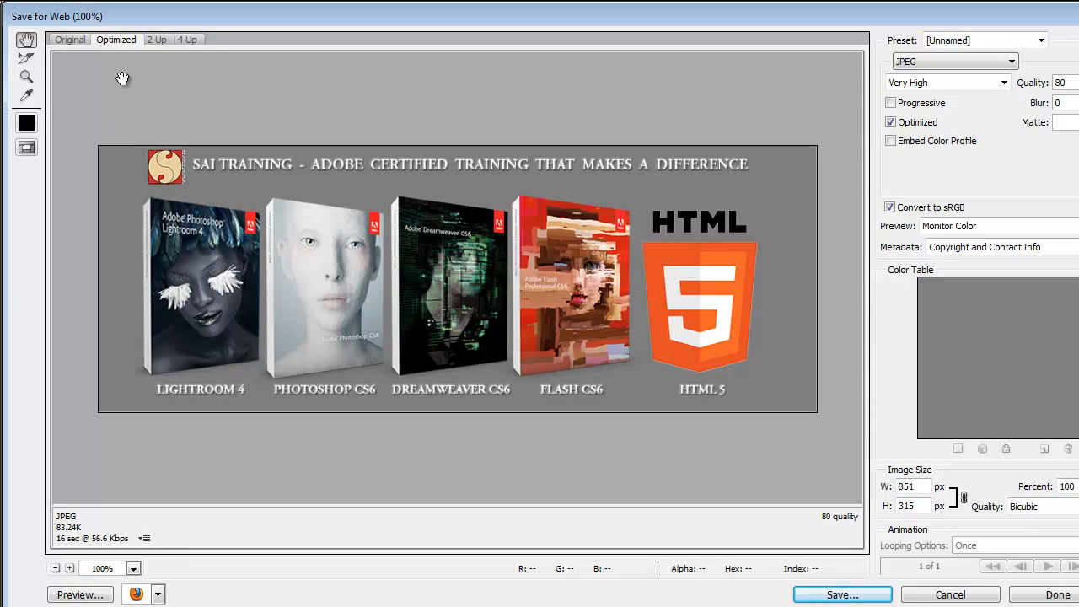
mouse_move(141, 53)
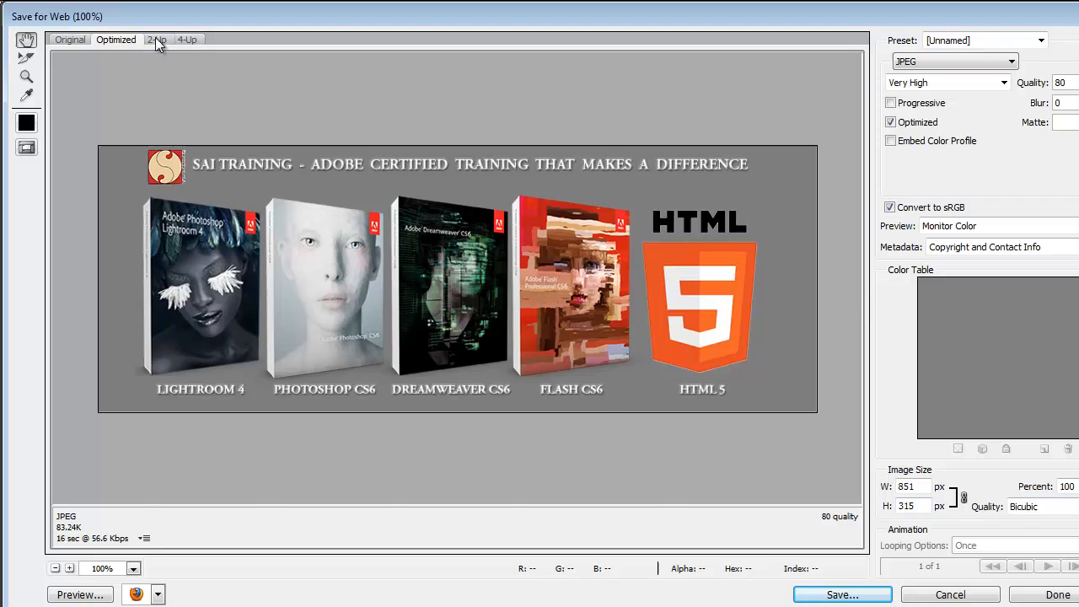
- In 2-Up view, apply JPEG High to the upper preview and compare with quality 80
click(157, 40)
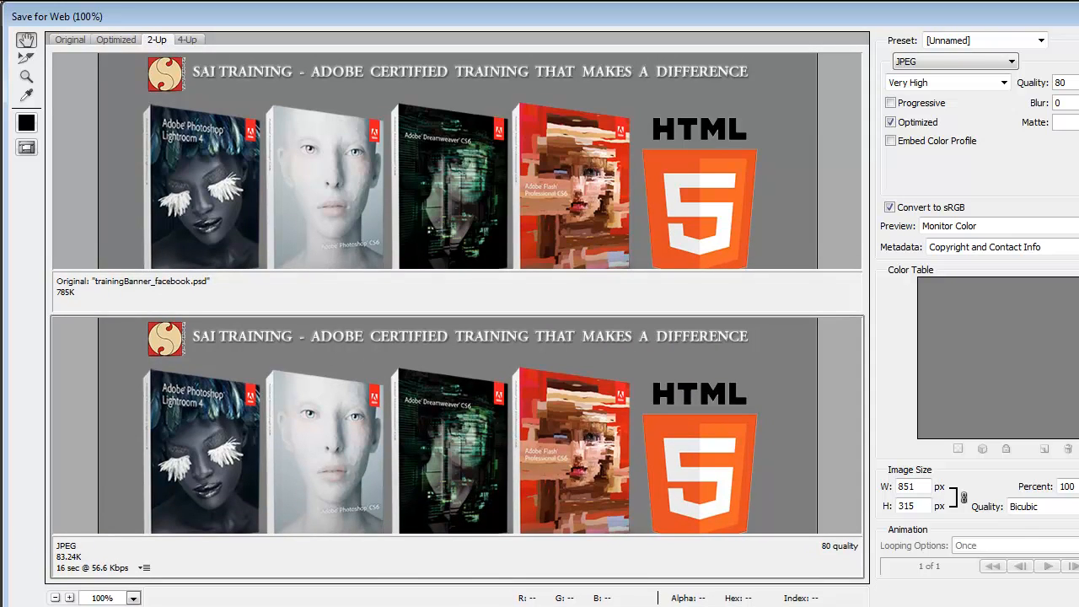
click(984, 40)
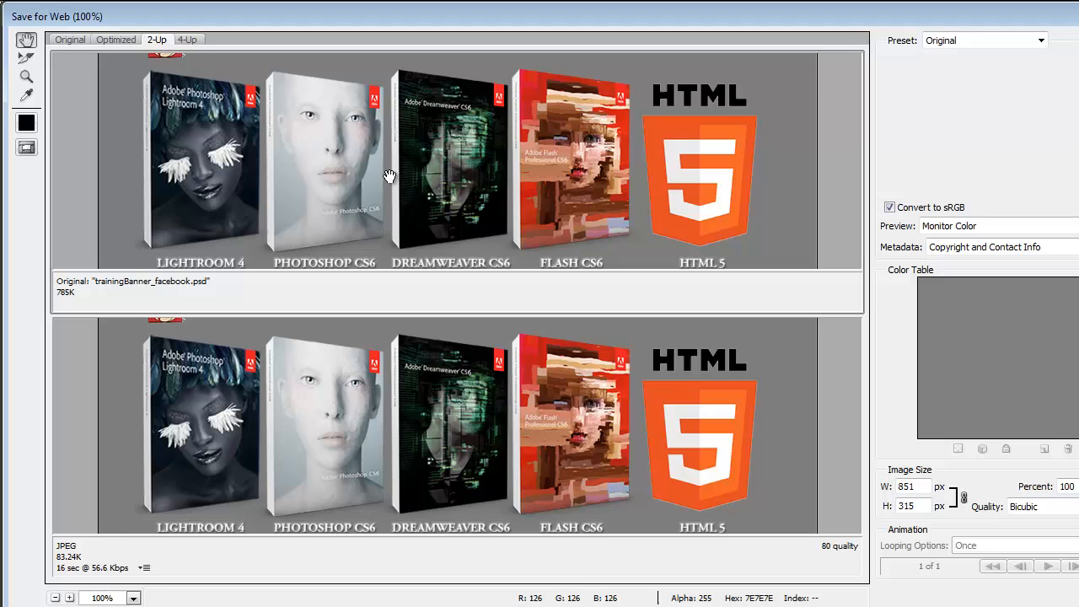
mouse_move(422, 200)
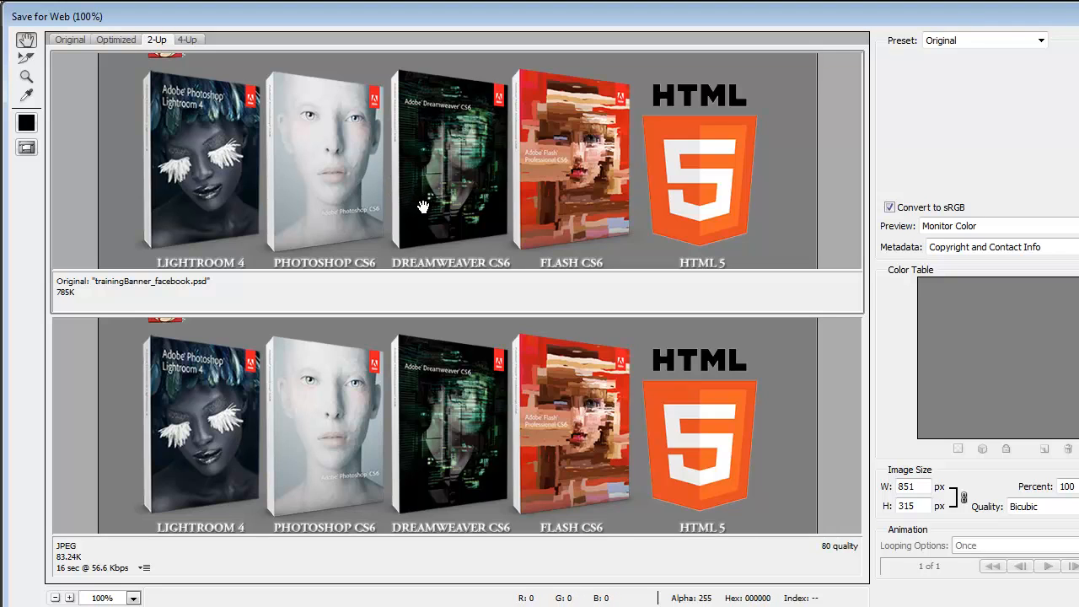
mouse_move(472, 177)
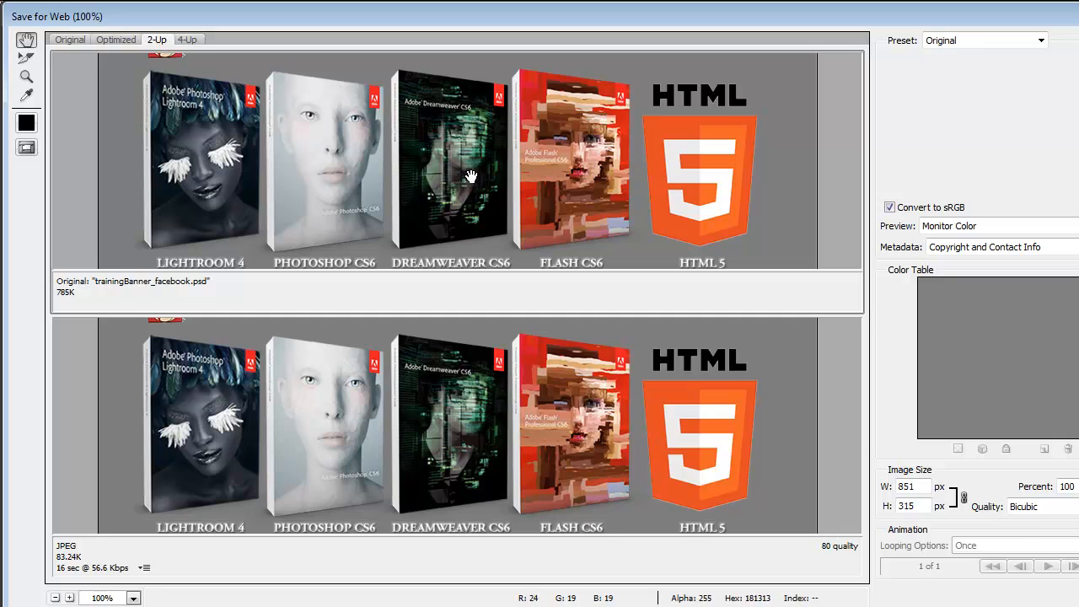
mouse_move(484, 203)
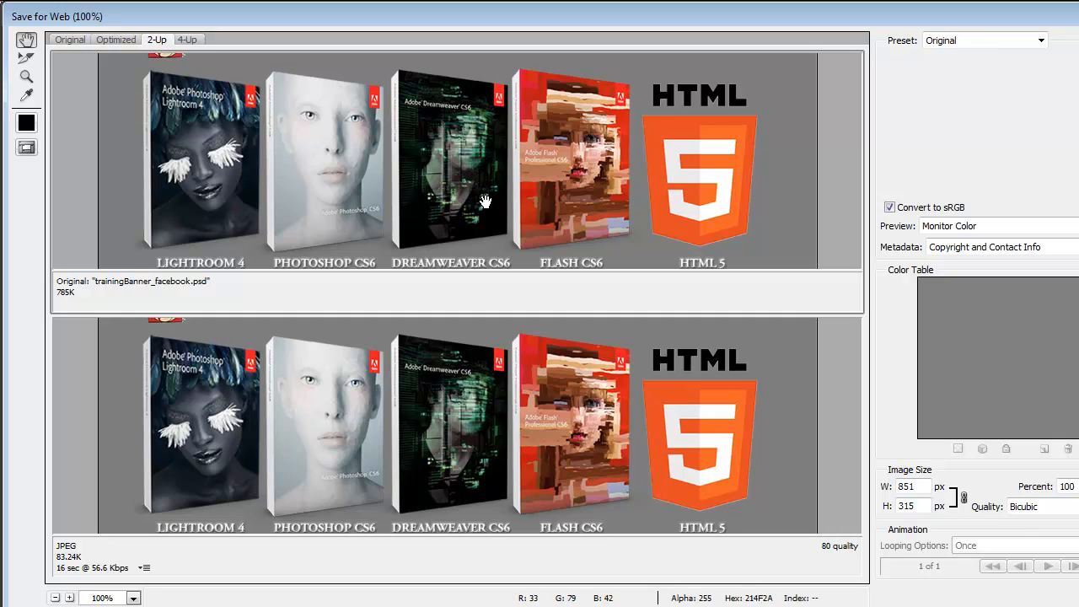
mouse_move(413, 155)
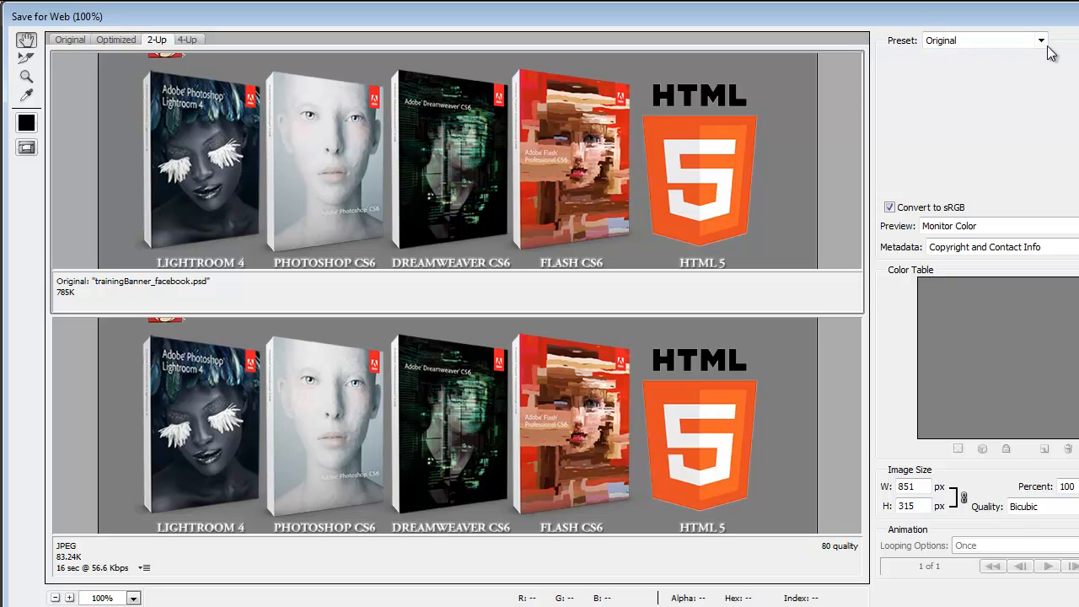
click(1040, 39)
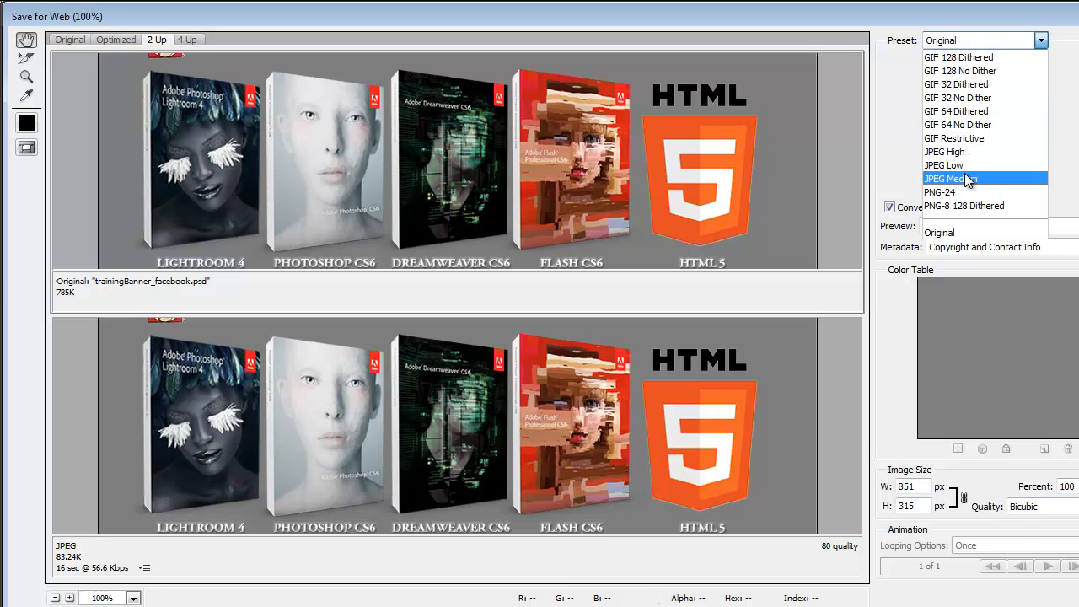
mouse_move(944, 164)
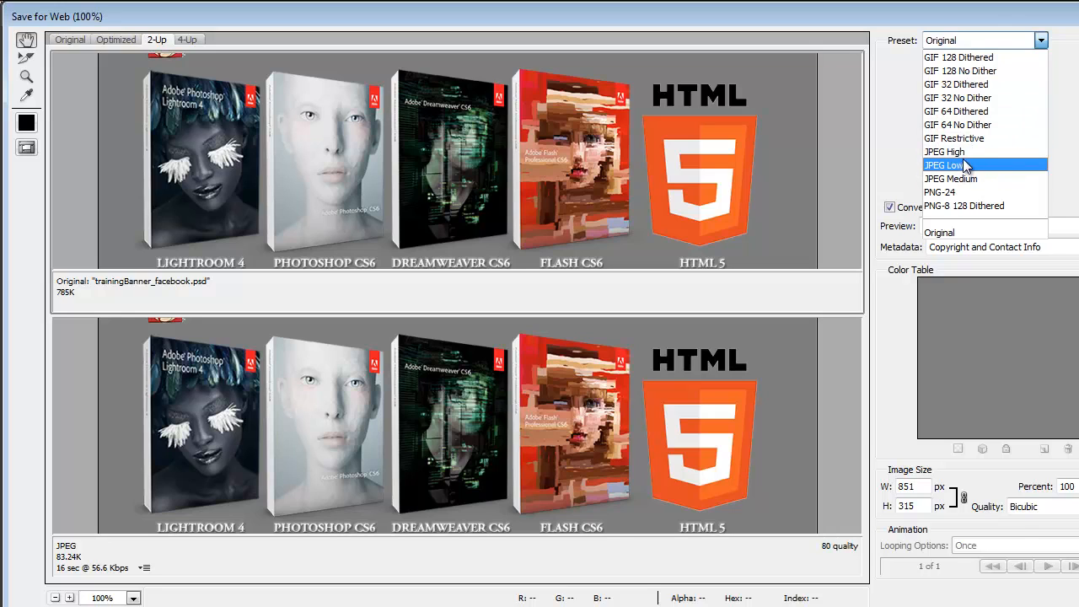
click(943, 151)
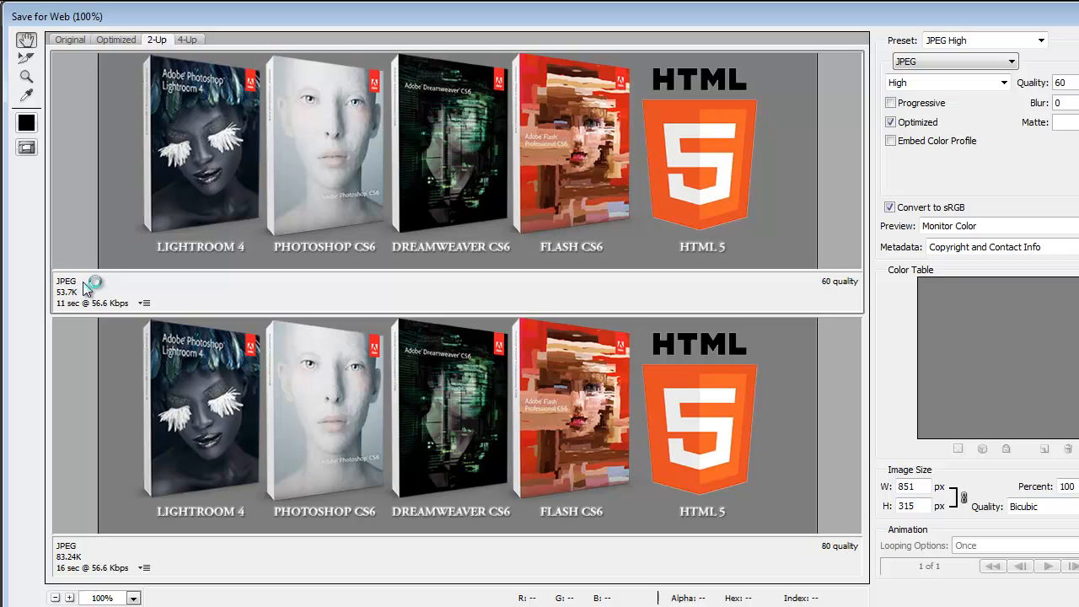
click(946, 83)
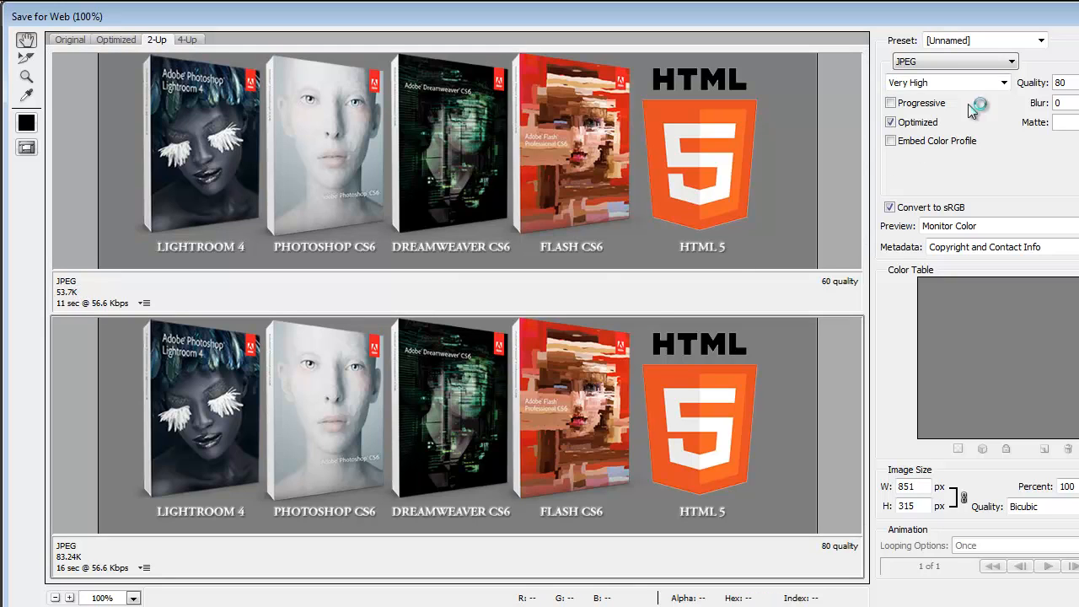
mouse_move(438, 429)
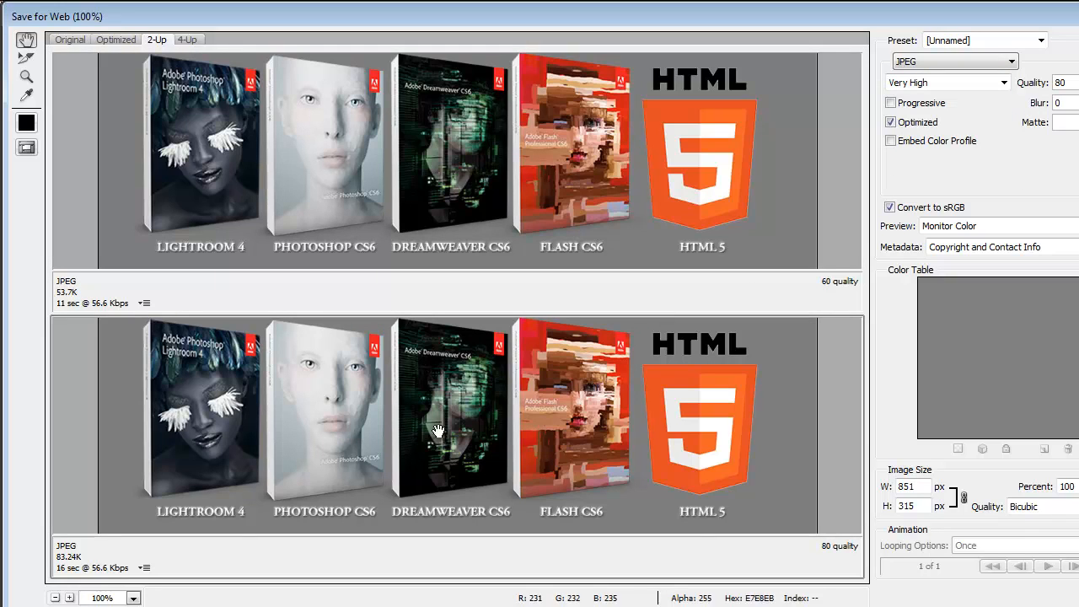
mouse_move(460, 413)
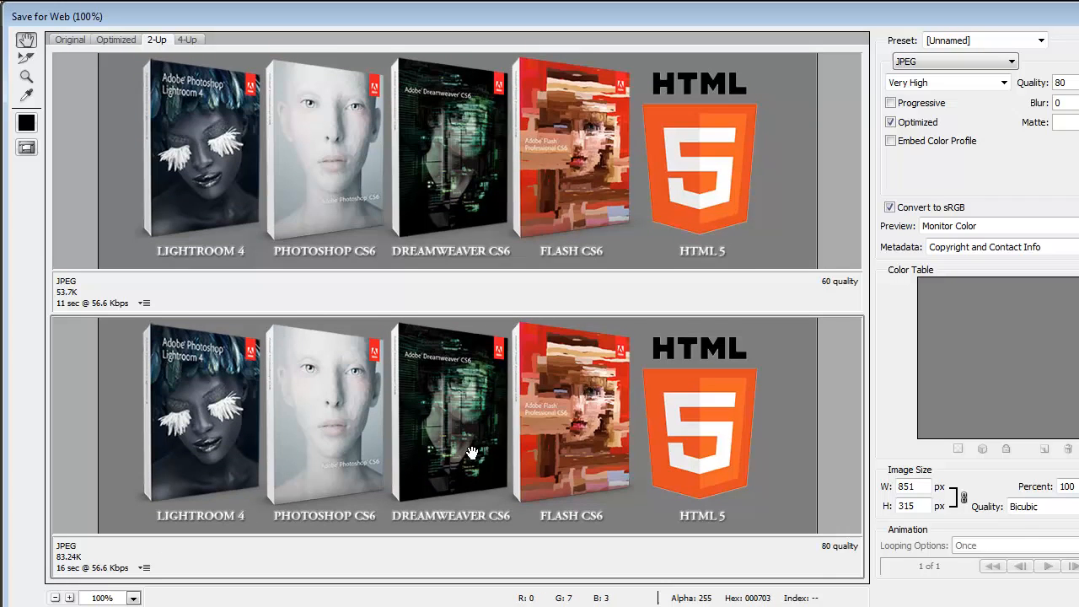
mouse_move(499, 440)
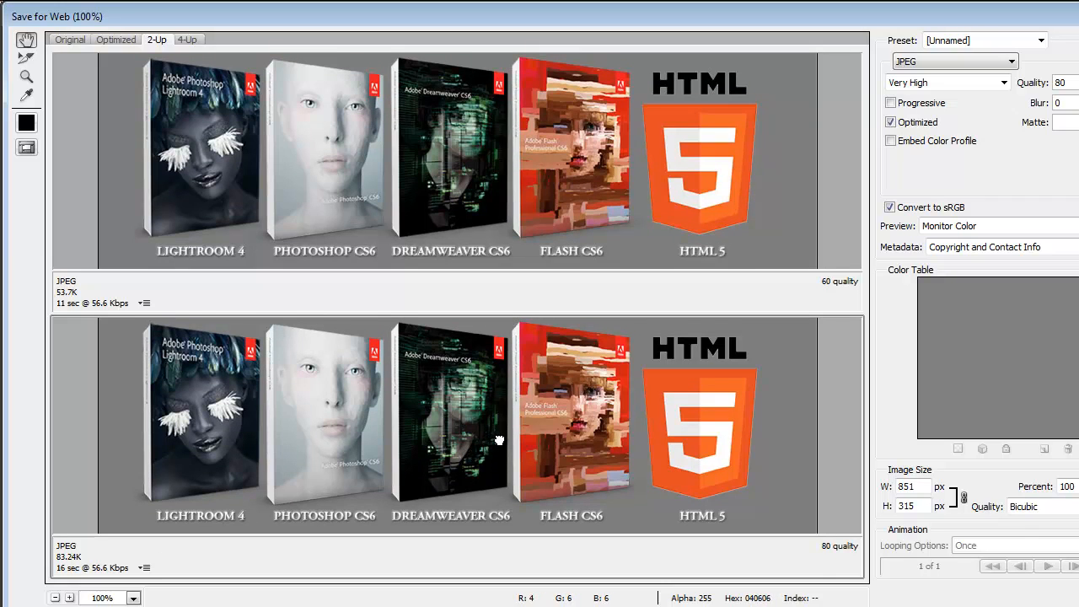
mouse_move(499, 449)
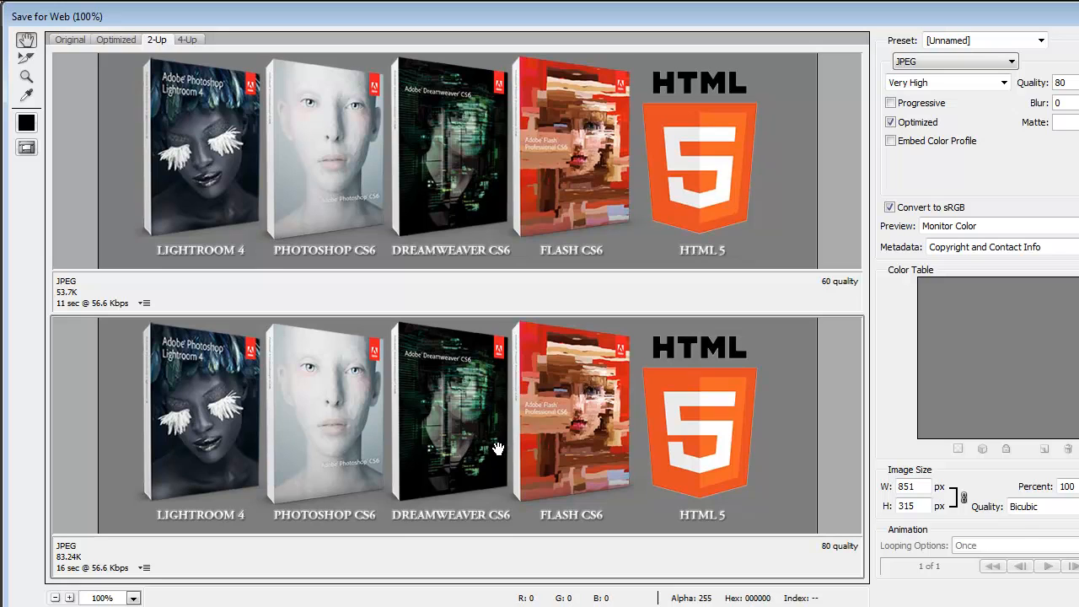
mouse_move(657, 223)
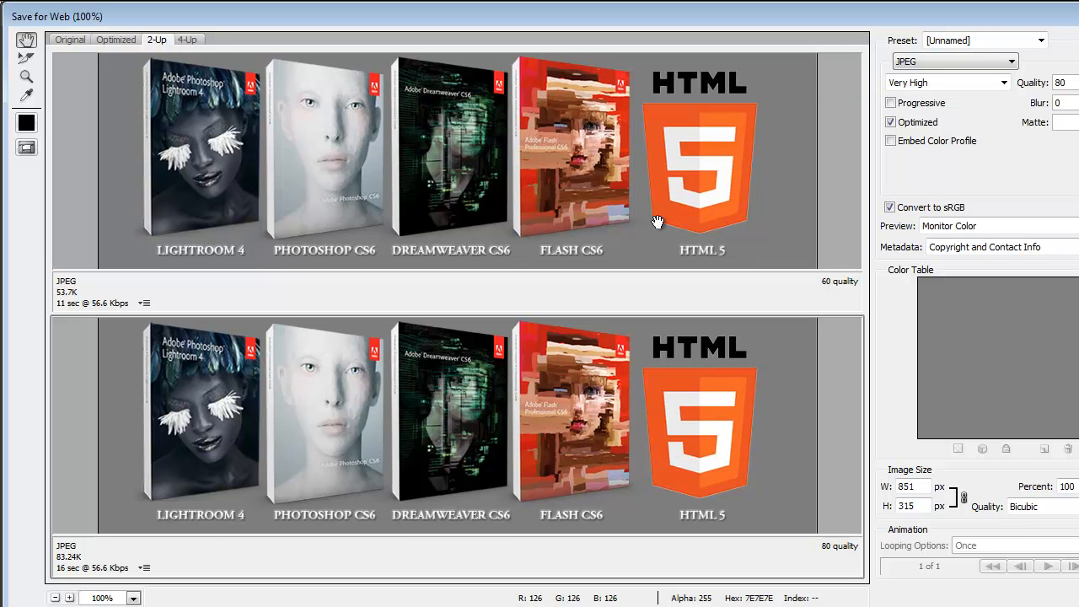
mouse_move(678, 197)
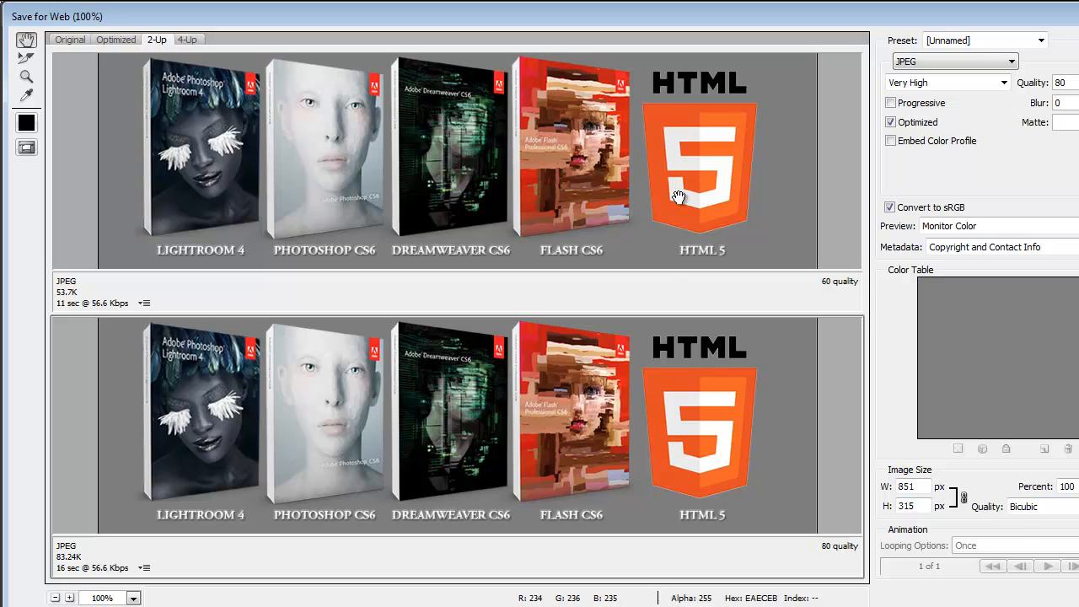
mouse_move(687, 124)
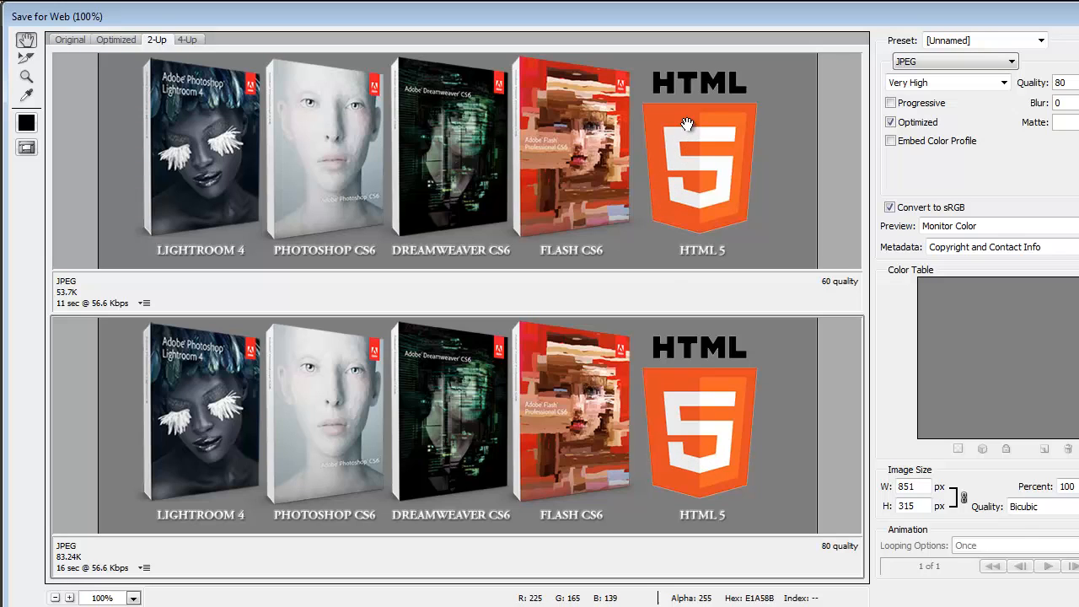
mouse_move(674, 130)
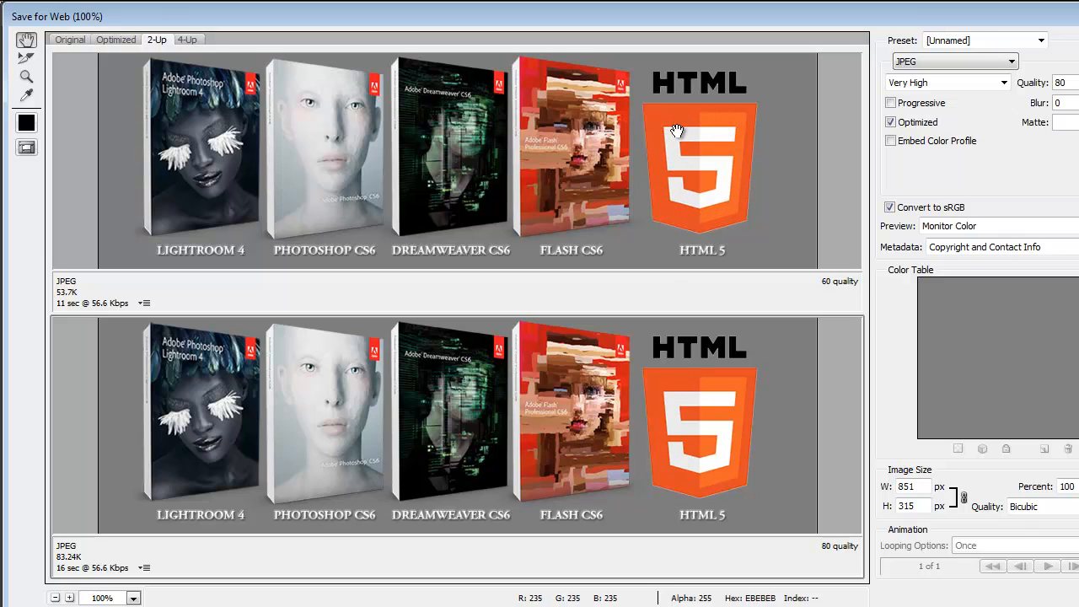
mouse_move(668, 411)
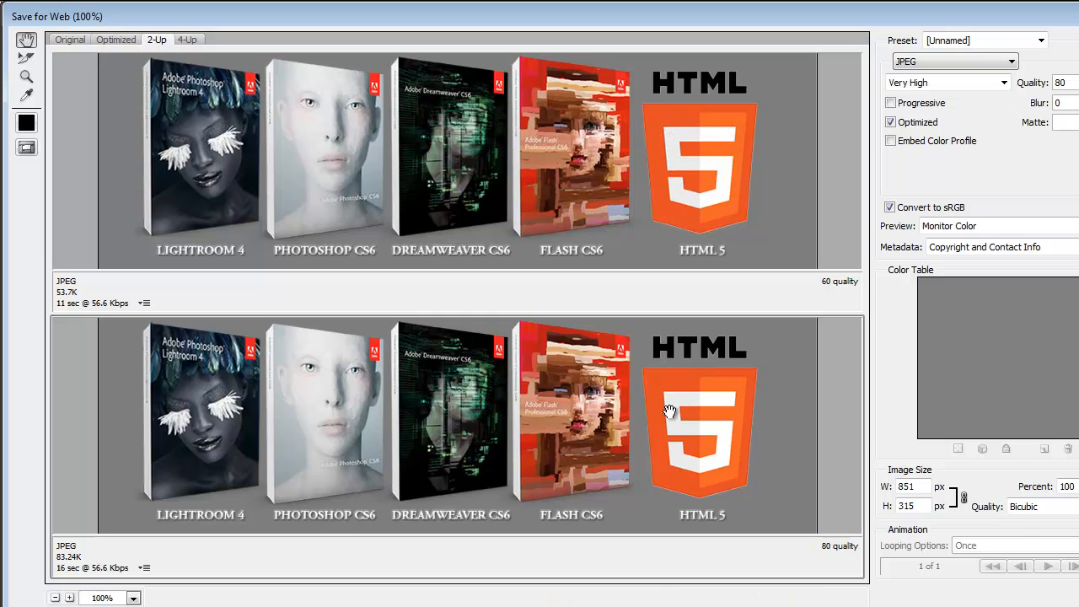
mouse_move(550, 154)
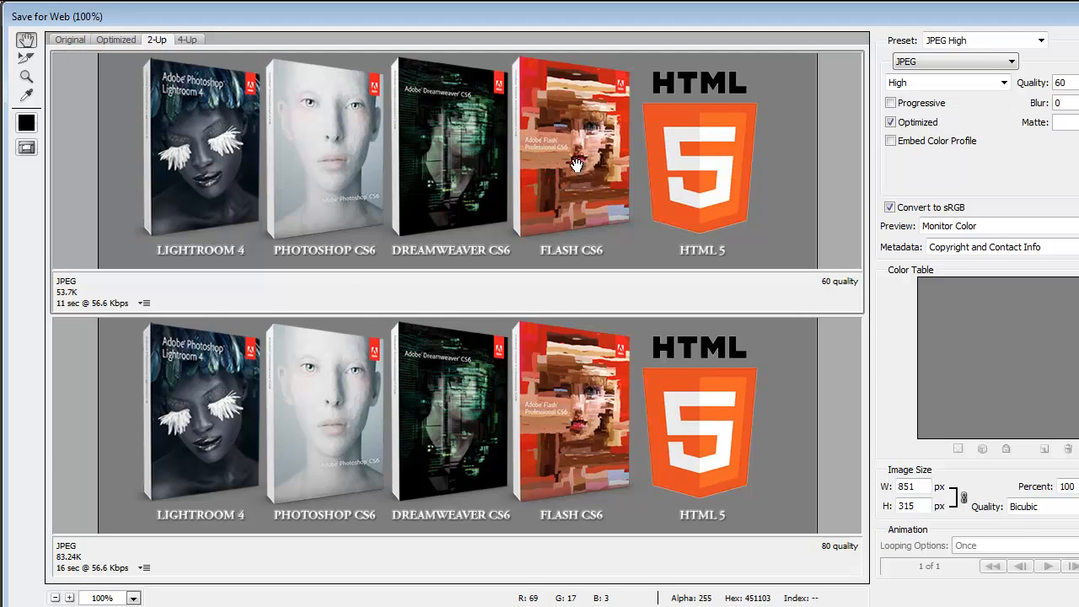
mouse_move(548, 167)
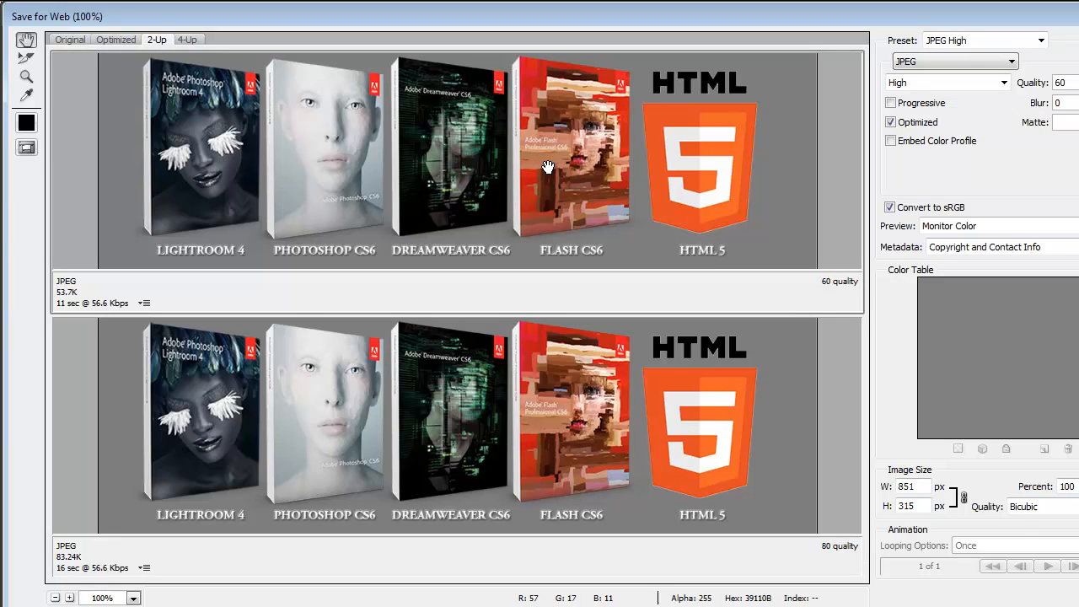
mouse_move(80, 521)
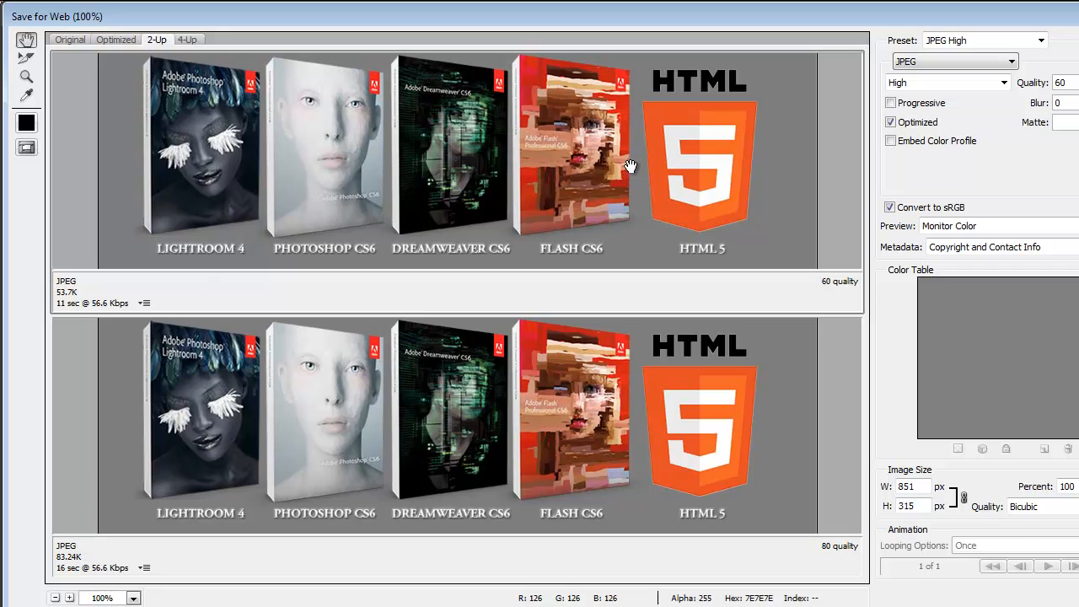
- Set the upper preview to quality 100, then pick the lower quality-80 JPEG
click(1003, 82)
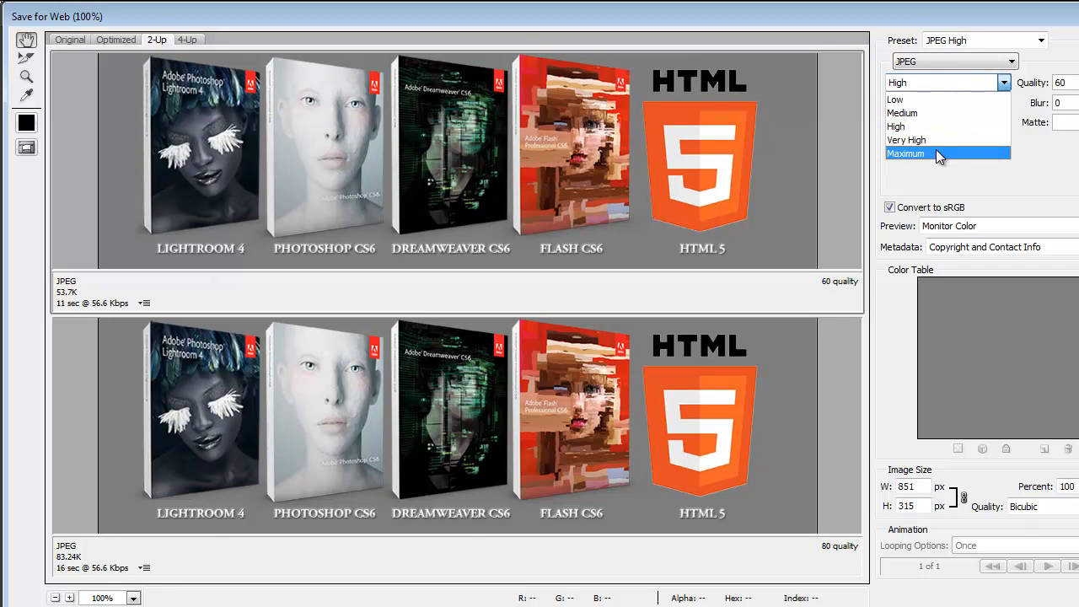
click(905, 153)
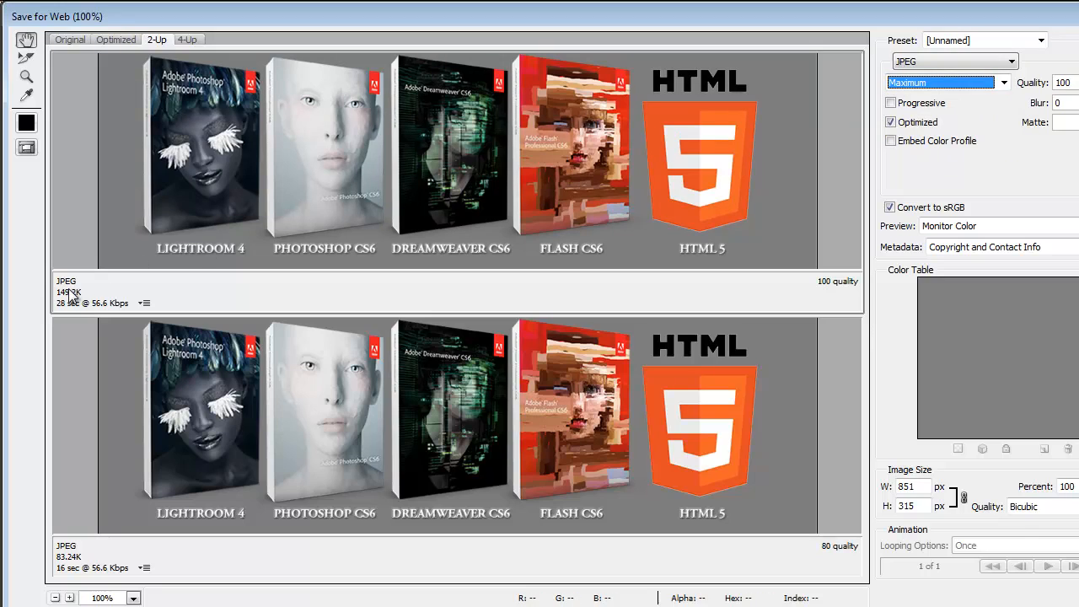
mouse_move(326, 303)
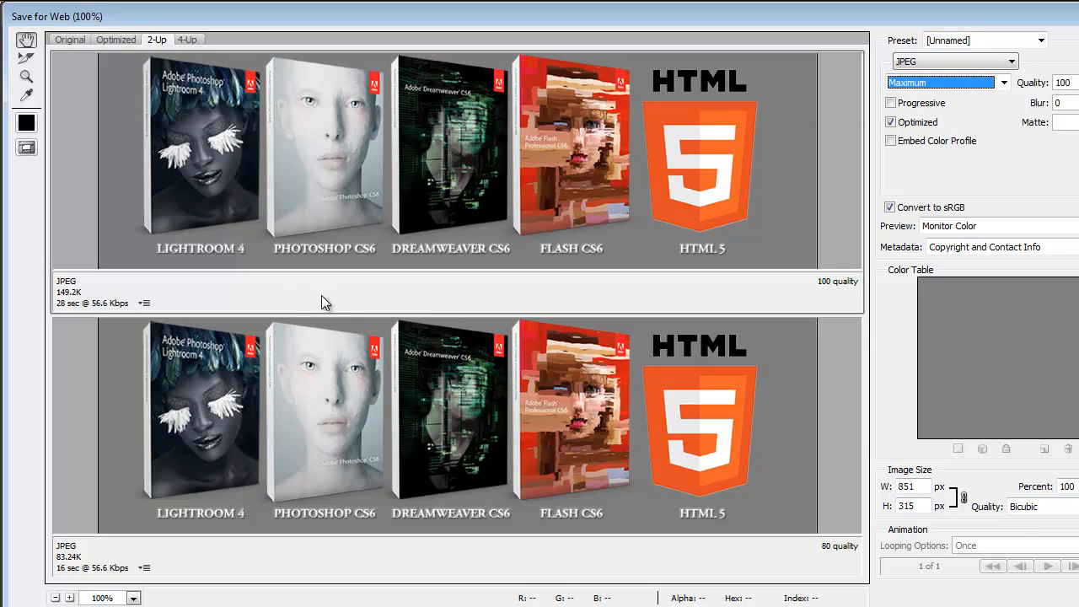
mouse_move(645, 204)
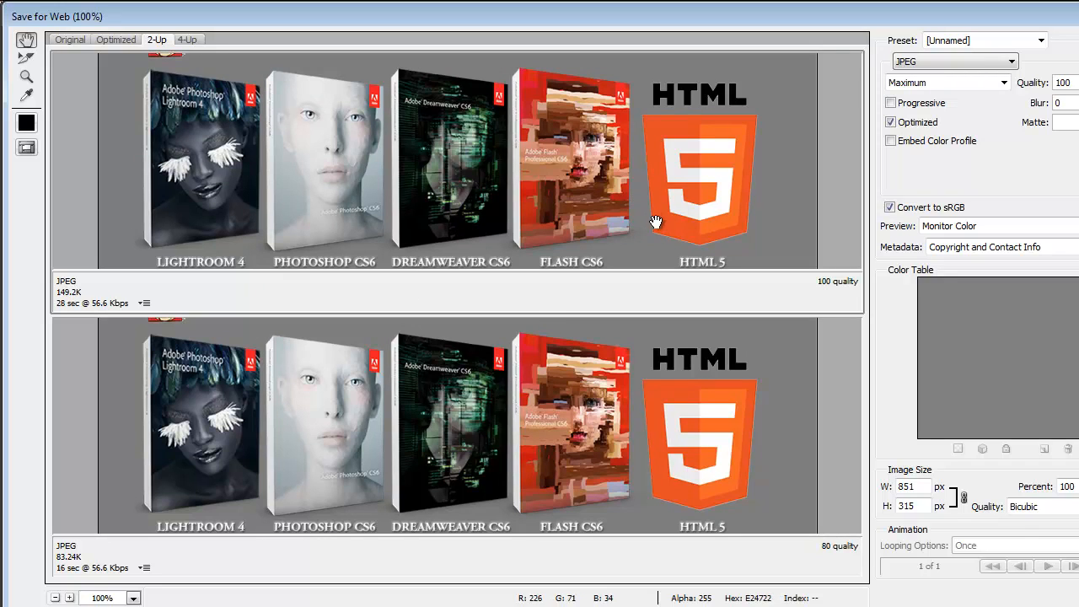
mouse_move(501, 221)
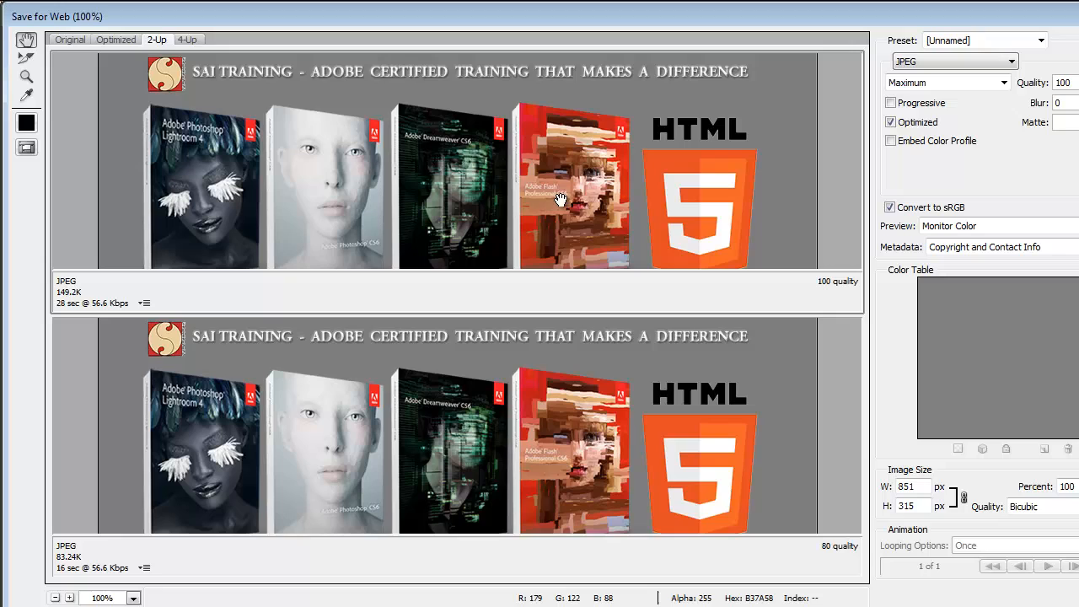
scroll(down, 3)
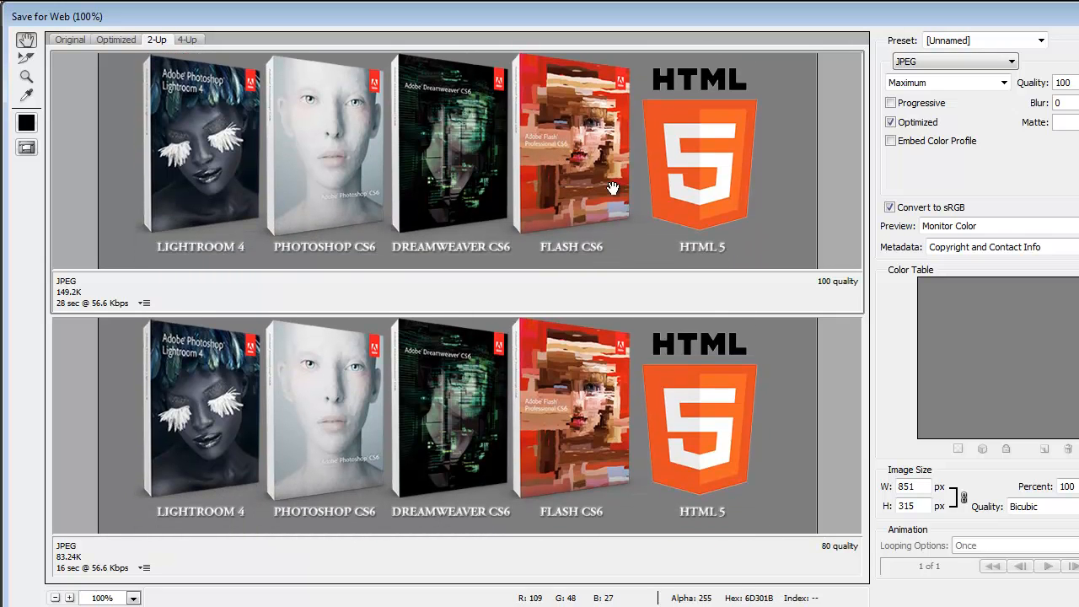
mouse_move(572, 188)
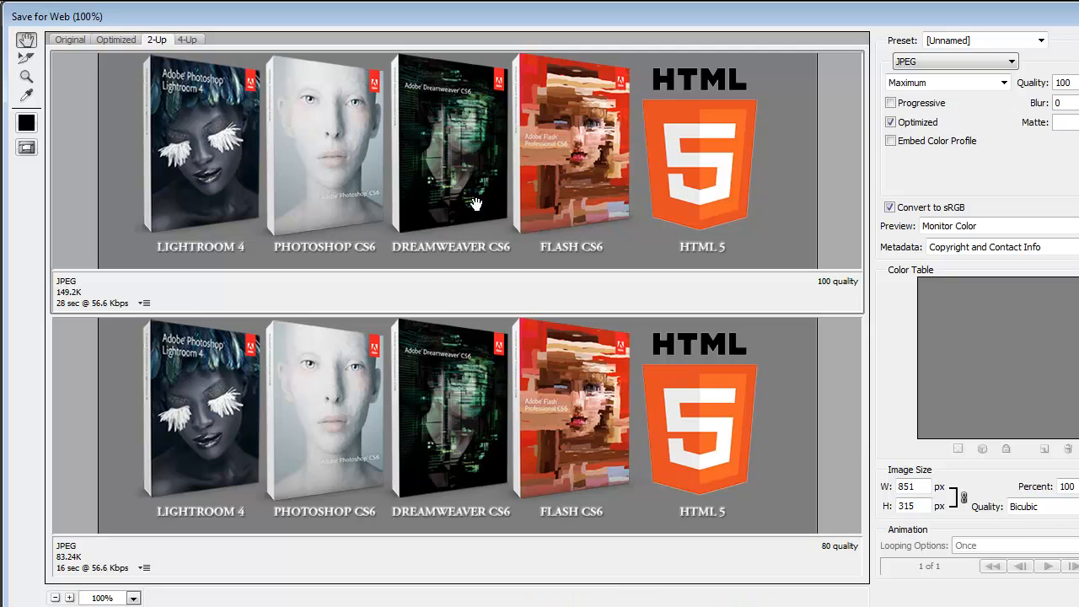
mouse_move(514, 211)
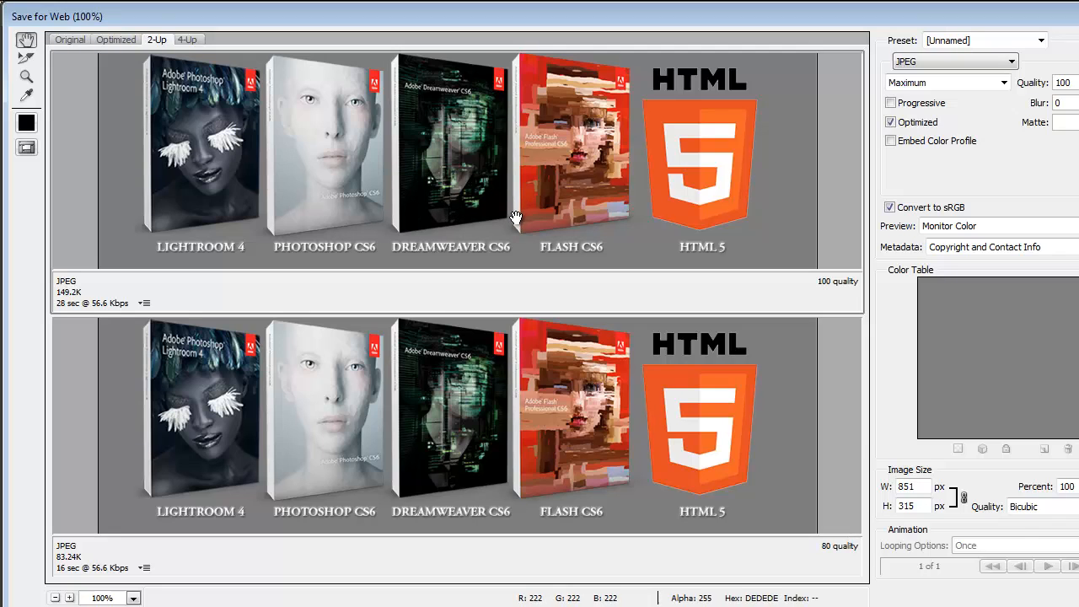
mouse_move(402, 235)
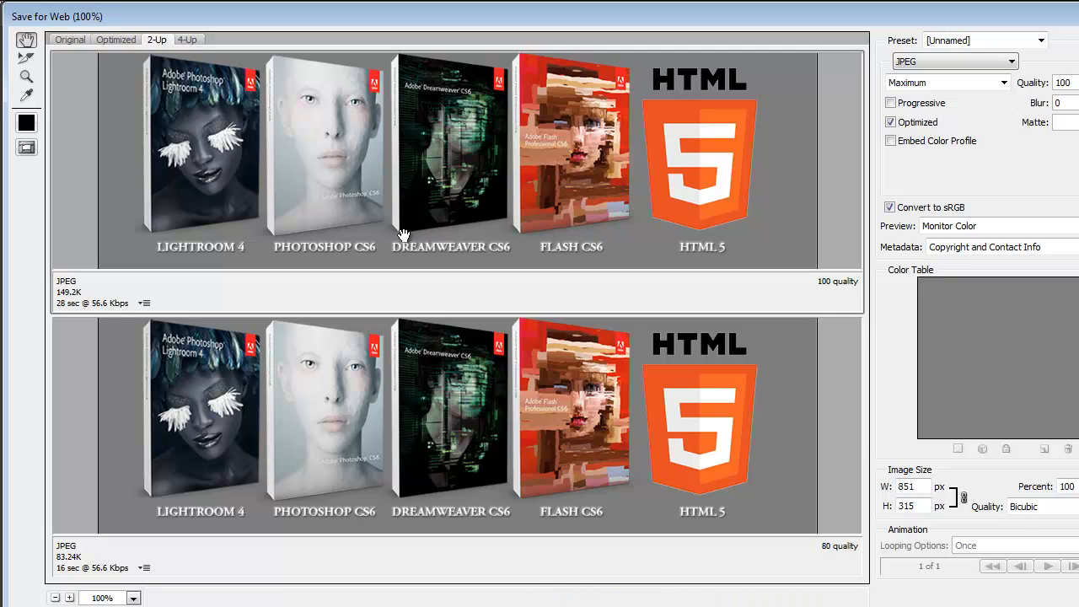
mouse_move(436, 219)
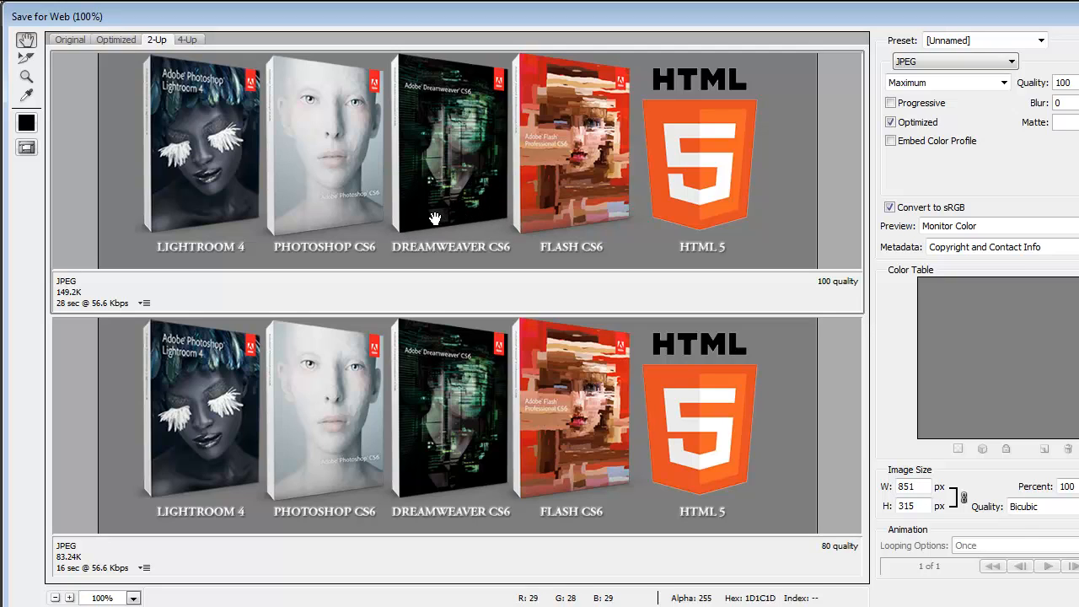
mouse_move(500, 221)
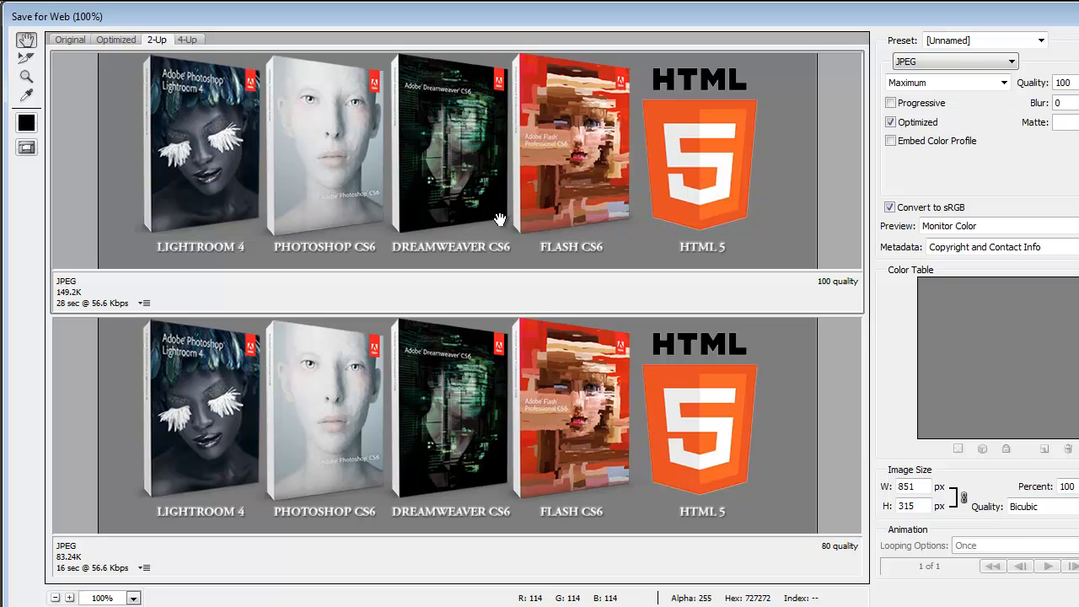
mouse_move(417, 199)
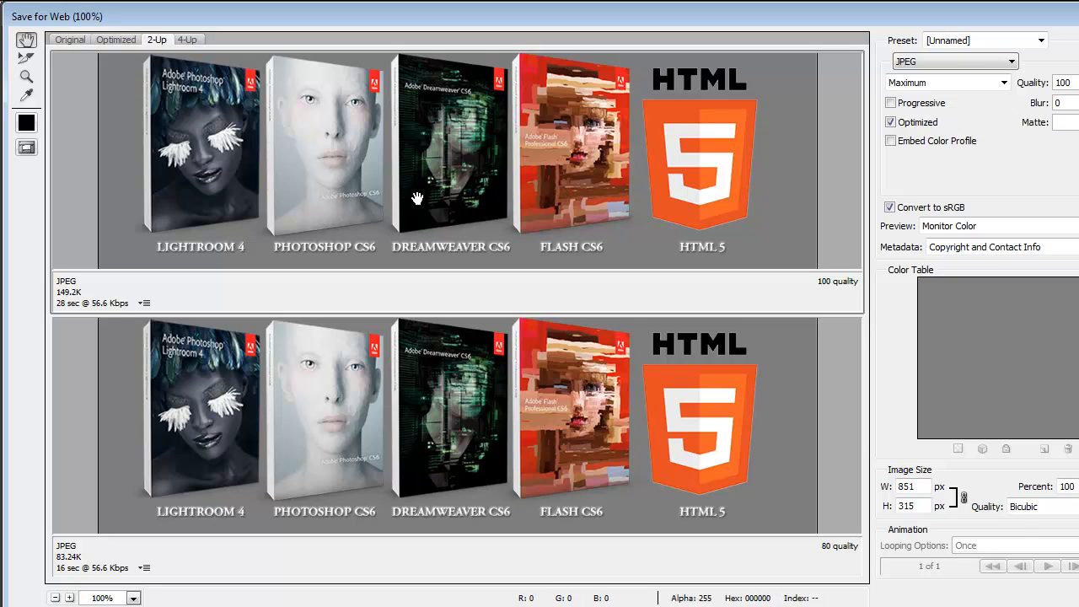
mouse_move(560, 224)
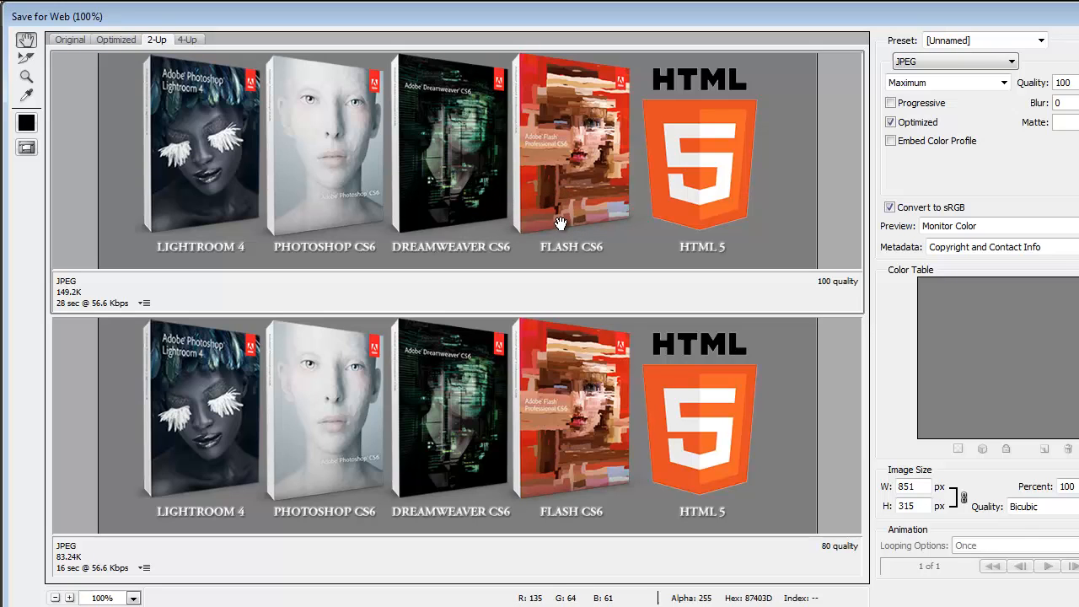
mouse_move(298, 433)
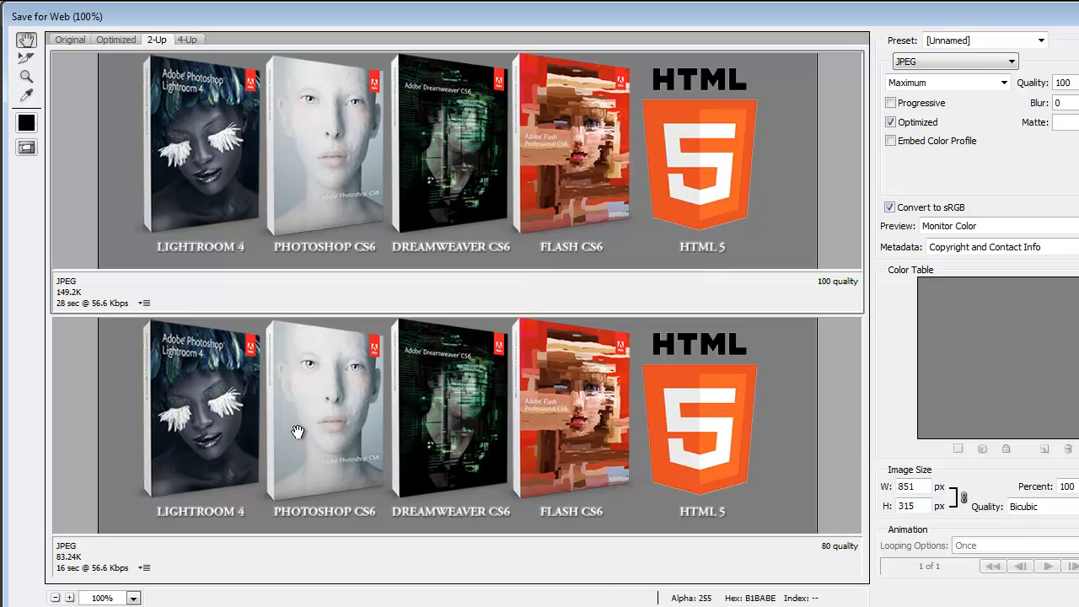
click(944, 82)
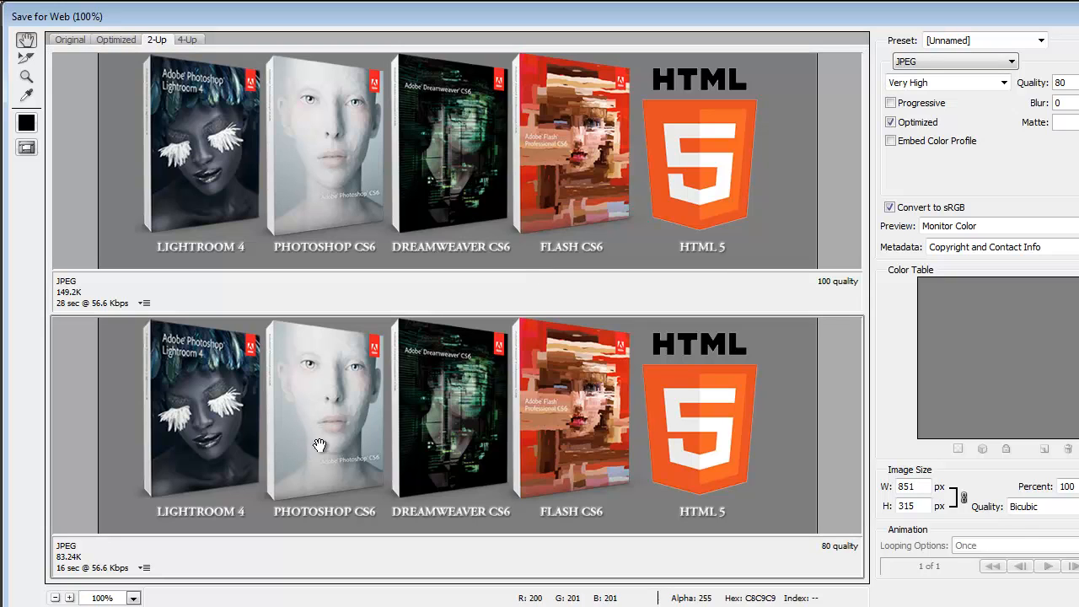
mouse_move(682, 257)
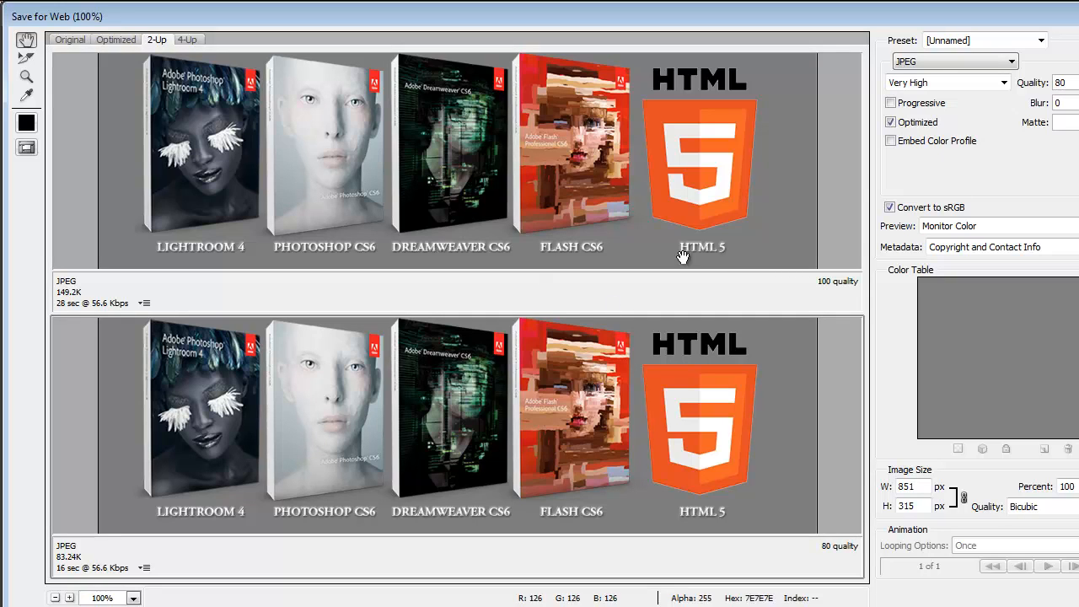
mouse_move(373, 391)
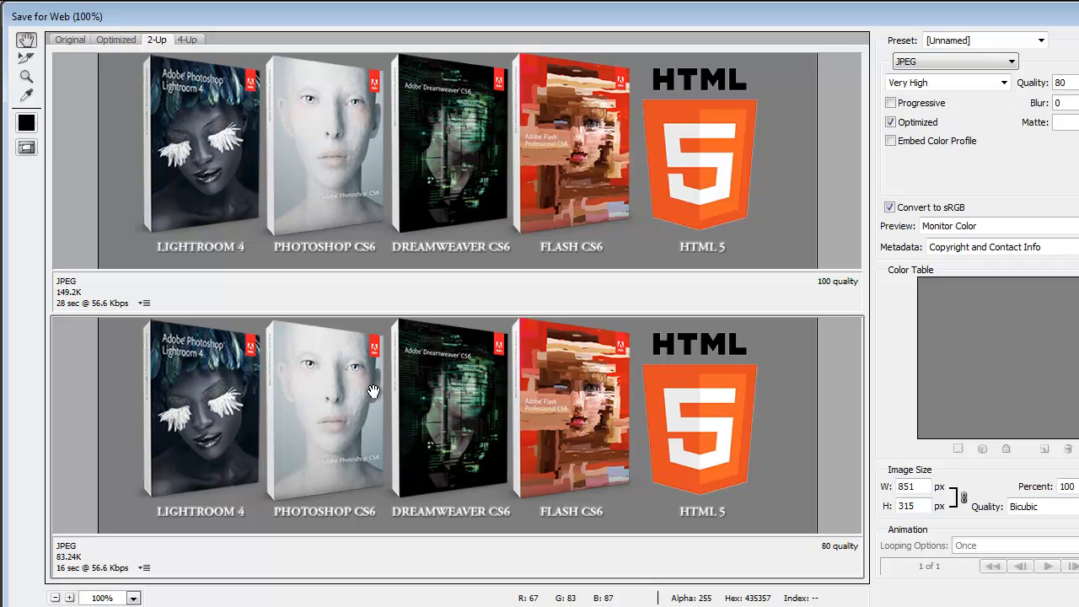
mouse_move(76, 562)
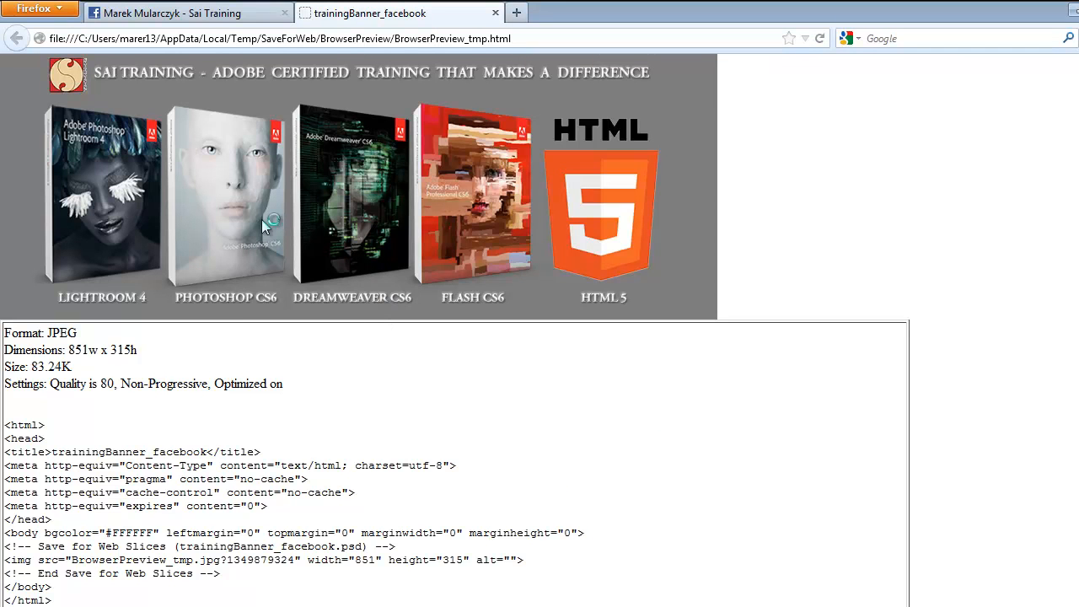
mouse_move(475, 222)
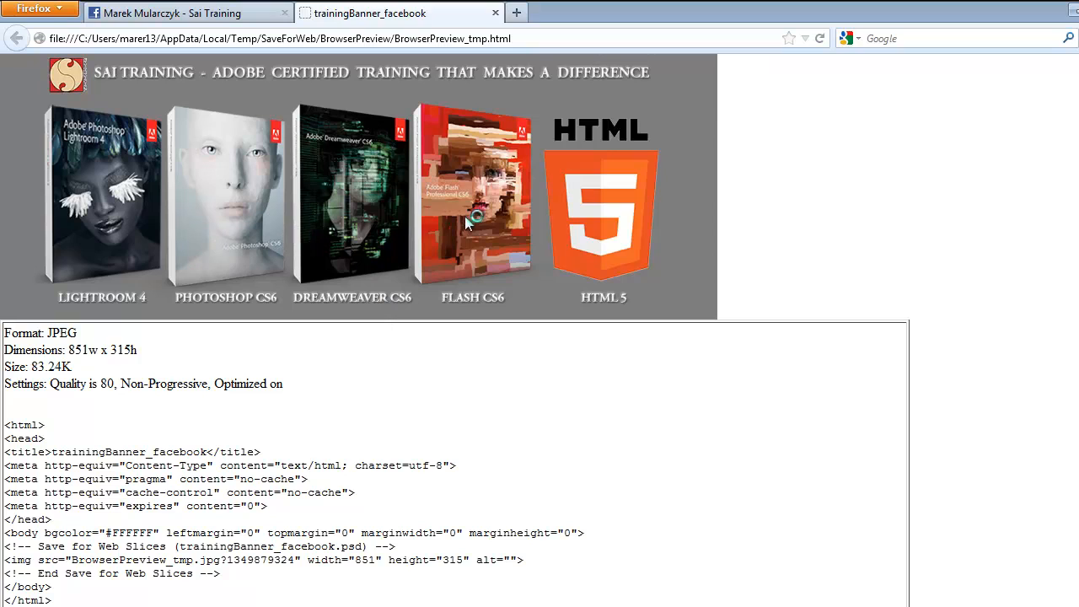
mouse_move(384, 138)
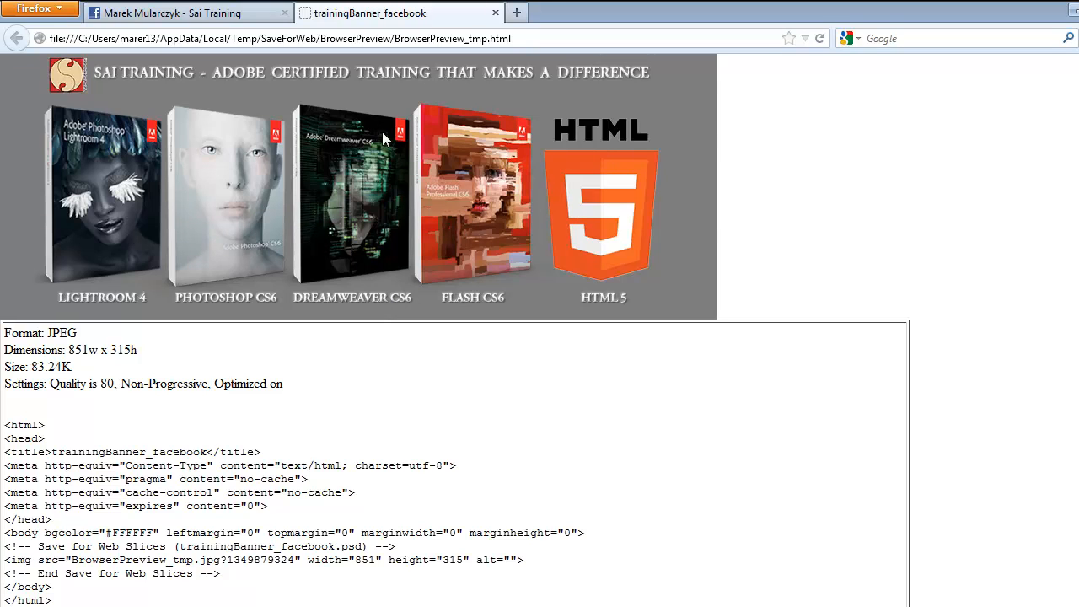
mouse_move(495, 13)
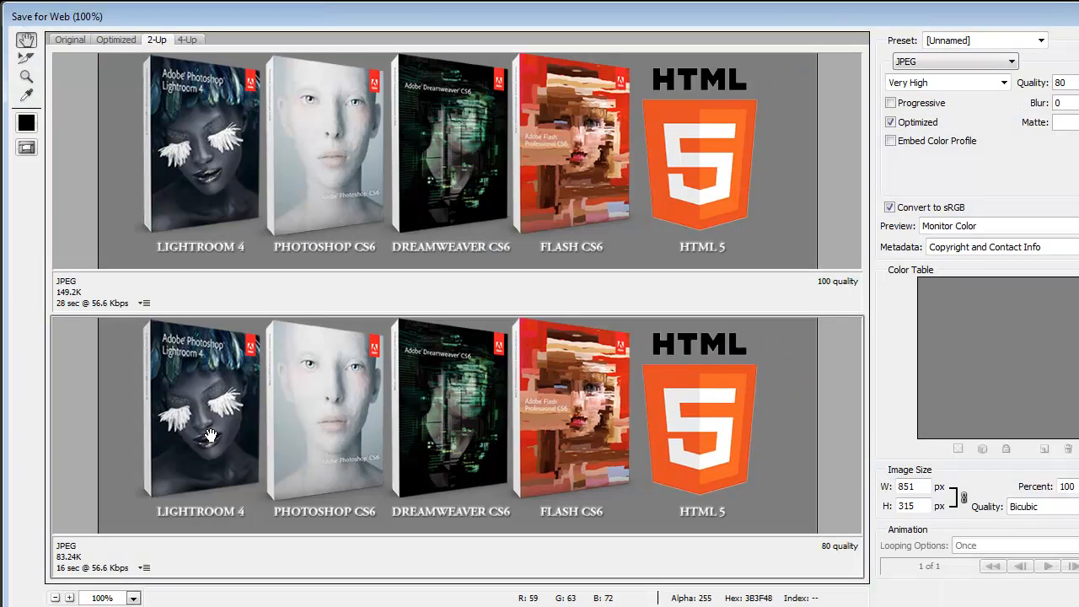
mouse_move(520, 387)
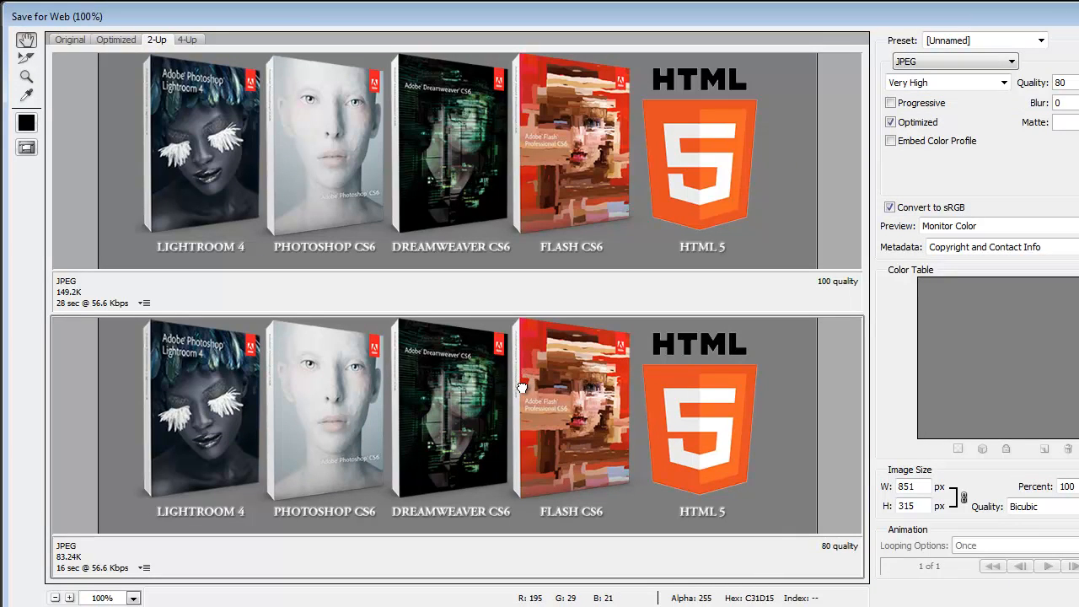
mouse_move(649, 367)
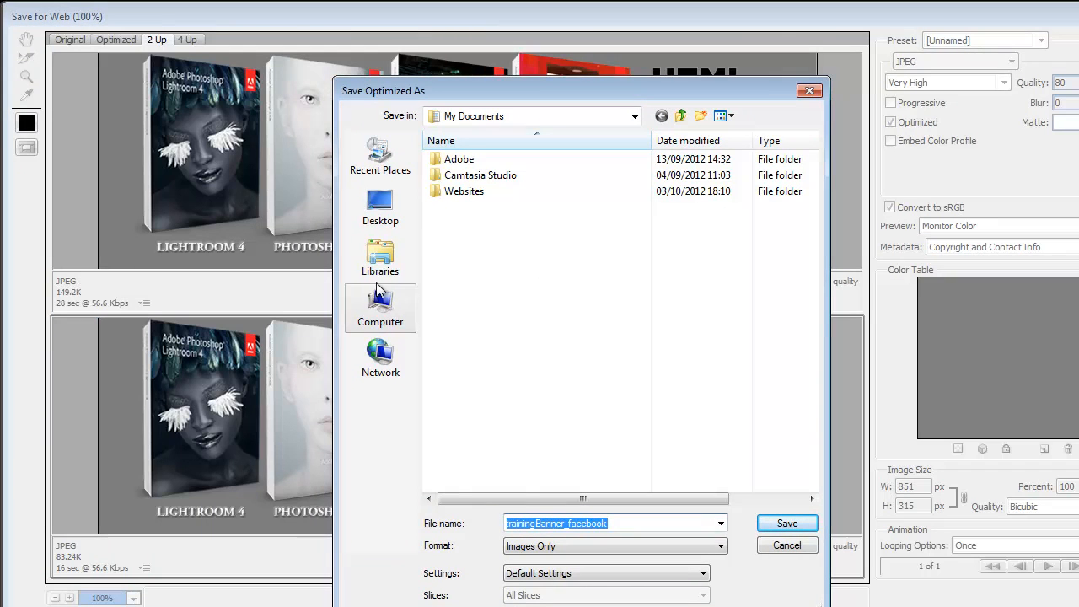
- Save the optimized banner to the Desktop as trainingBanner_facebook and open the user folder
click(379, 206)
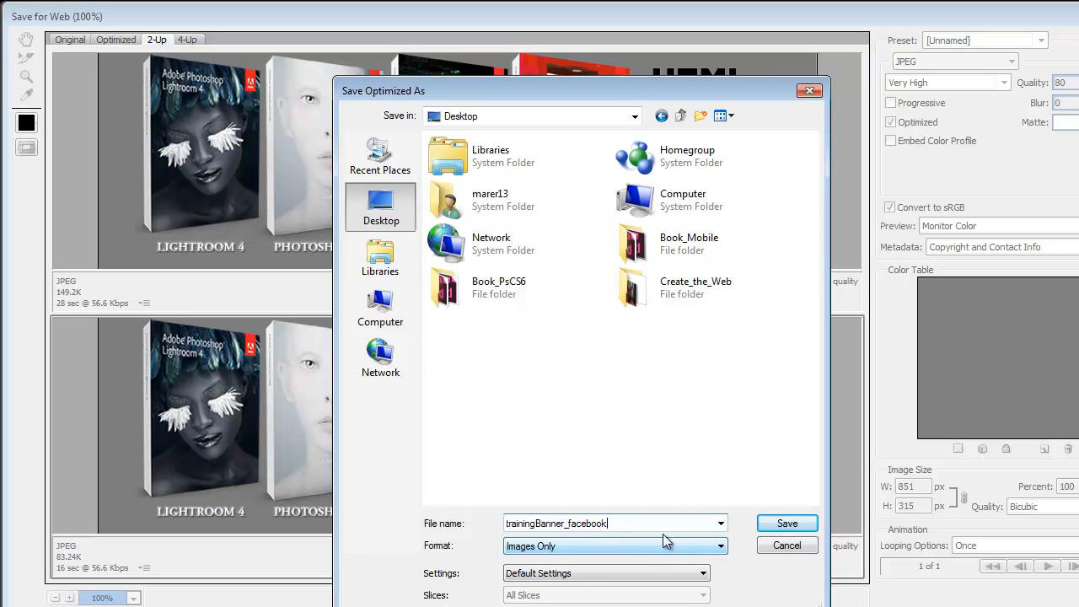
click(786, 522)
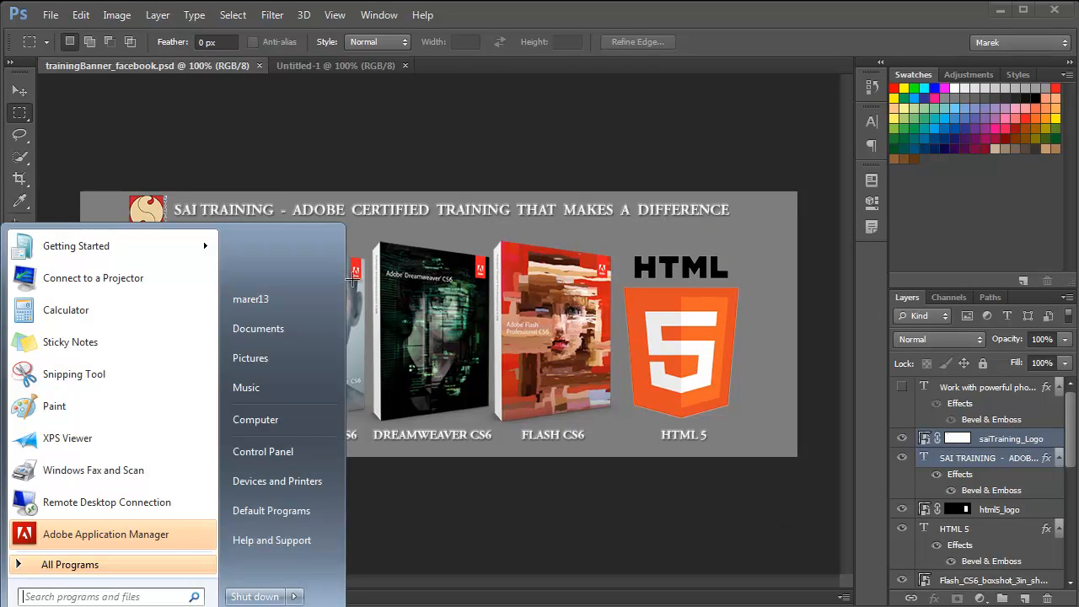
click(250, 298)
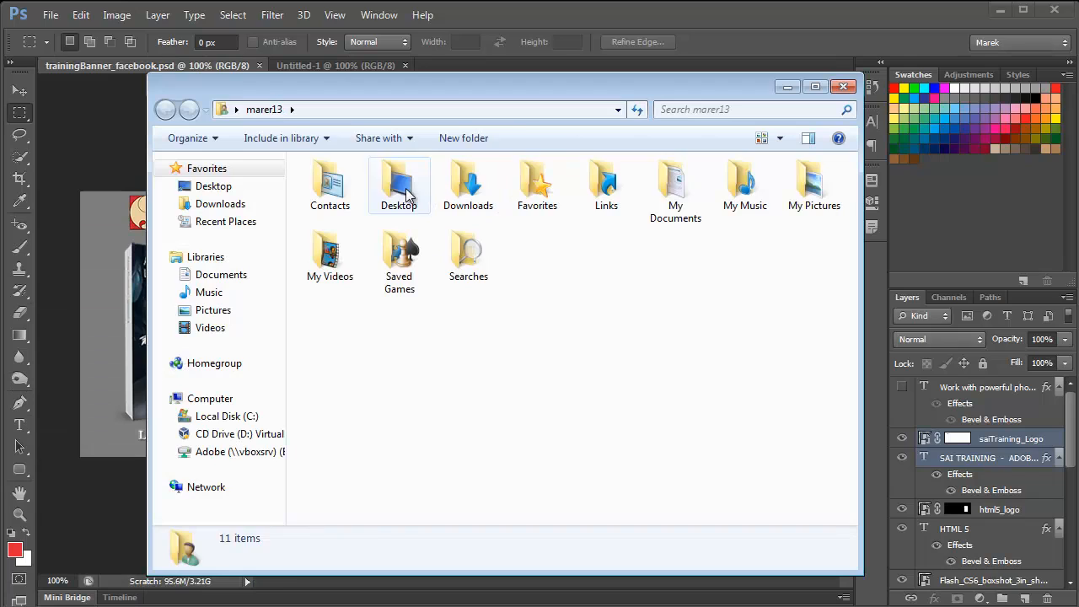
- Check in the Desktop folder that trainingBanner_facebook is a JPEG, then close Explorer
double_click(398, 183)
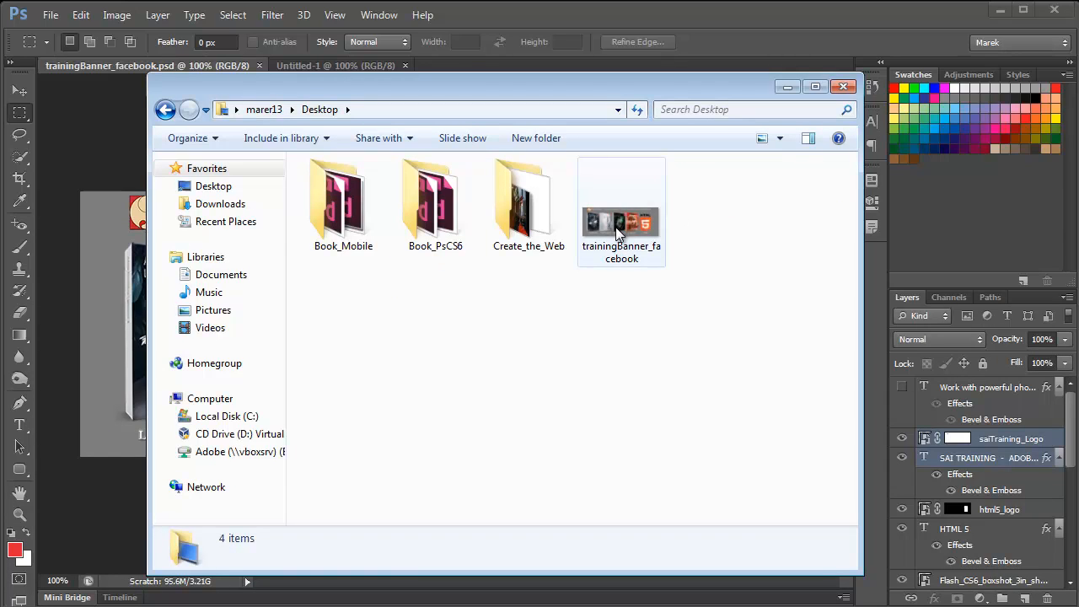
mouse_move(621, 234)
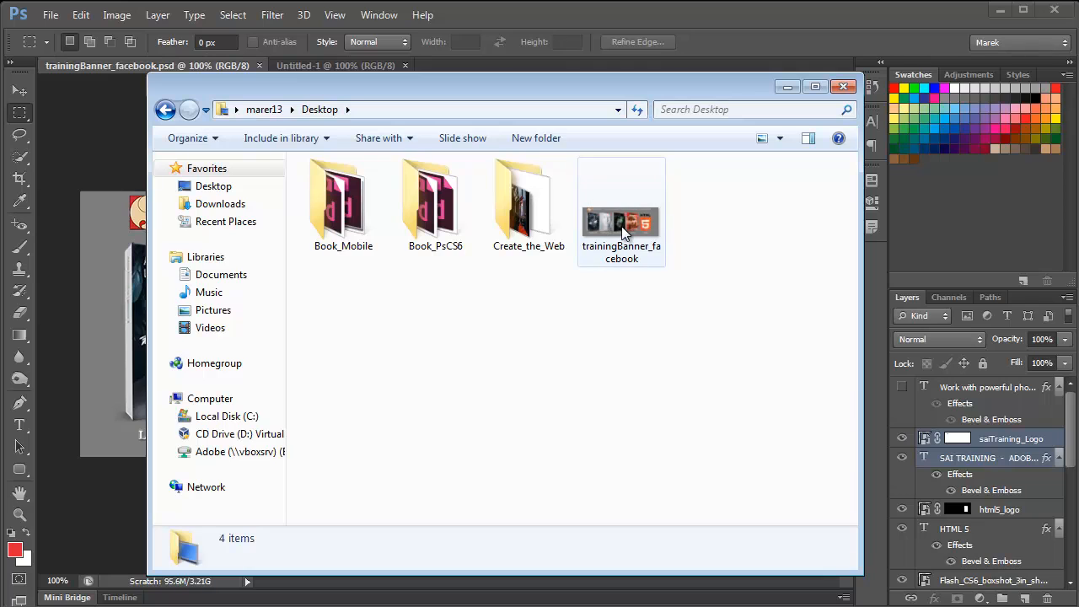
click(621, 207)
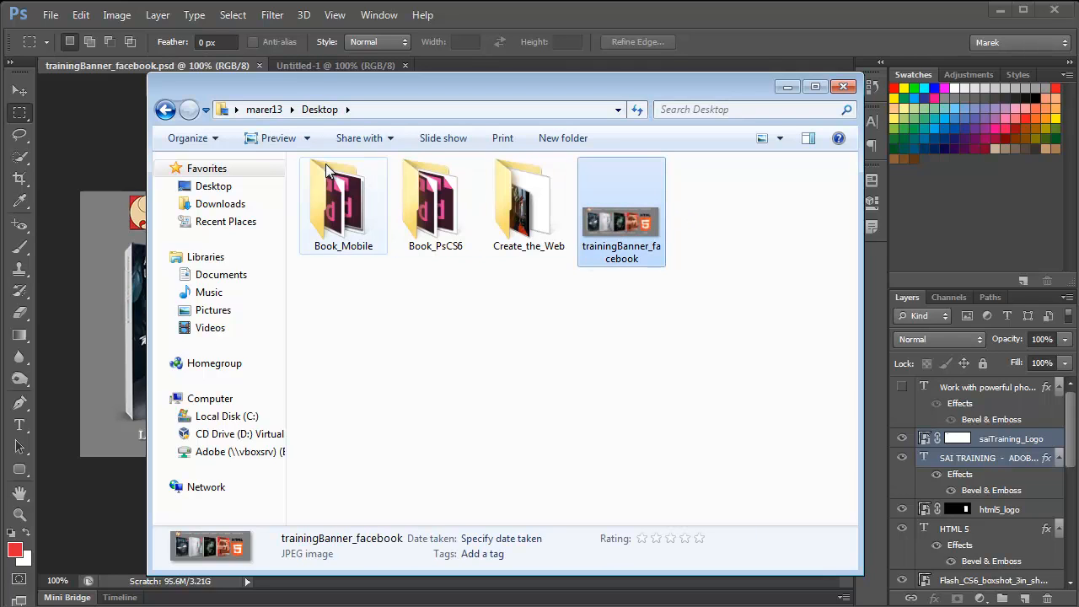
double_click(621, 202)
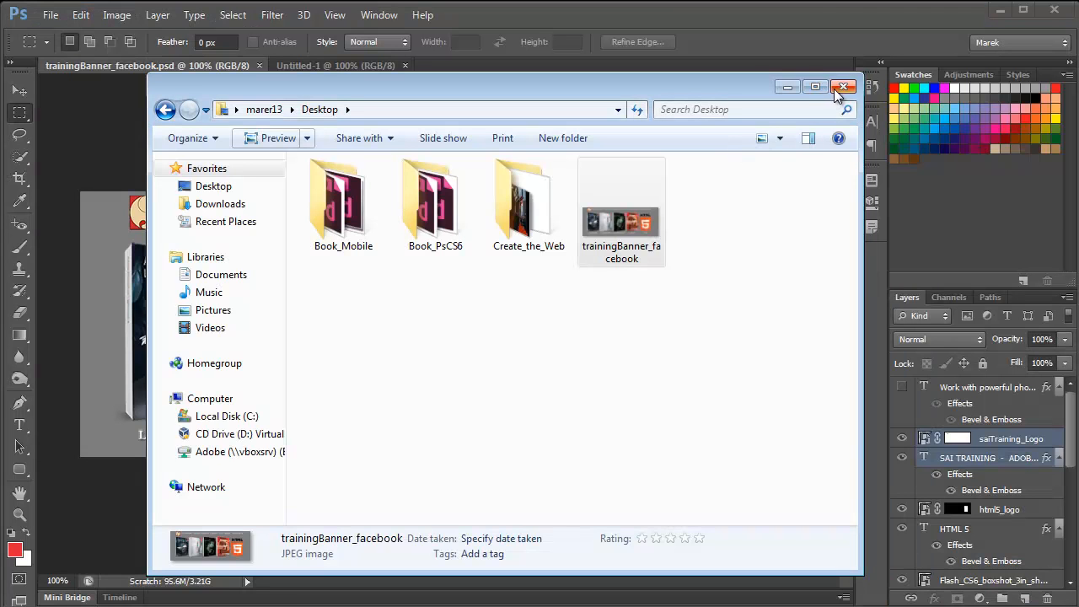
click(843, 87)
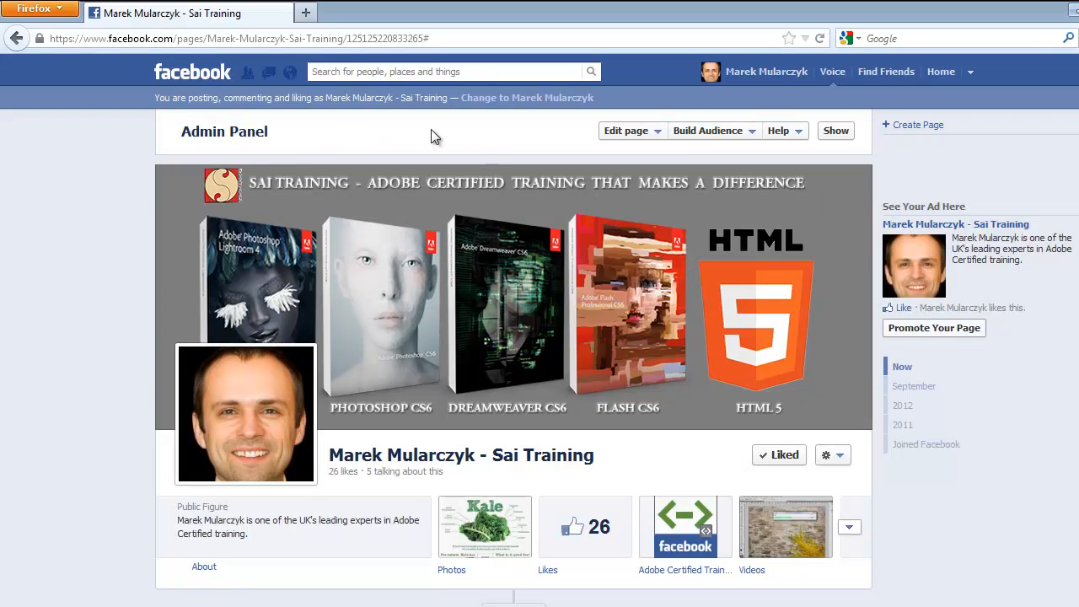
mouse_move(274, 149)
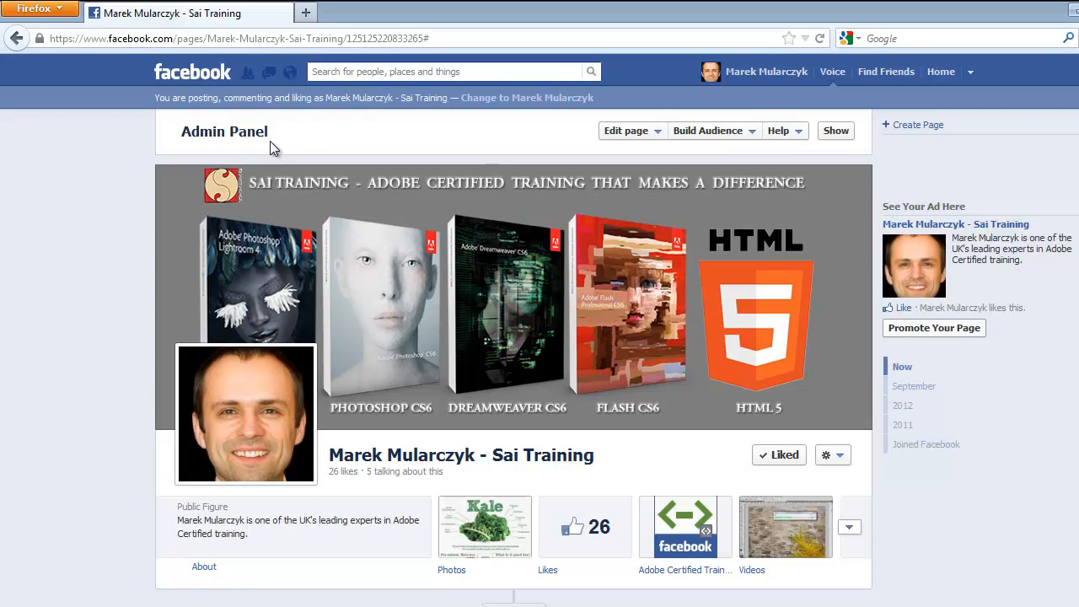
mouse_move(828, 338)
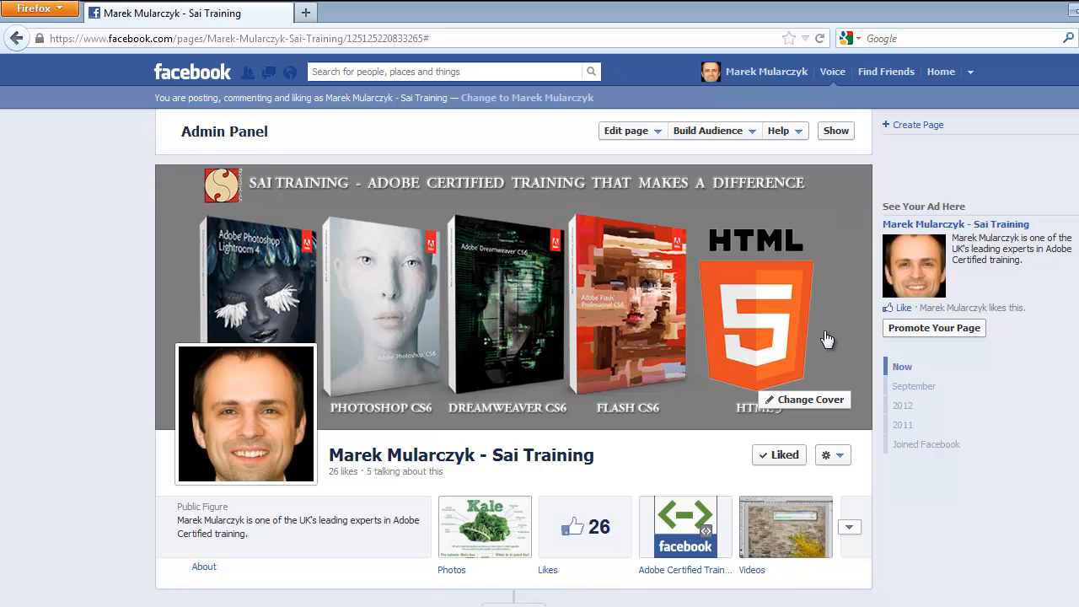
mouse_move(686, 266)
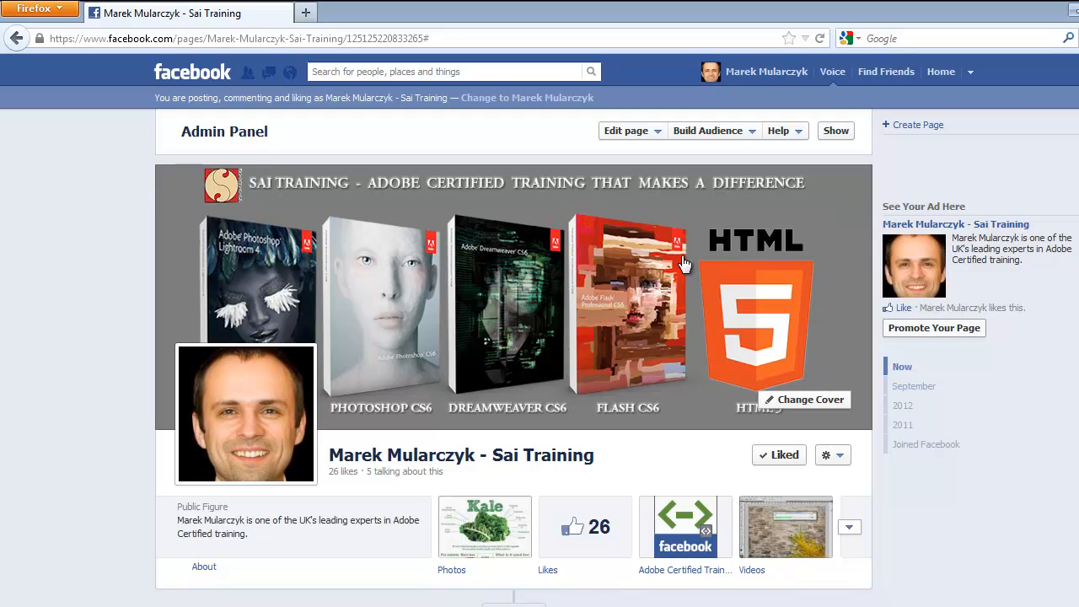
mouse_move(793, 405)
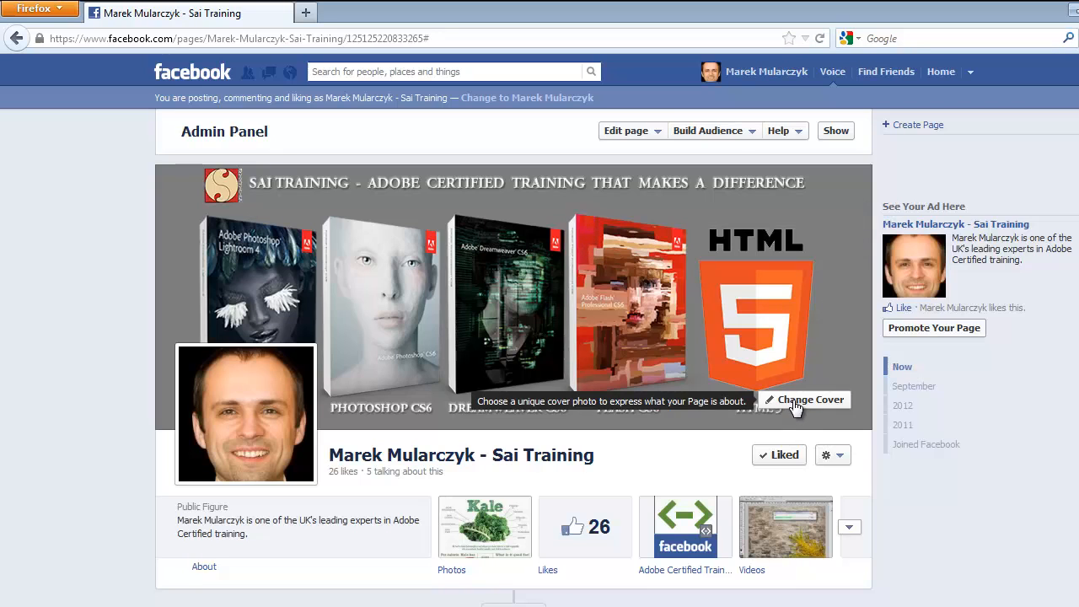
- Choose Change Cover > Upload Photo and select trainingBanner_facebook from the Desktop
click(810, 399)
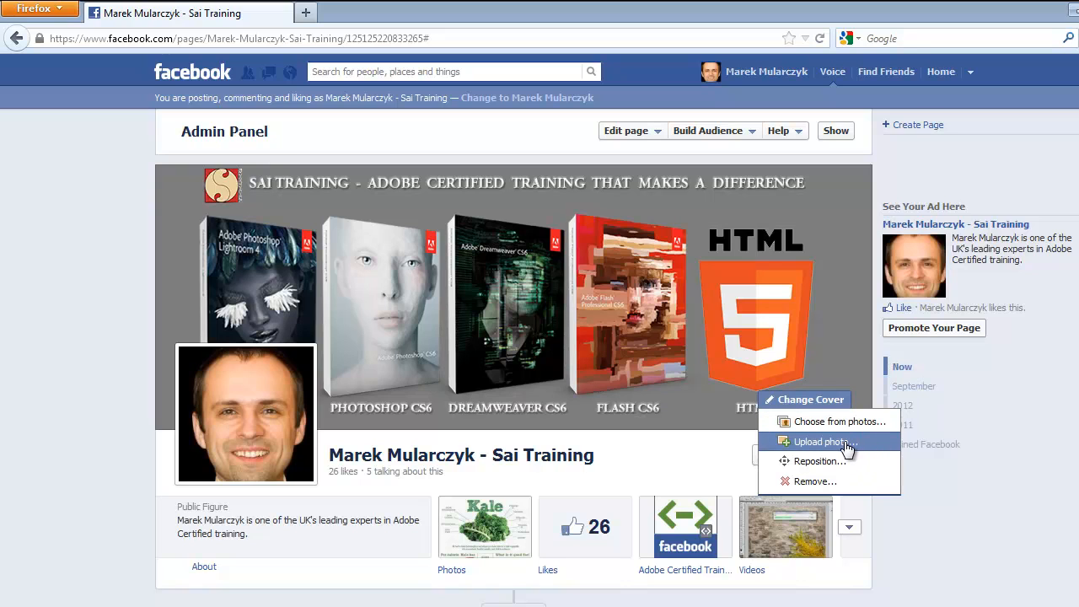
click(823, 441)
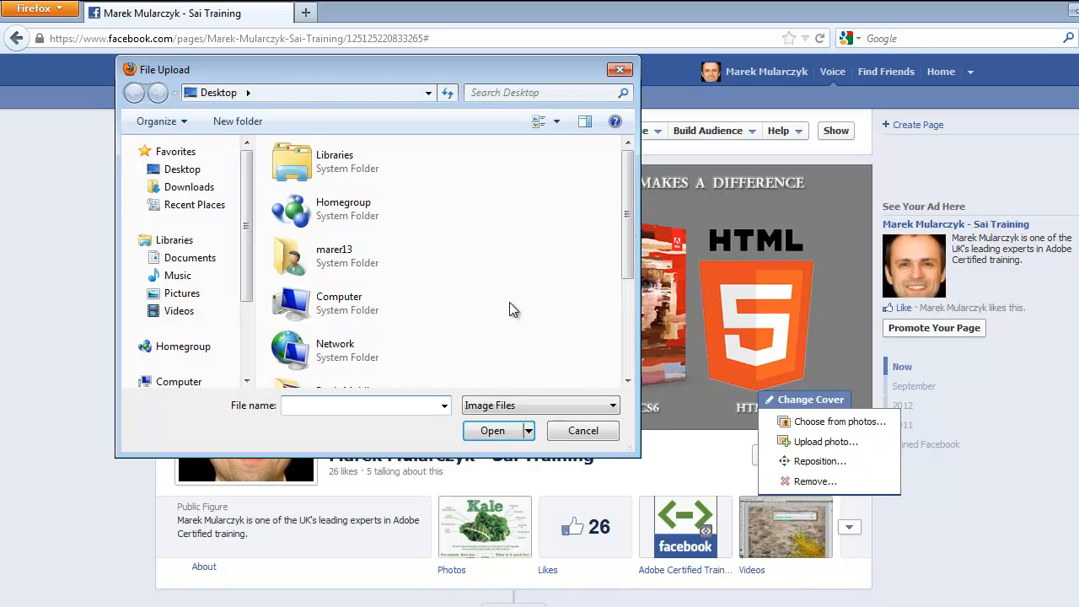
scroll(down, 3)
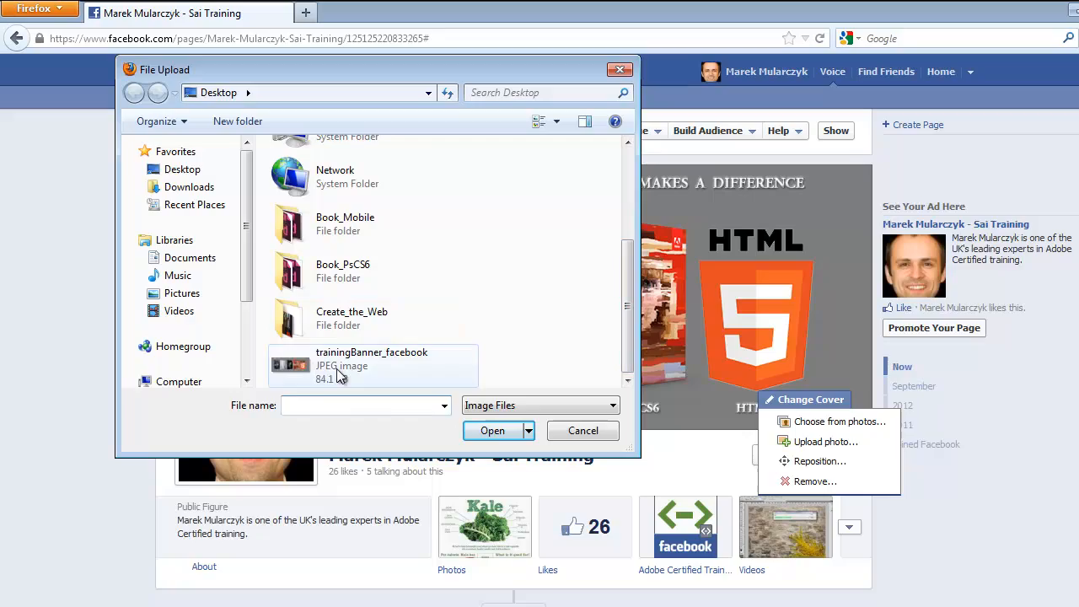
click(371, 364)
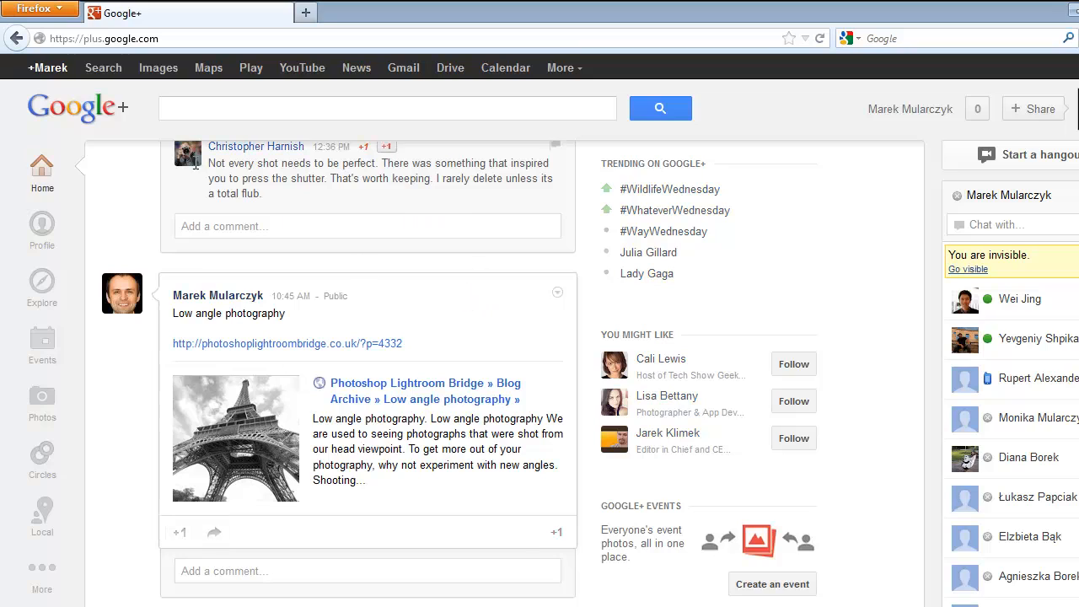
mouse_move(247, 307)
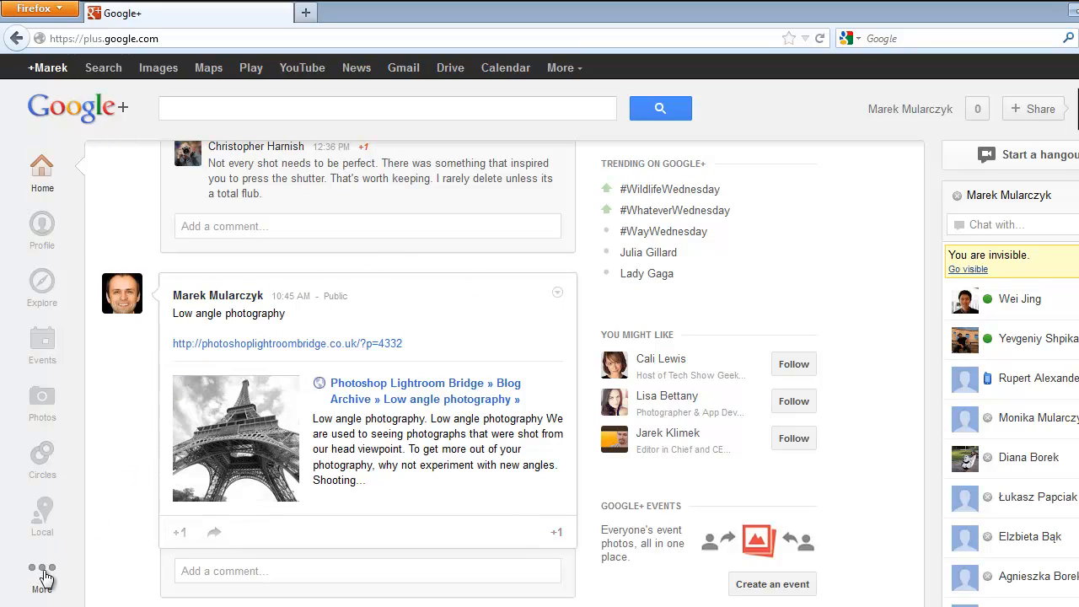
- Expand the Google+ menu to Pages and switch to the Sai Training page
click(41, 571)
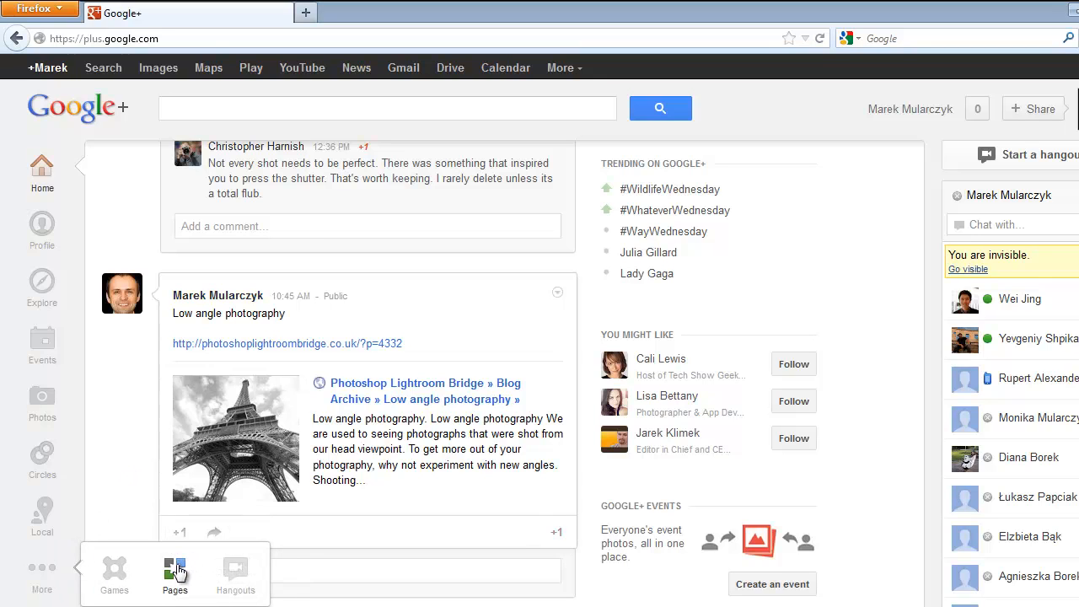
click(174, 573)
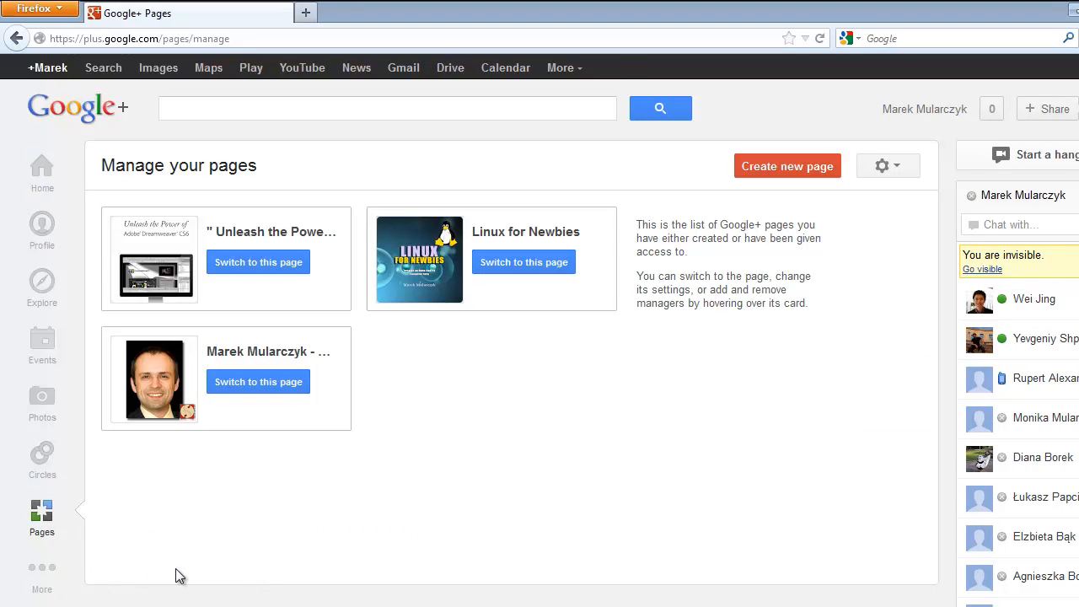
mouse_move(396, 394)
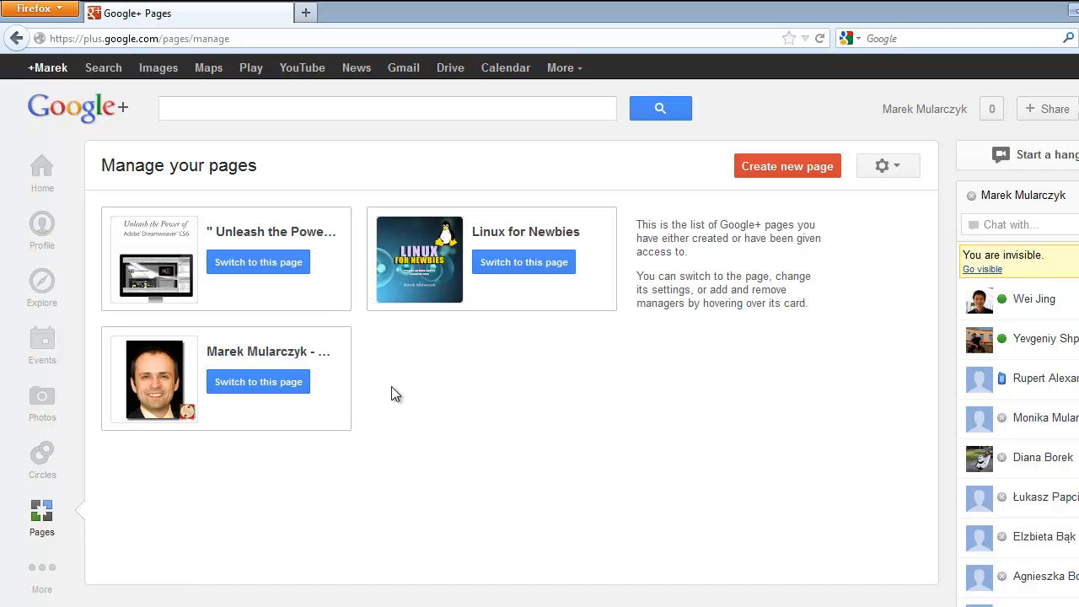
mouse_move(258, 381)
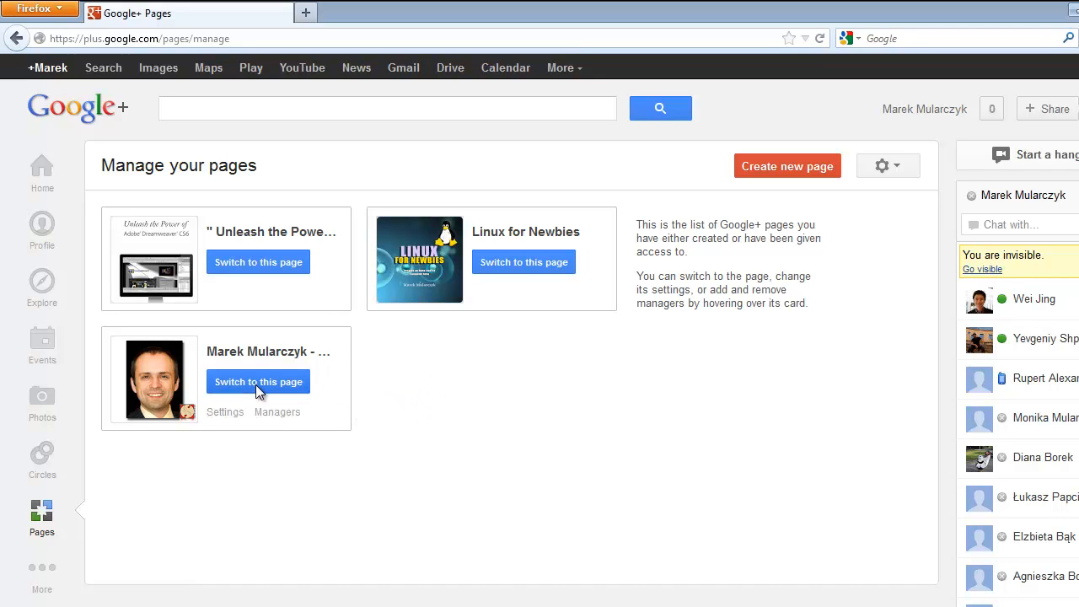
click(258, 381)
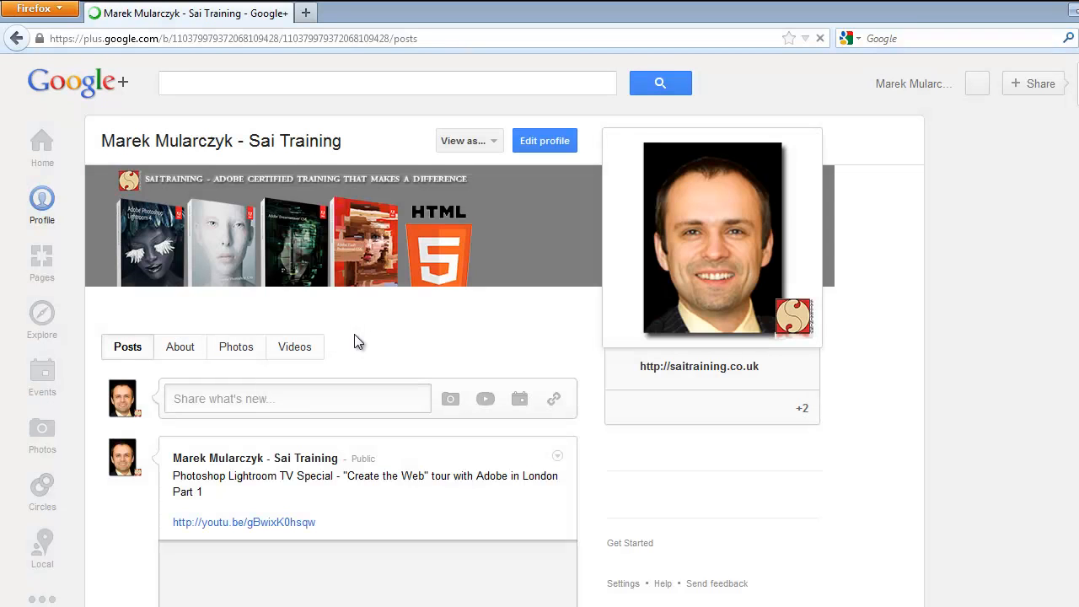
mouse_move(590, 228)
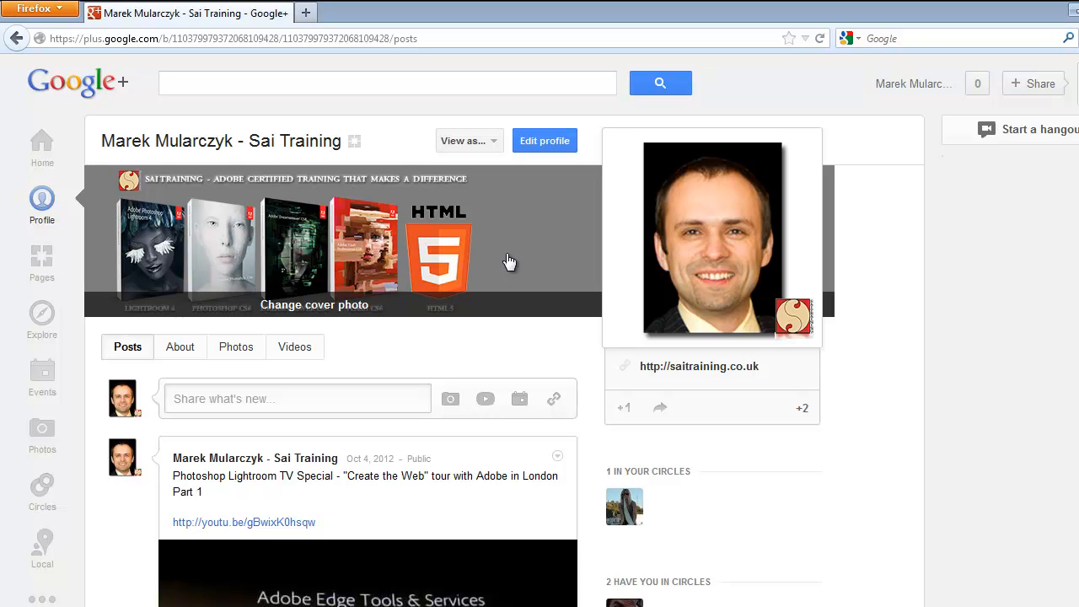
mouse_move(587, 278)
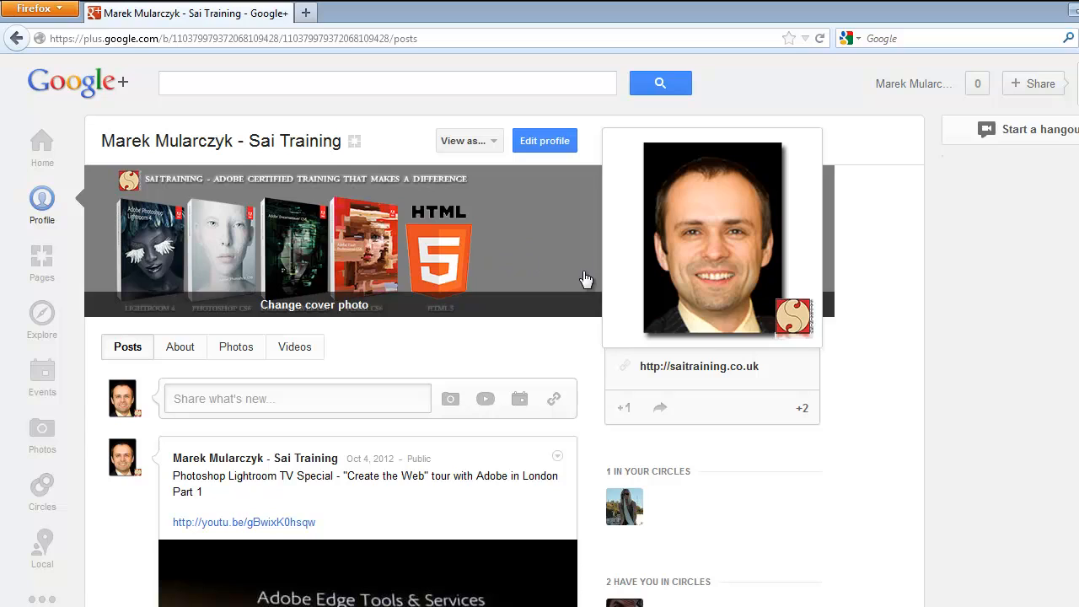
mouse_move(763, 308)
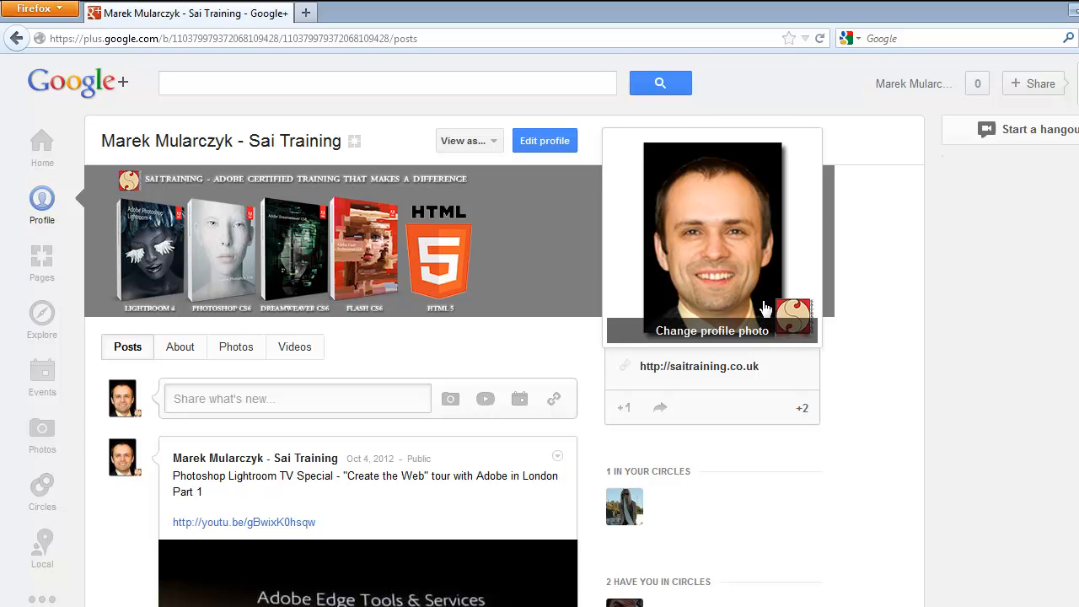
mouse_move(645, 278)
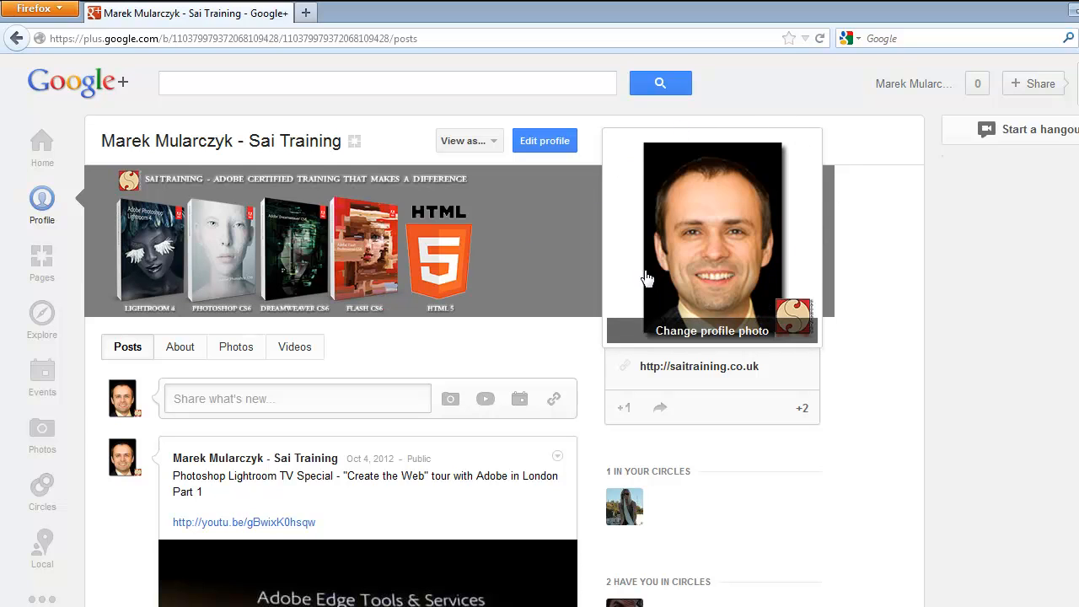
mouse_move(760, 259)
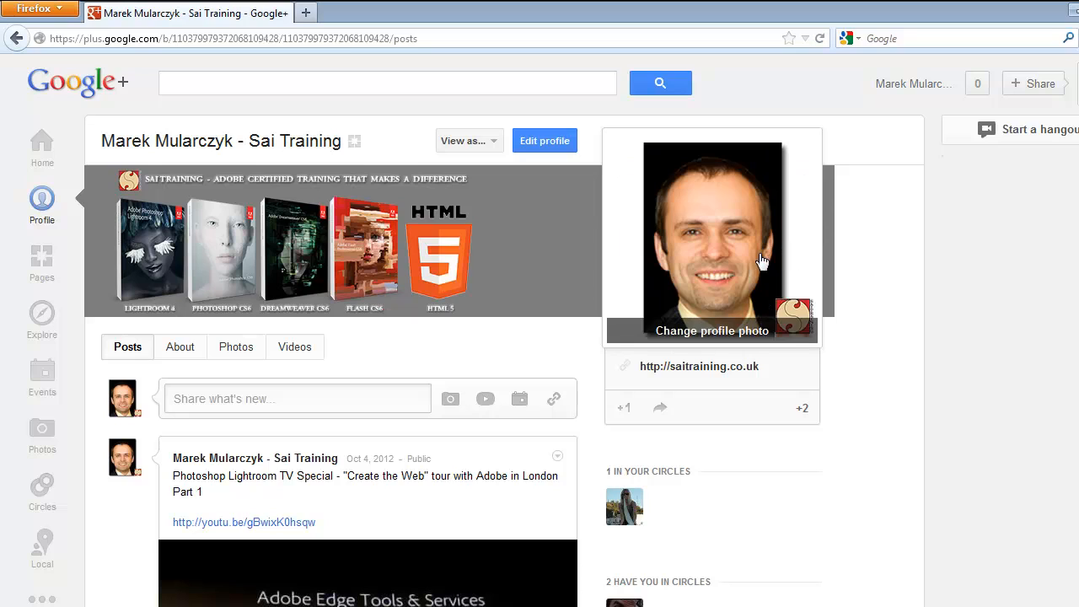
mouse_move(167, 240)
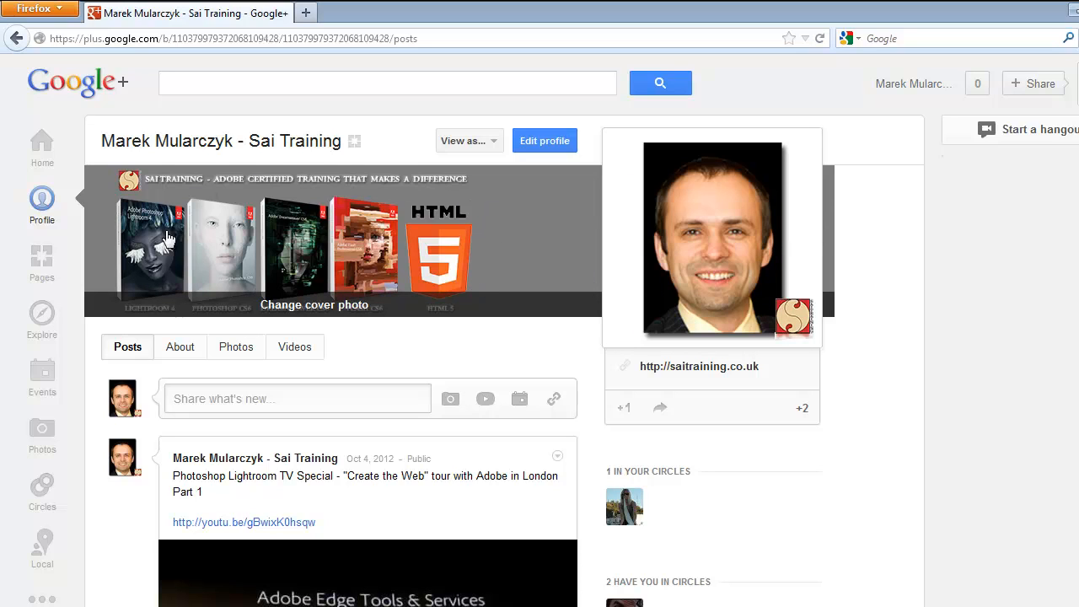
mouse_move(465, 289)
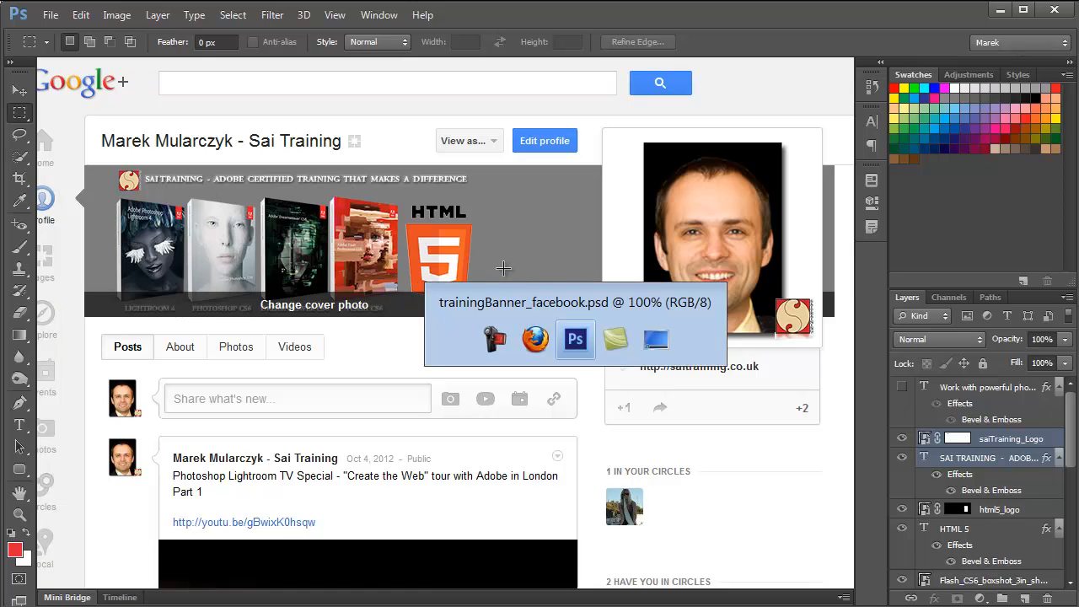
- Create a new blank 940 × 180 pixel Untitled-1 document beside the banner
click(575, 339)
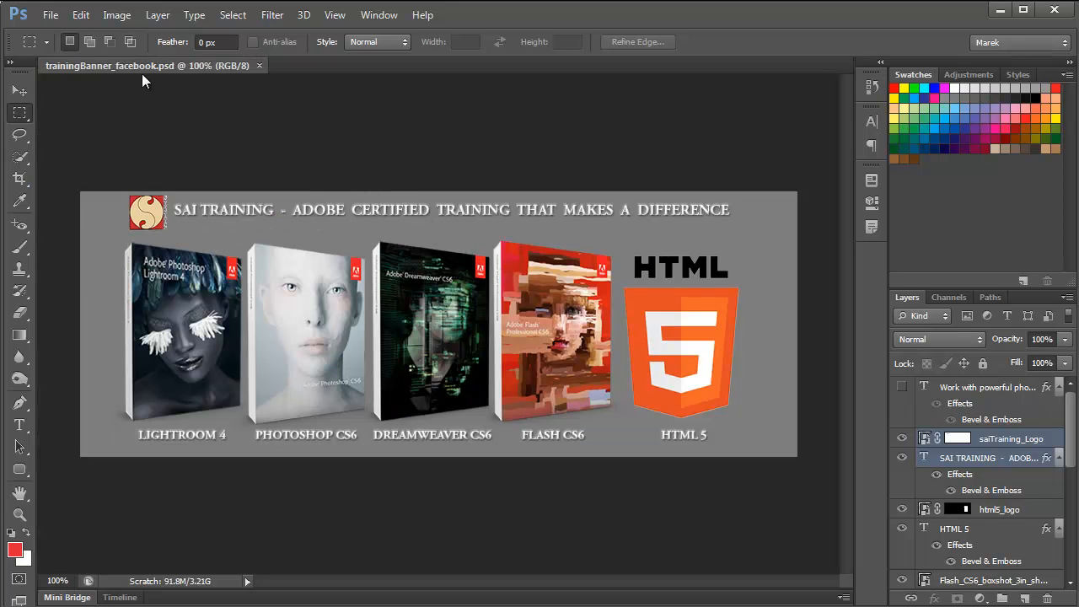
click(50, 15)
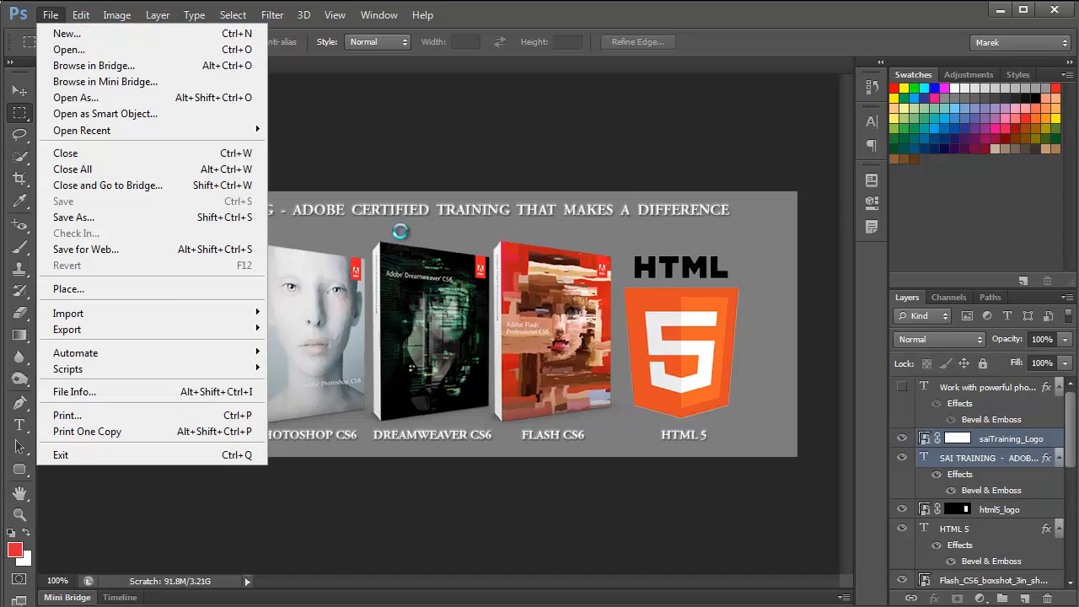
click(66, 34)
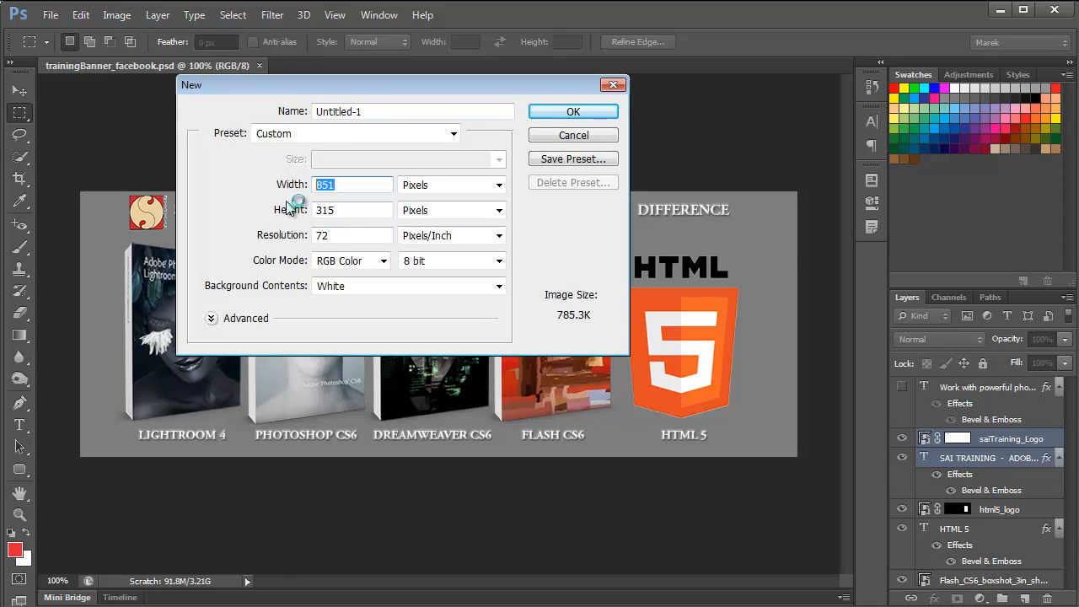
text(9)
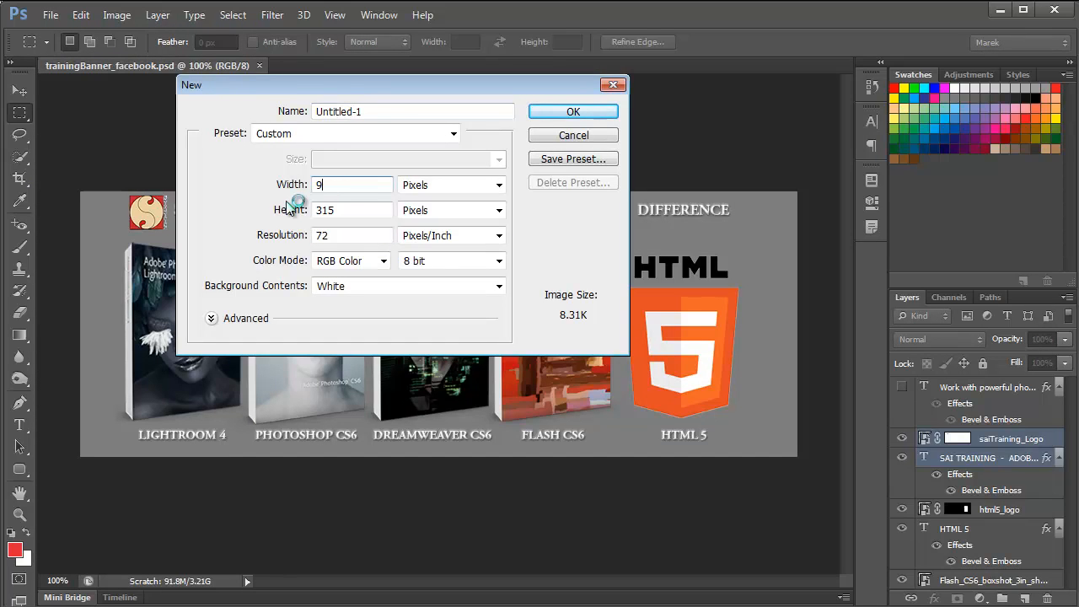
text(40)
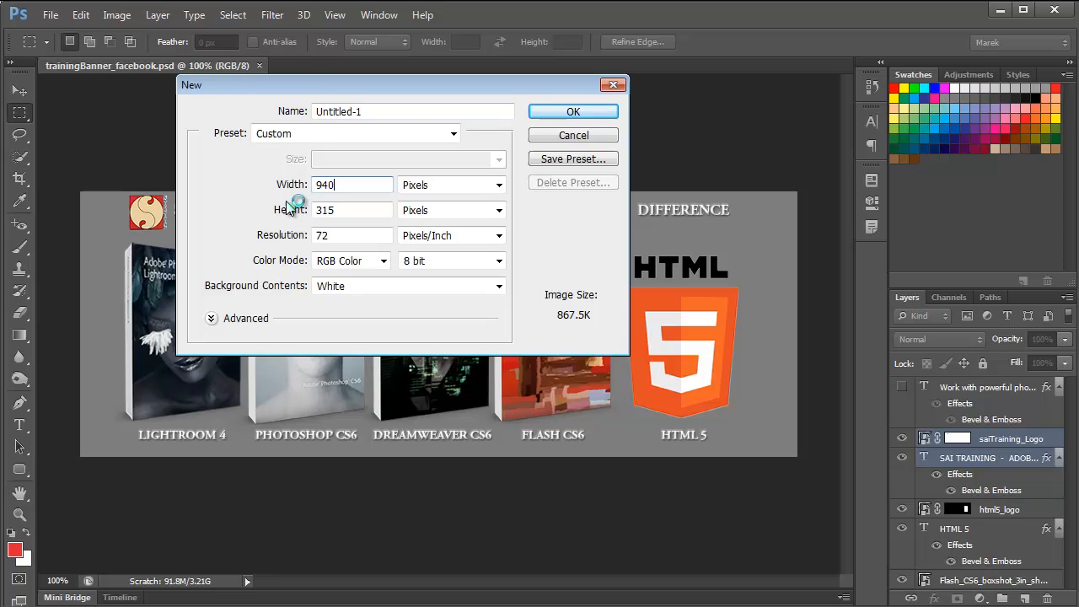
click(444, 185)
text(180)
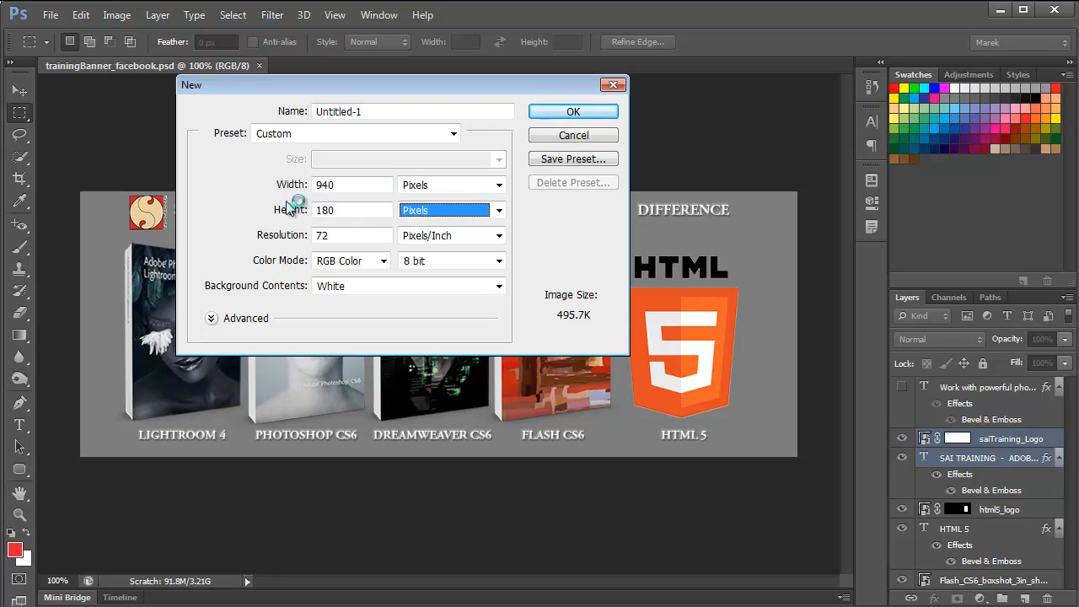
mouse_move(341, 225)
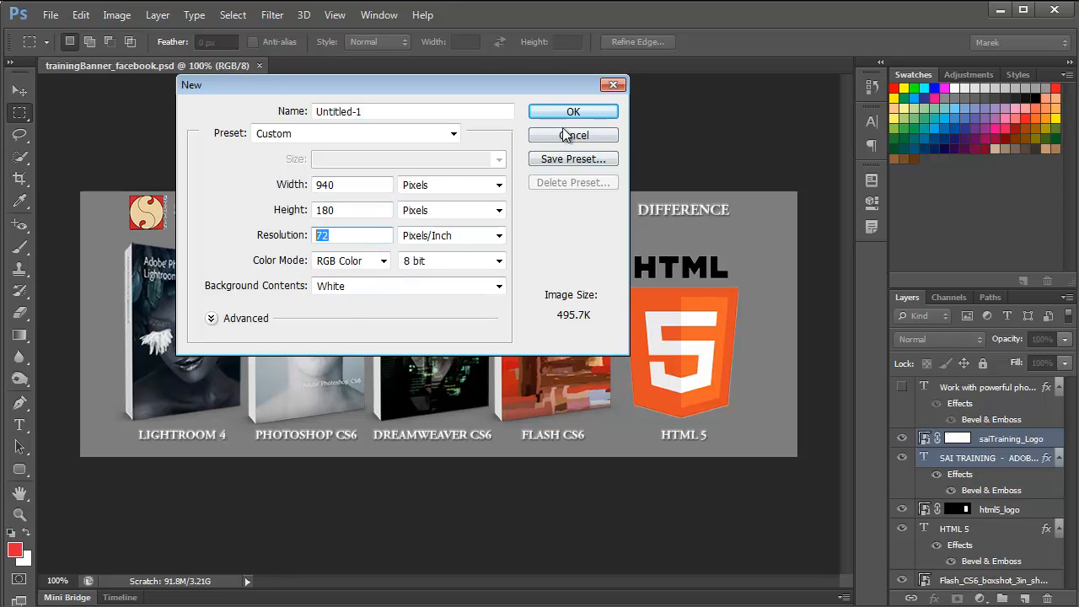
click(573, 111)
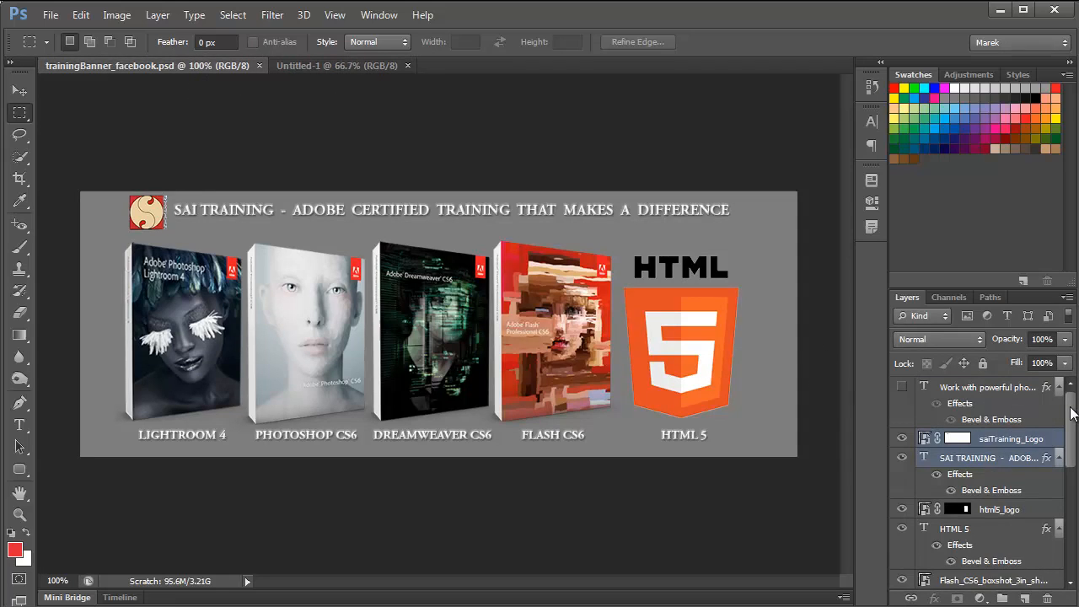
- Select the banner artwork layers and move the combined saiTraining_Logo artwork into Untitled-1
click(1009, 438)
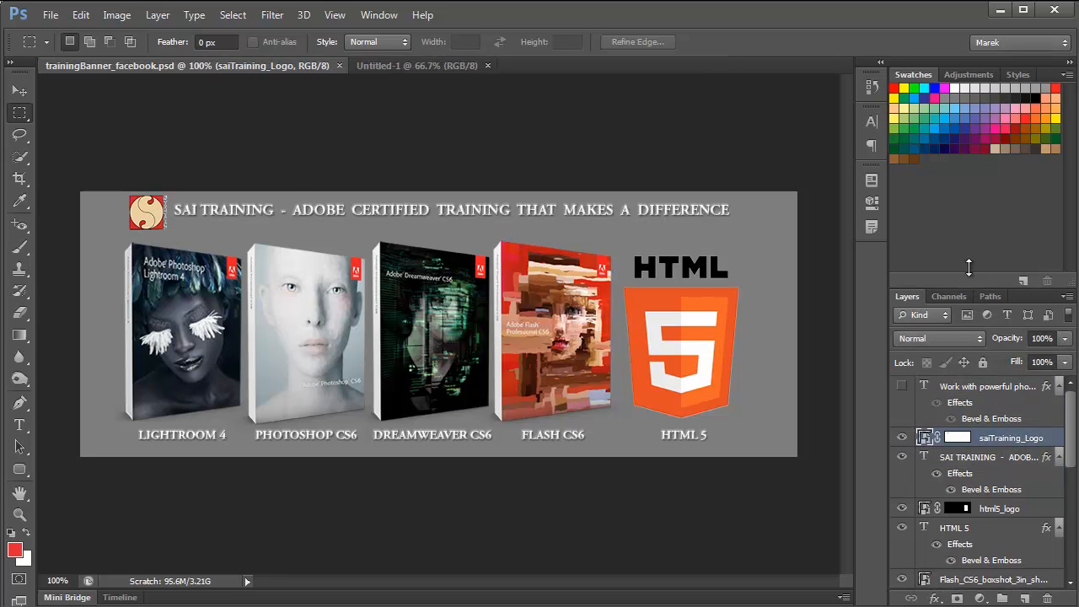
scroll(down, 3)
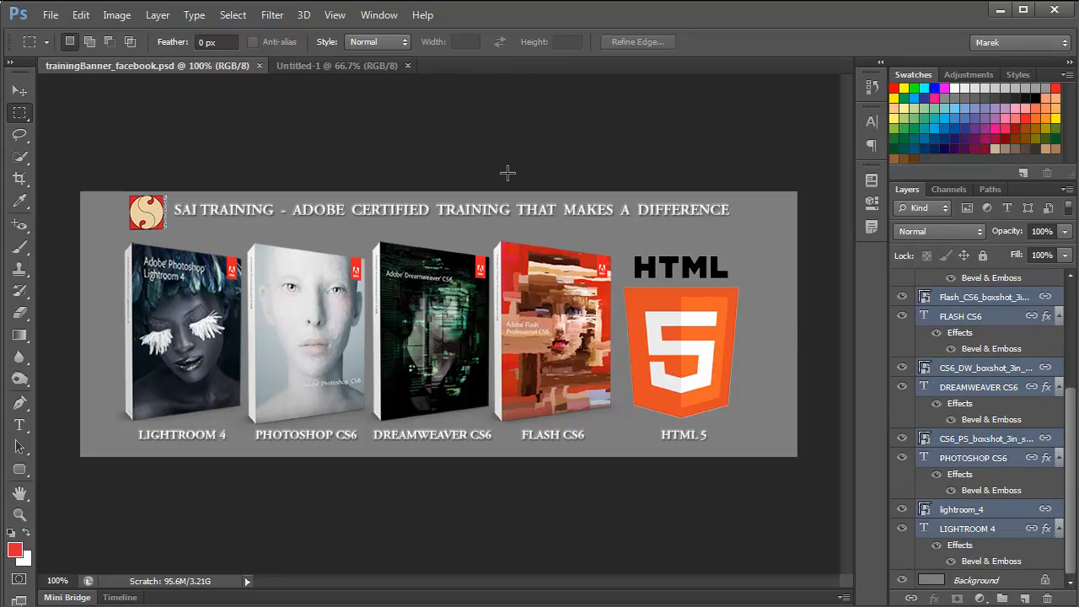
click(157, 14)
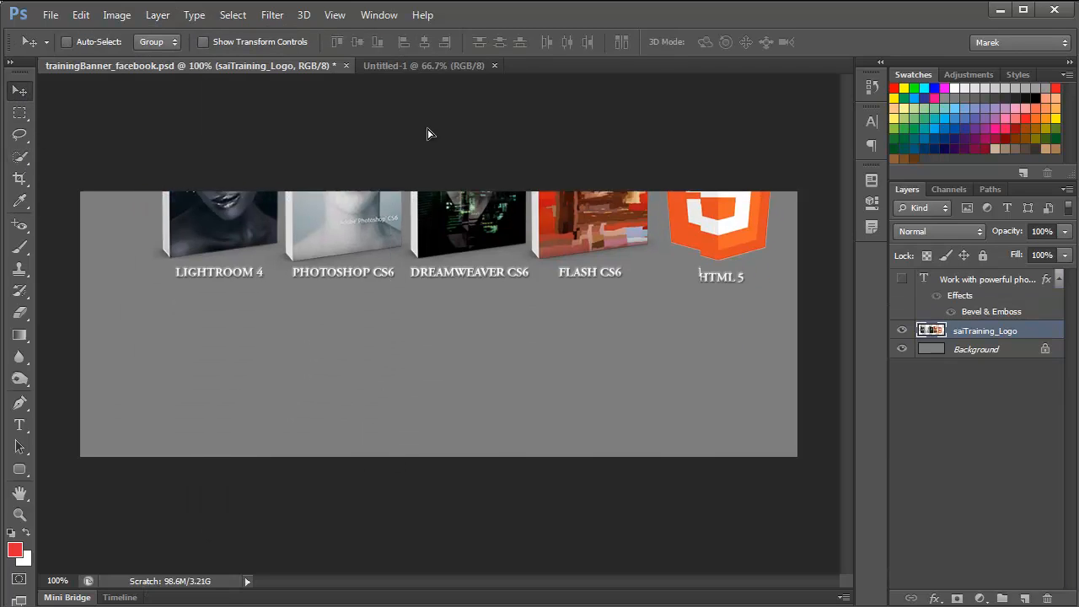
click(424, 65)
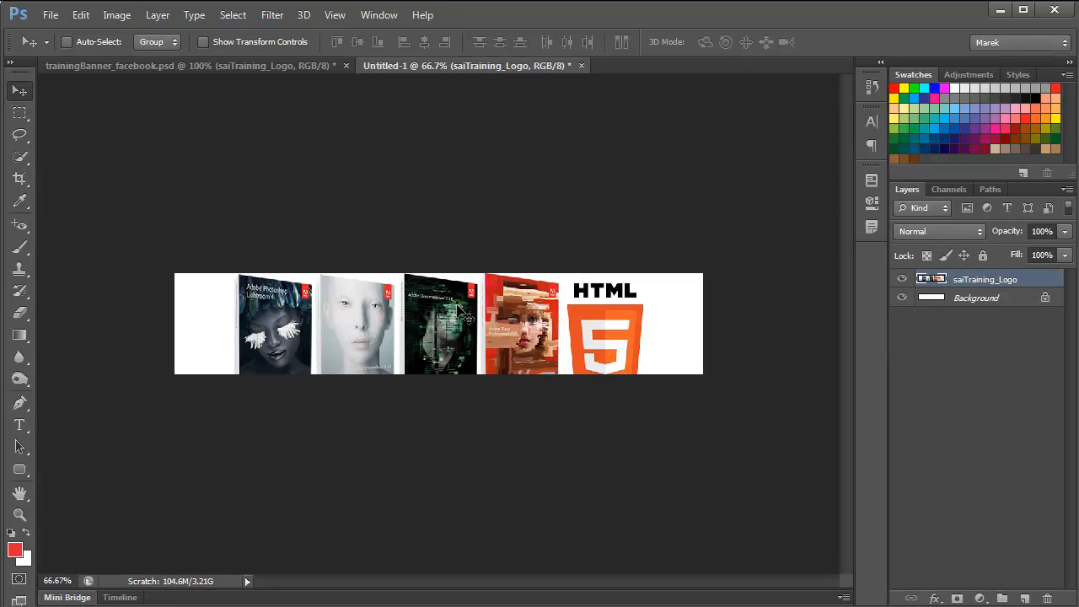
mouse_move(341, 327)
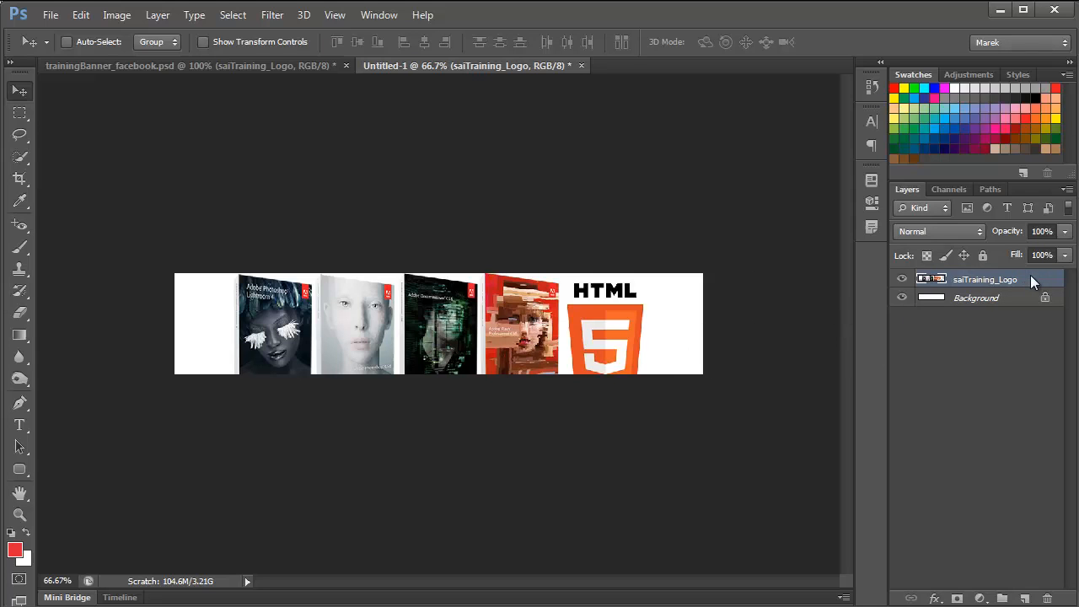
right_click(984, 279)
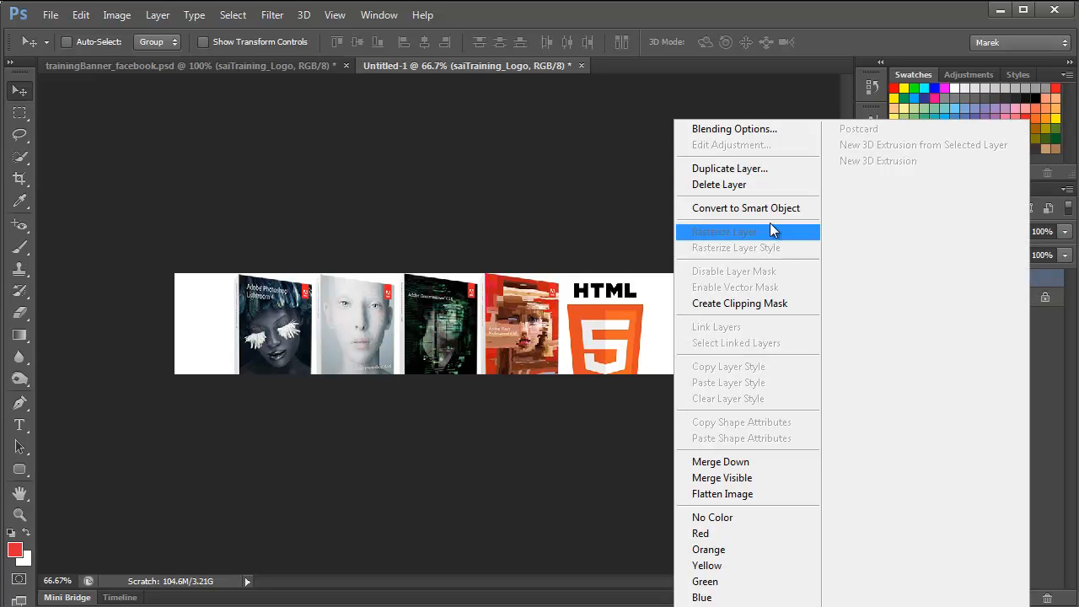
- Scale the saiTraining_Logo artwork down to about 57% and slide it toward the left edge
click(723, 232)
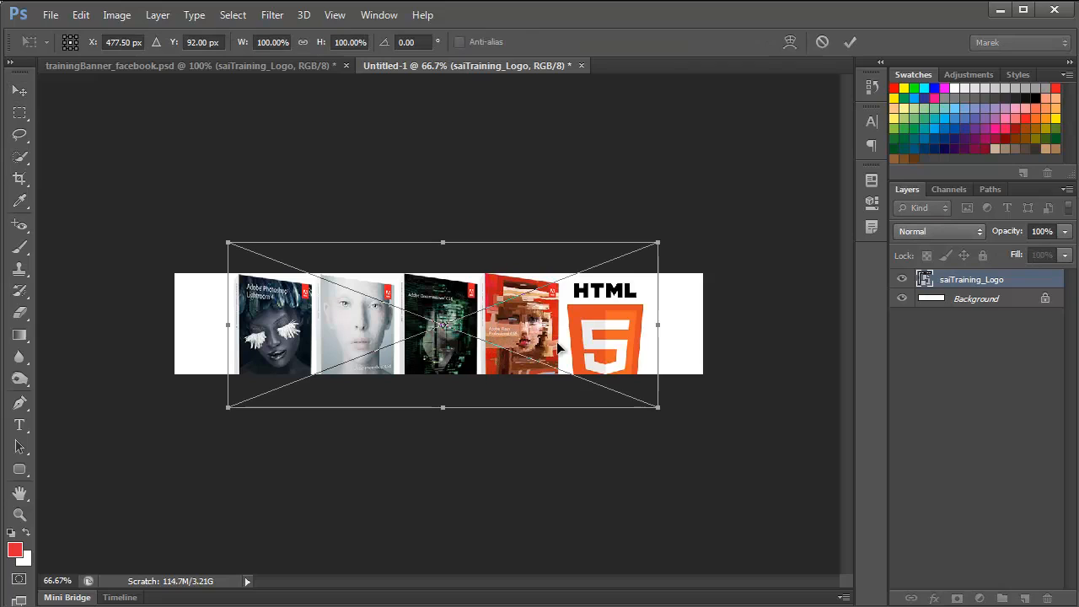
mouse_move(634, 390)
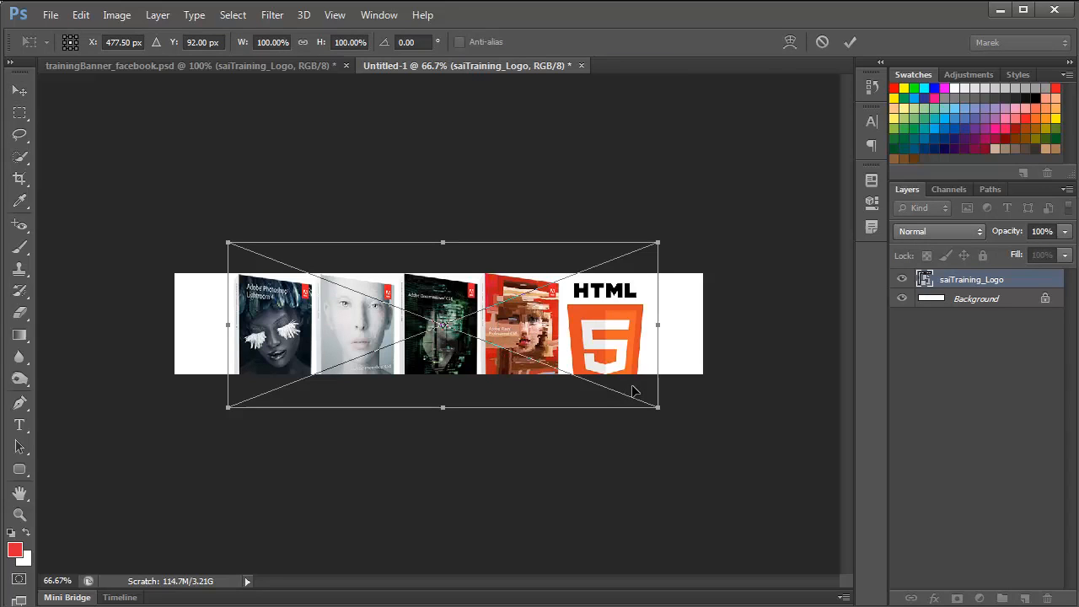
mouse_move(634, 407)
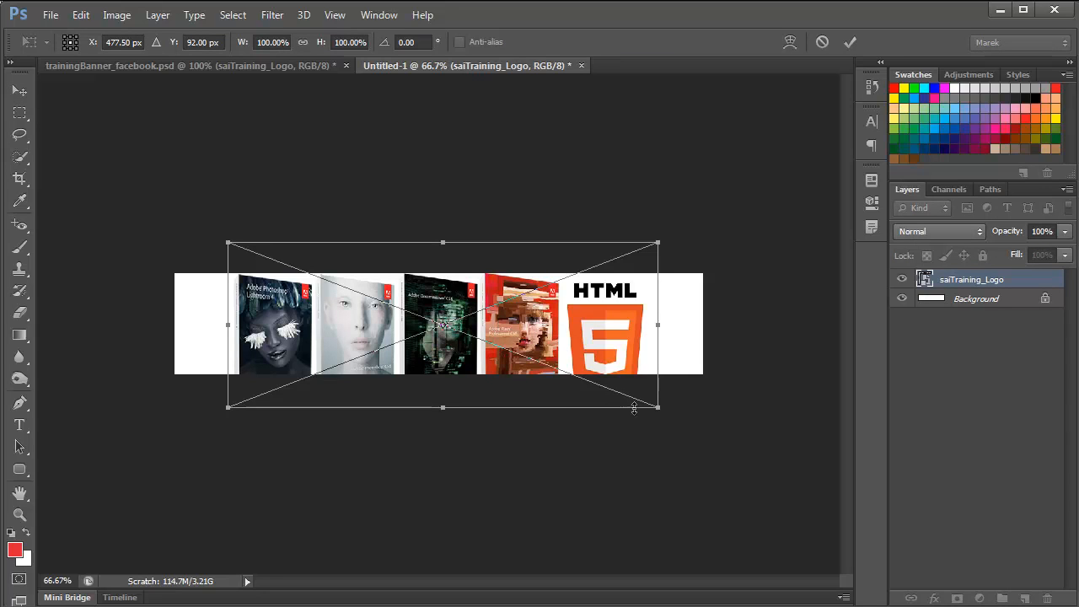
mouse_move(501, 407)
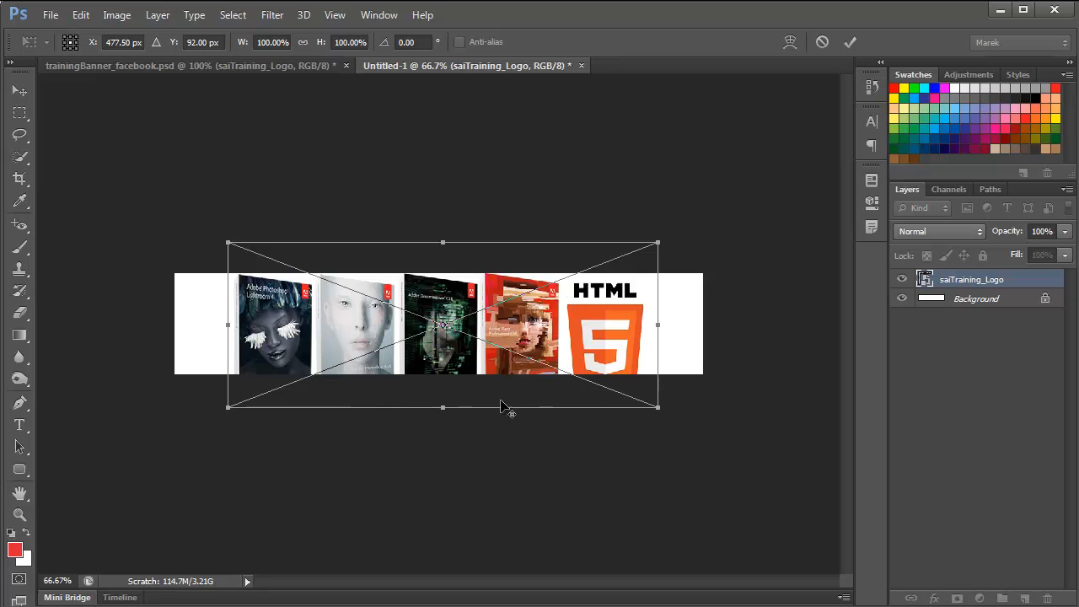
mouse_move(660, 413)
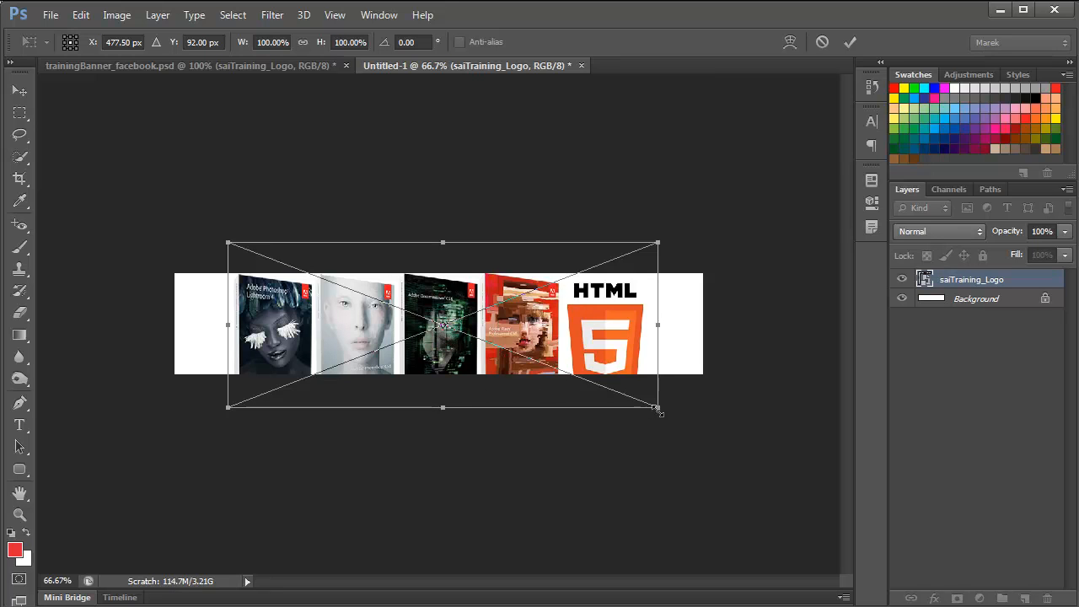
drag(659, 412, 600, 384)
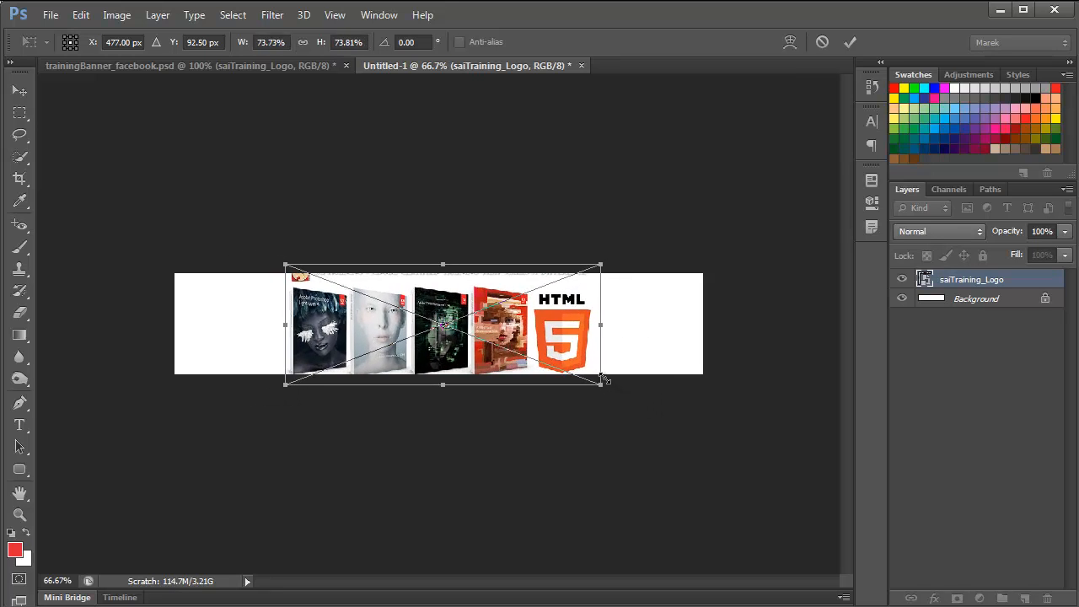
drag(600, 384, 575, 373)
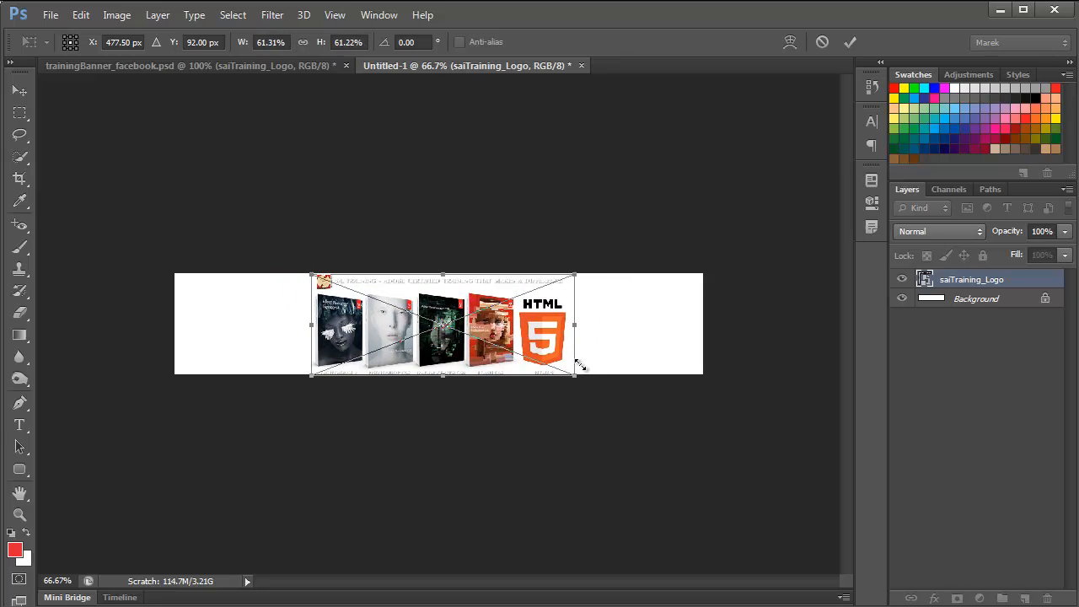
drag(576, 370, 567, 371)
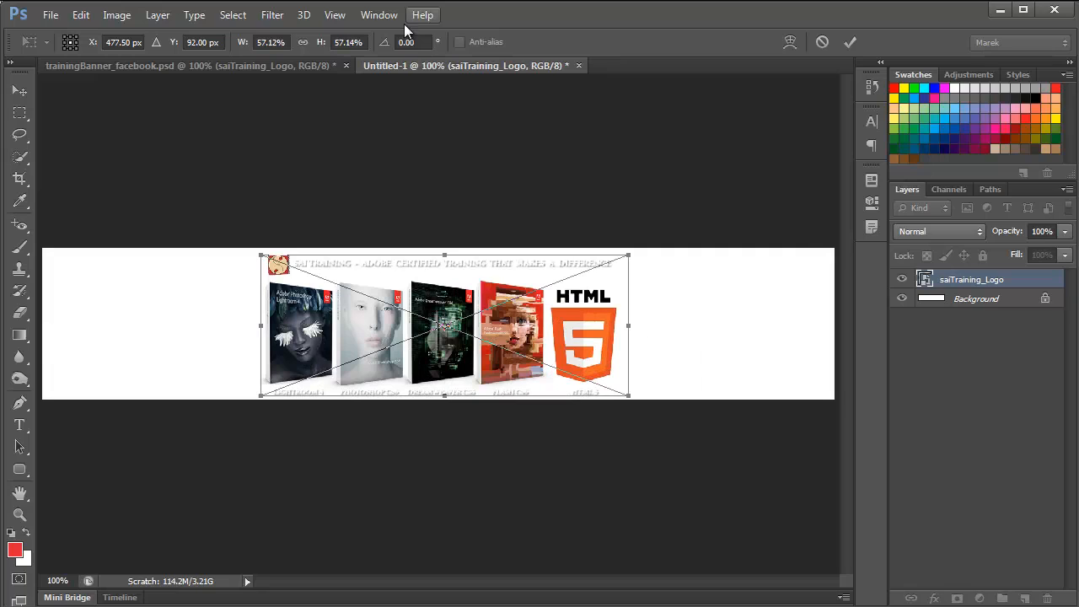
mouse_move(590, 335)
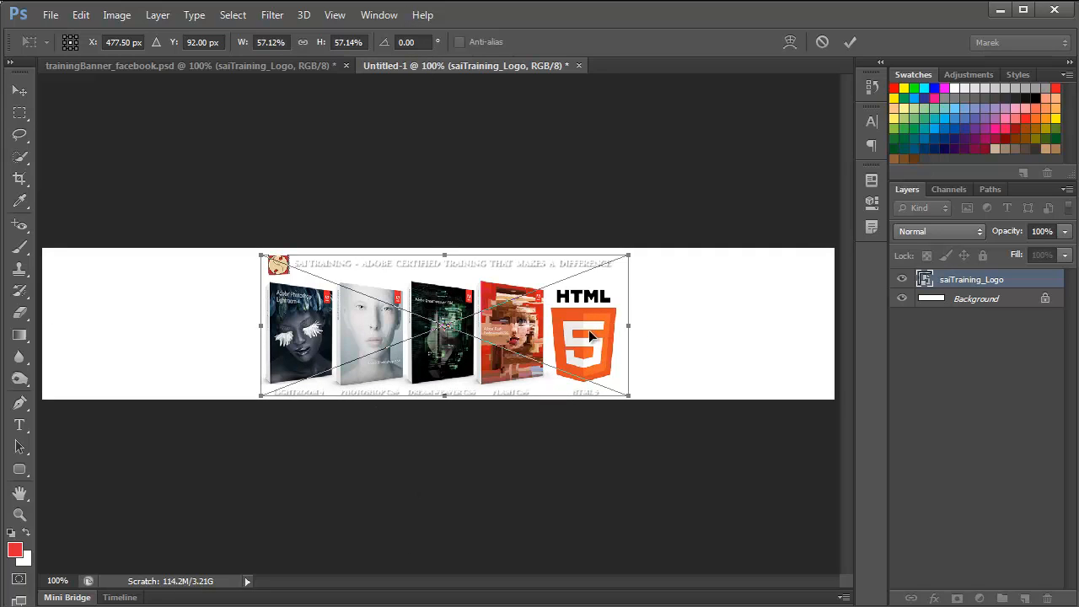
mouse_move(572, 339)
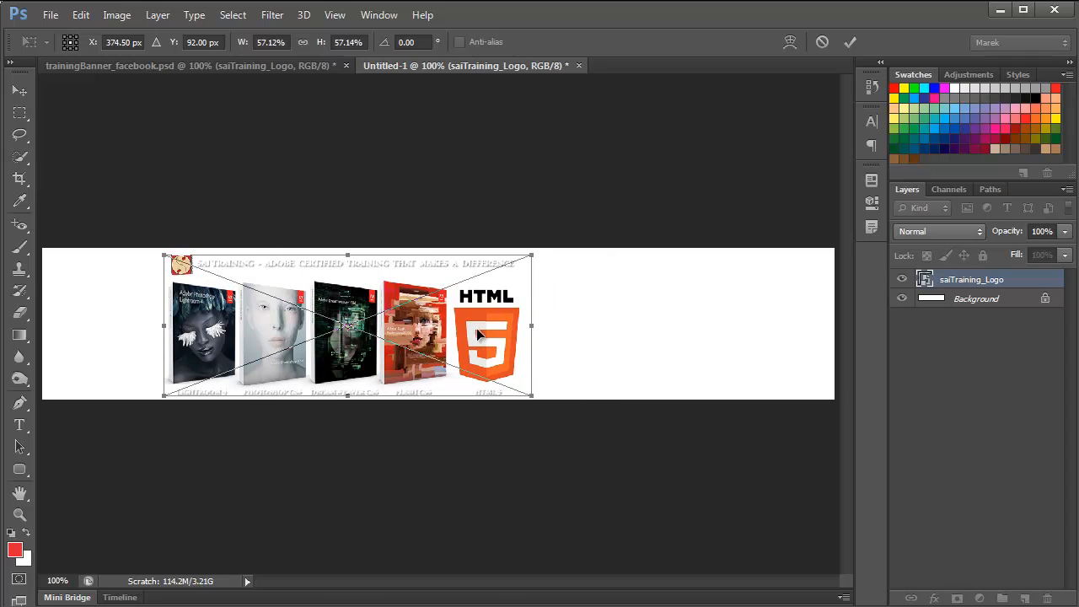
drag(478, 334, 392, 325)
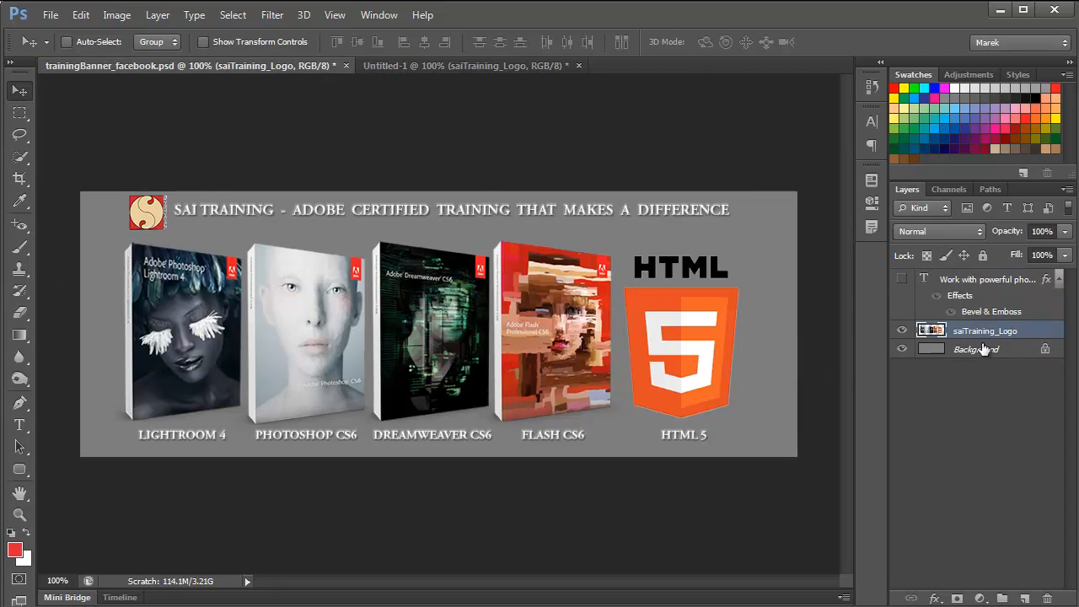
- Unlock the grey Background, copy it into Untitled-1 as Layer 1, and fit it to the canvas height
double_click(975, 349)
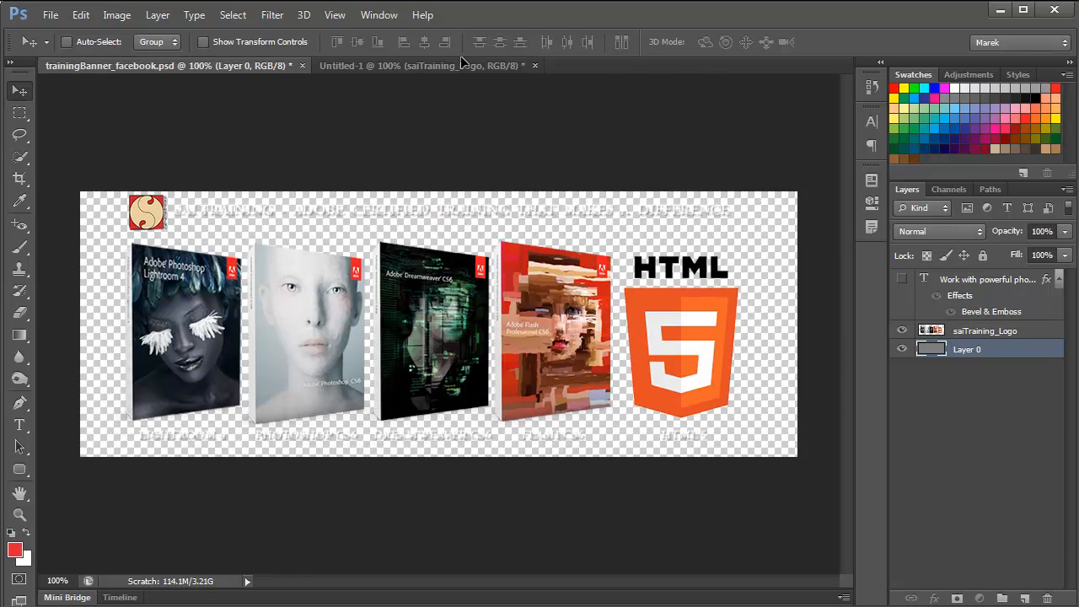
click(418, 65)
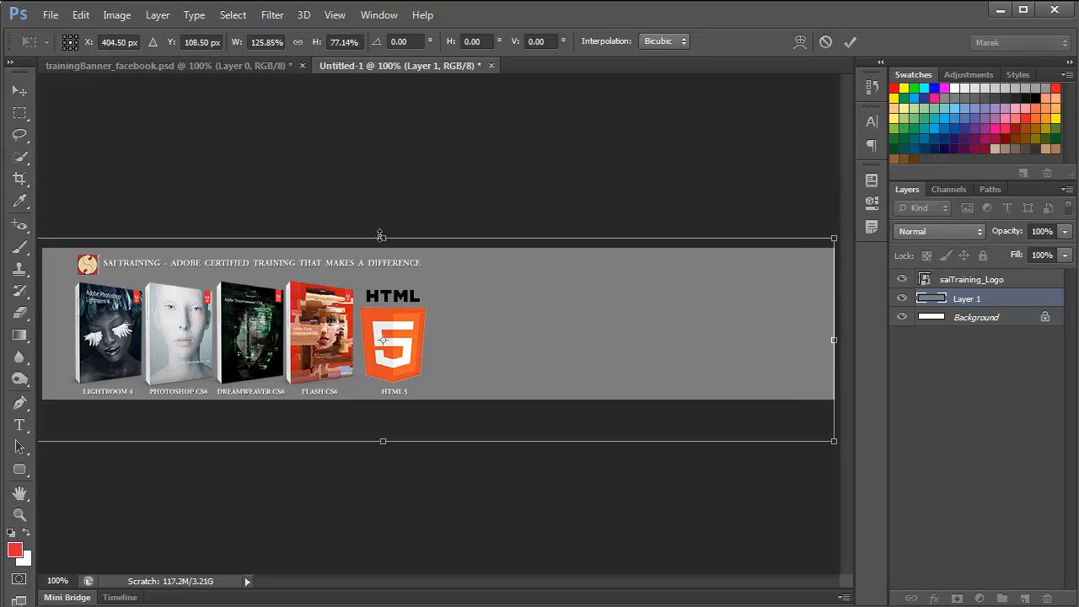
drag(379, 236, 384, 248)
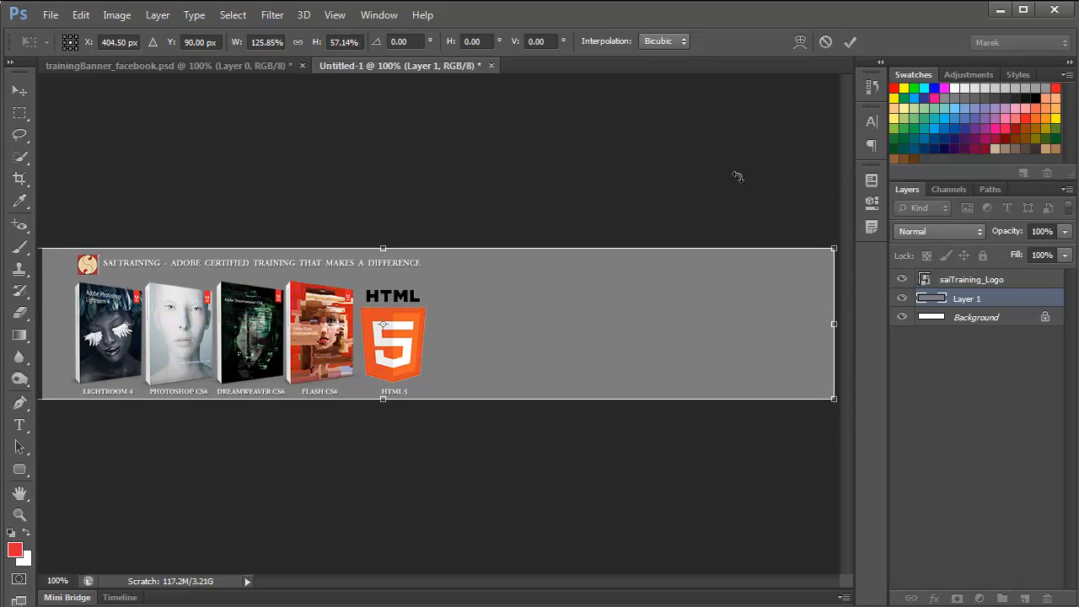
click(849, 42)
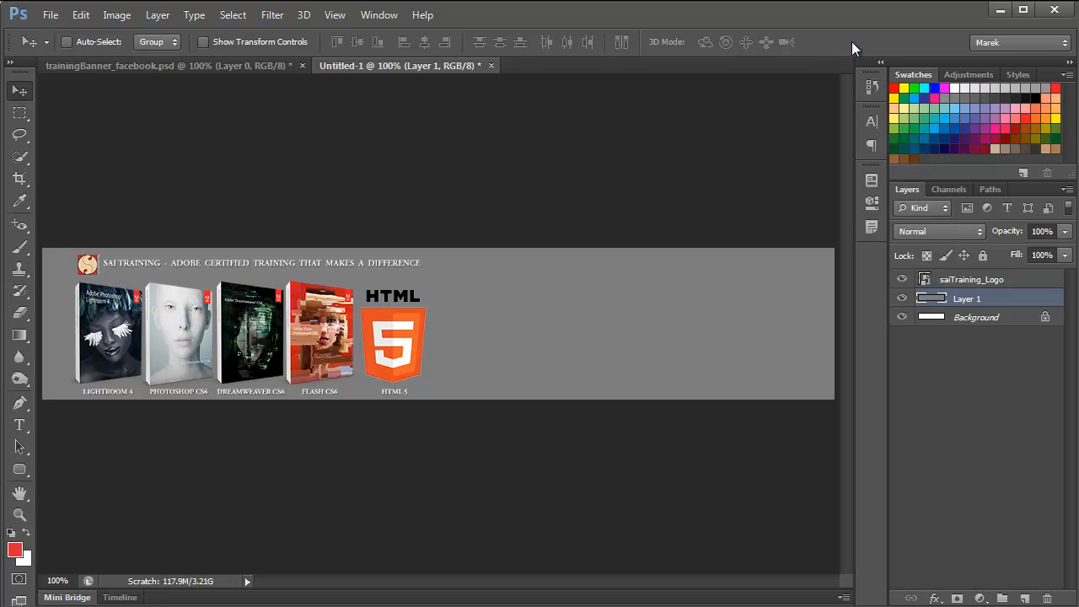
mouse_move(324, 363)
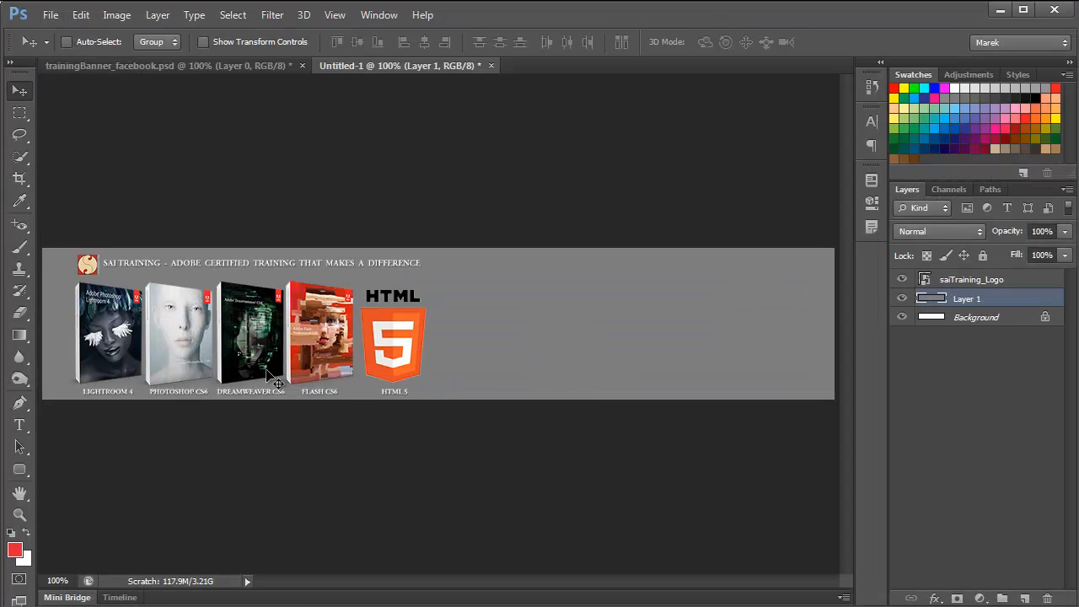
click(49, 14)
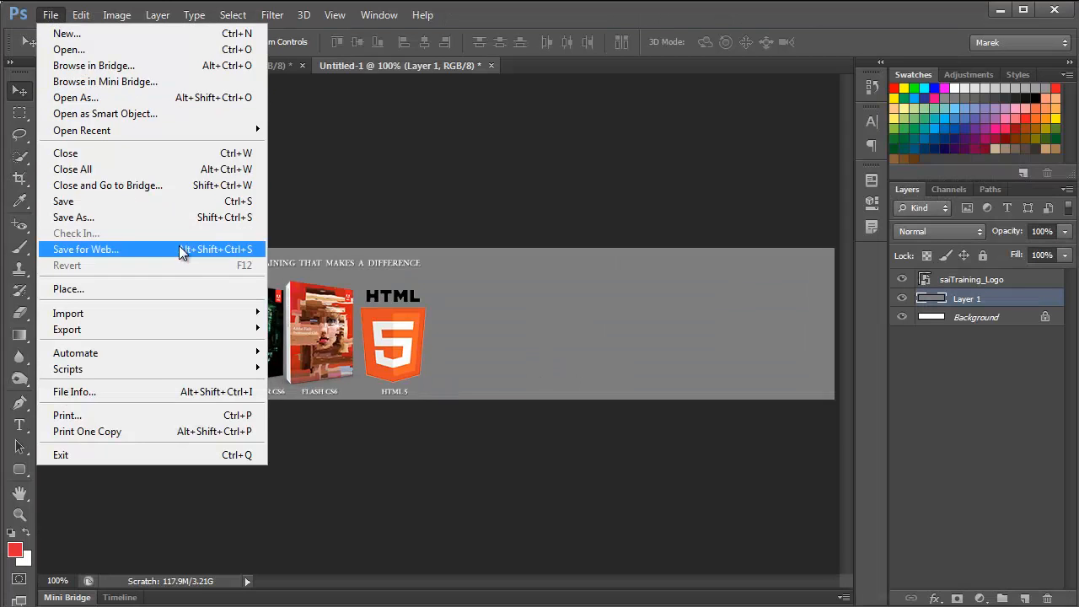
- In Save for Web, set the optimized cover preview to Maximum-quality JPEG
click(85, 248)
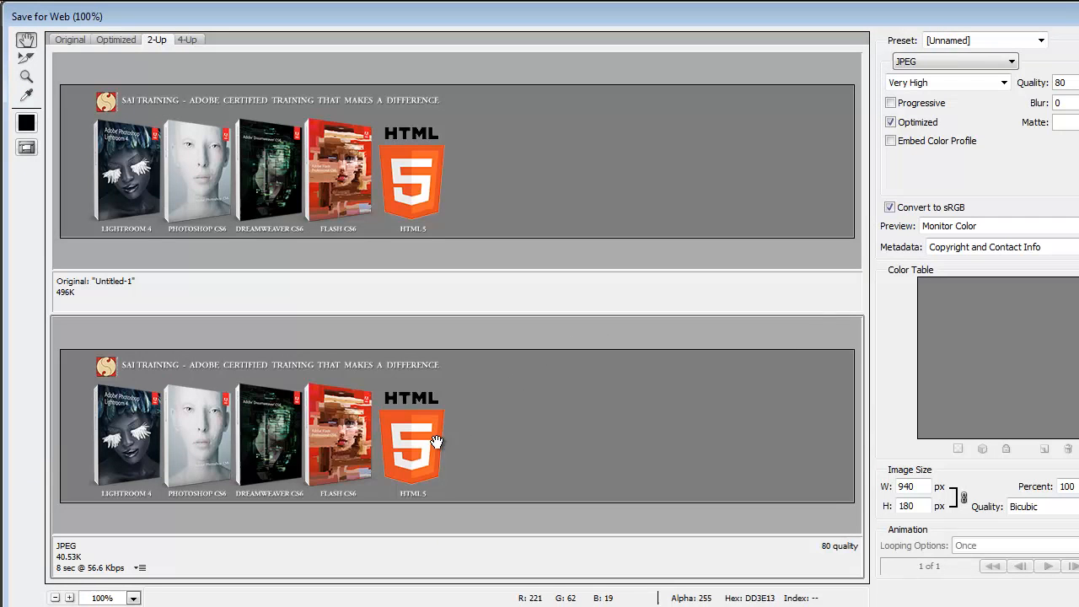
mouse_move(483, 194)
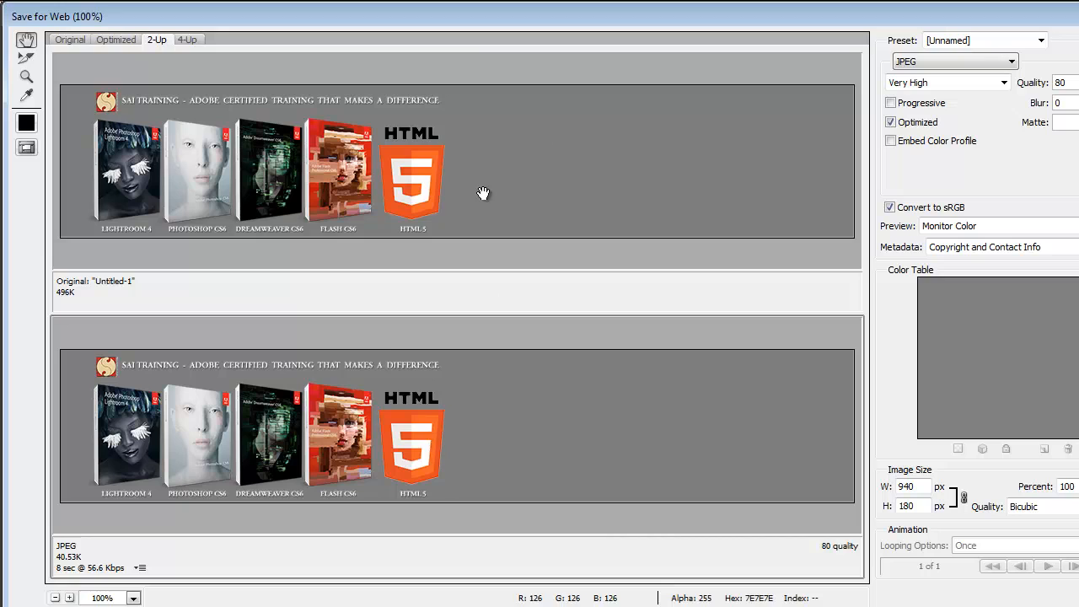
mouse_move(431, 209)
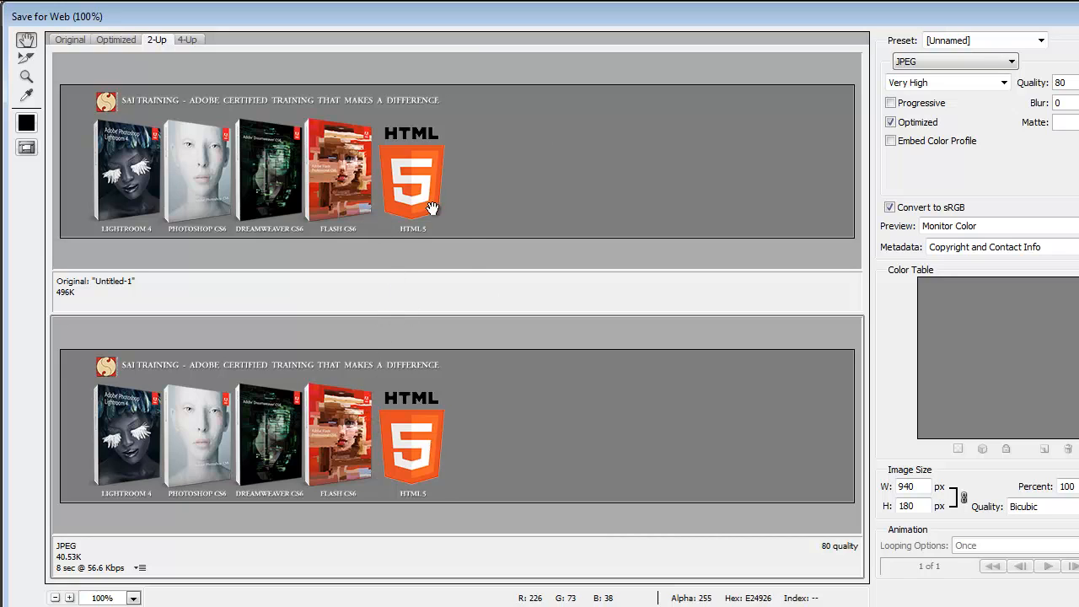
click(983, 40)
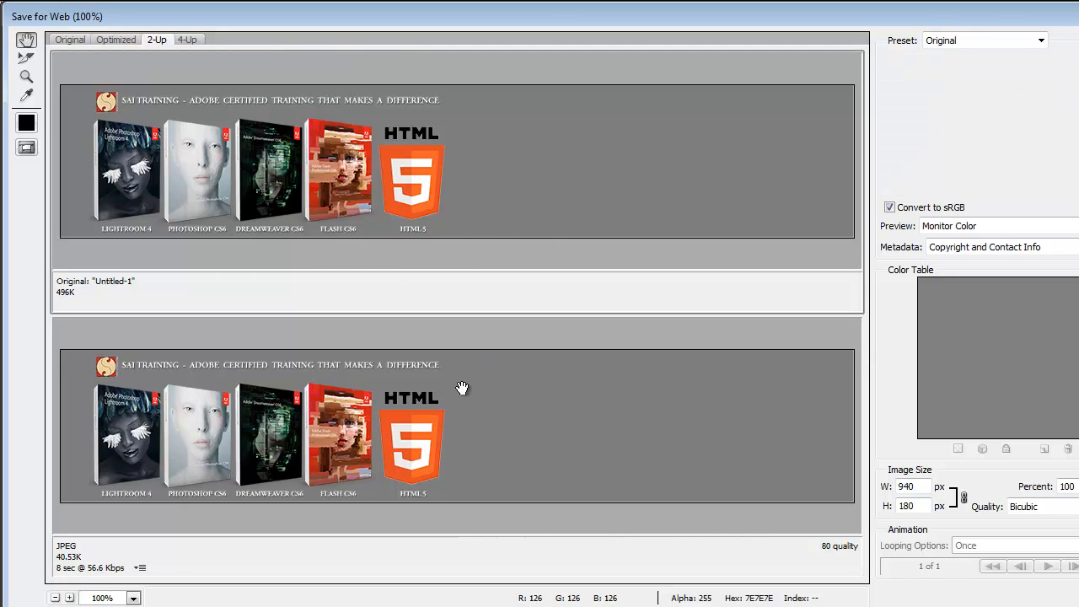
click(983, 39)
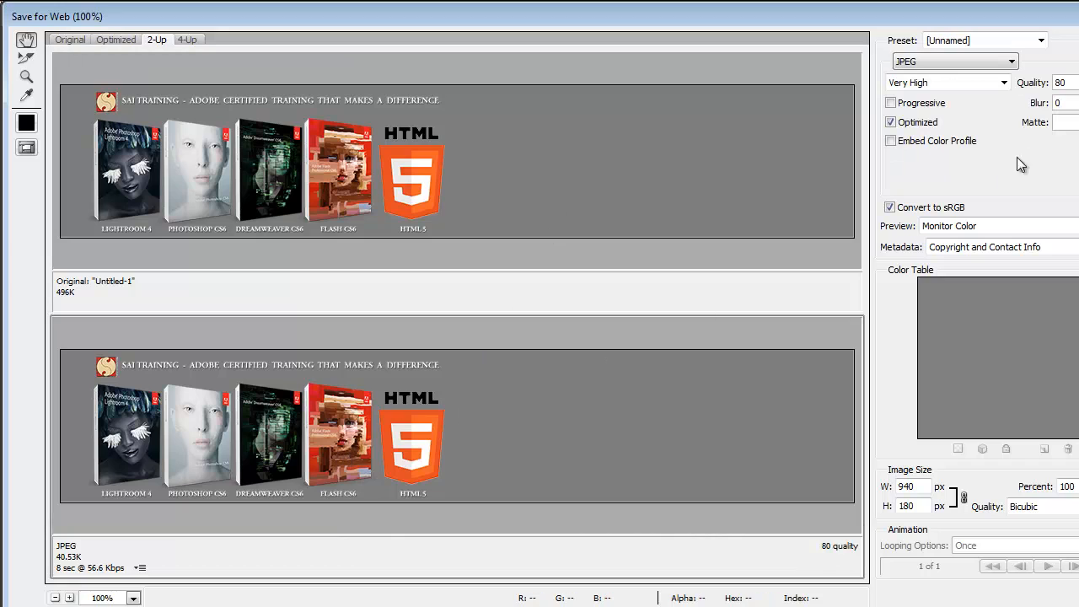
mouse_move(380, 436)
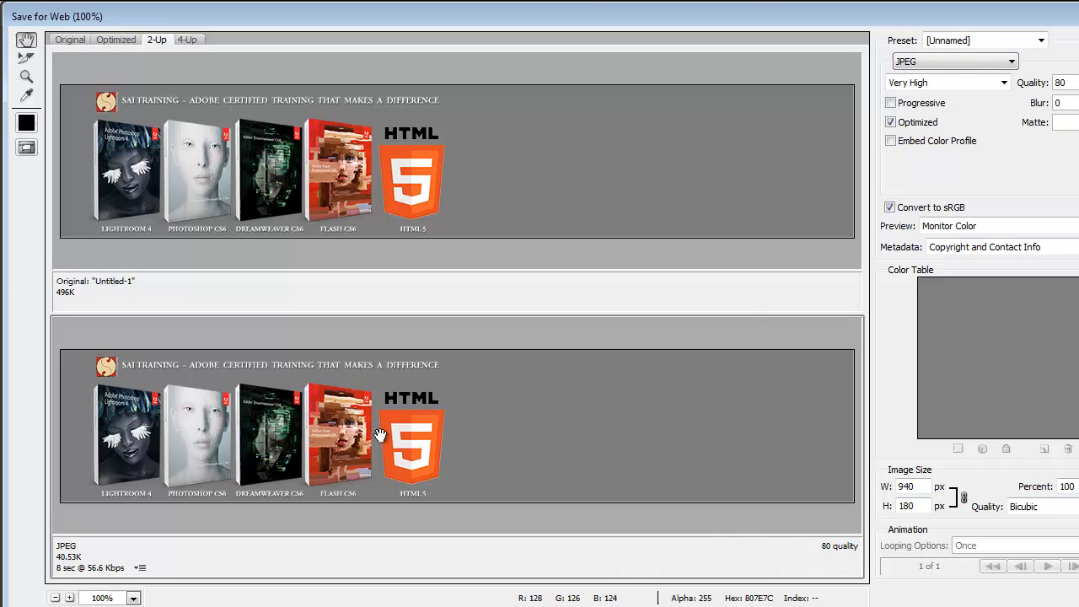
mouse_move(270, 394)
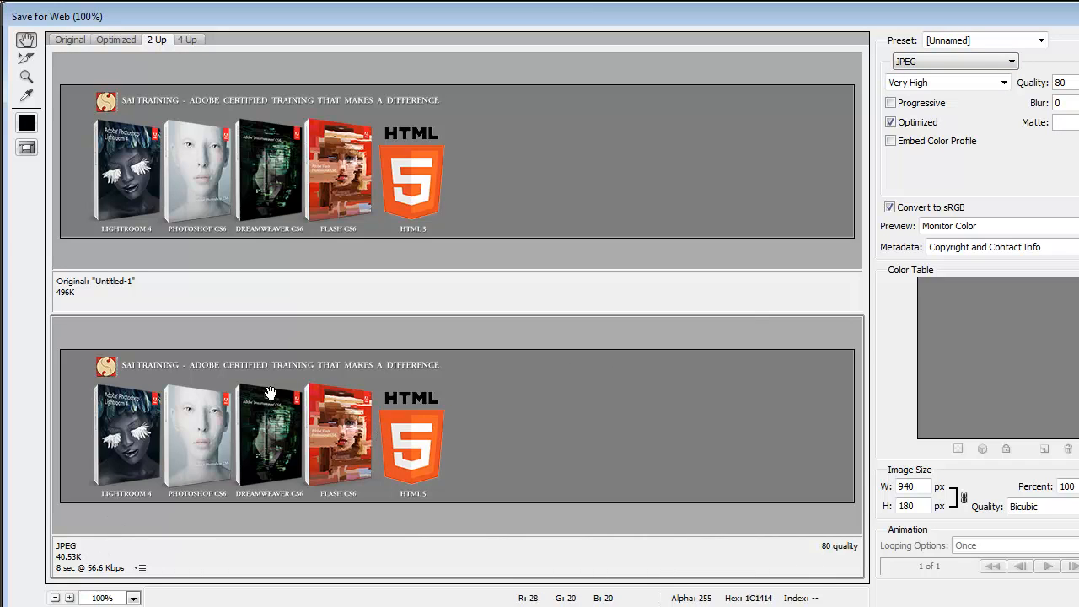
click(1003, 82)
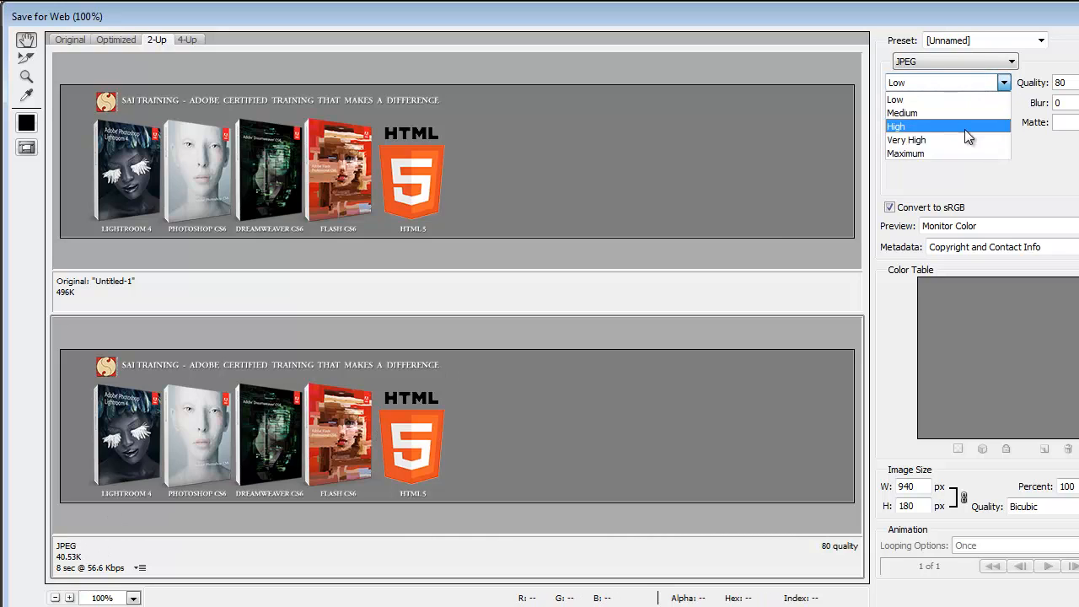
click(905, 153)
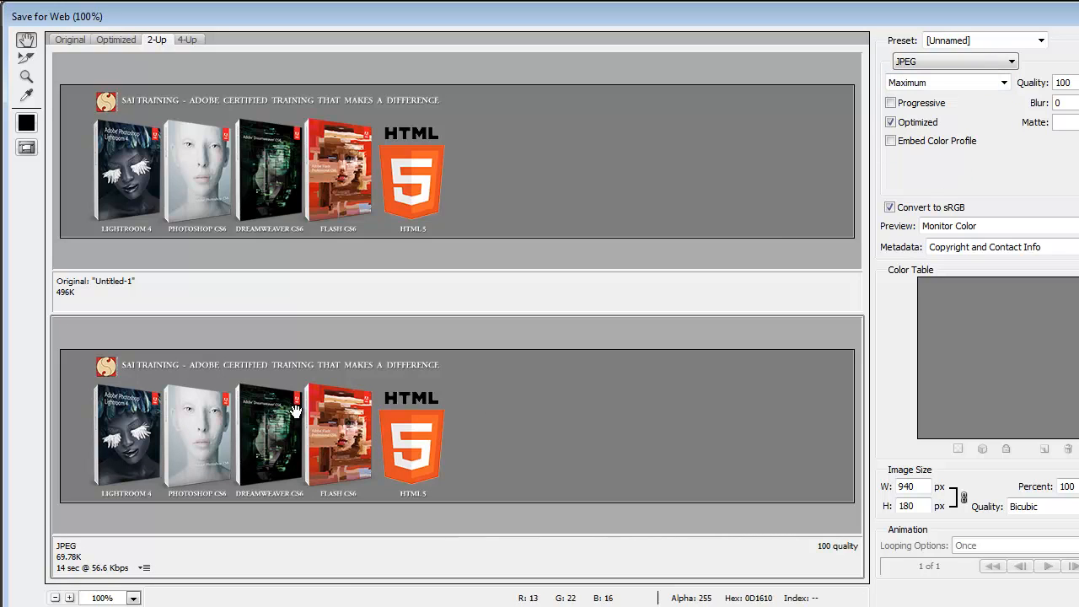
mouse_move(217, 369)
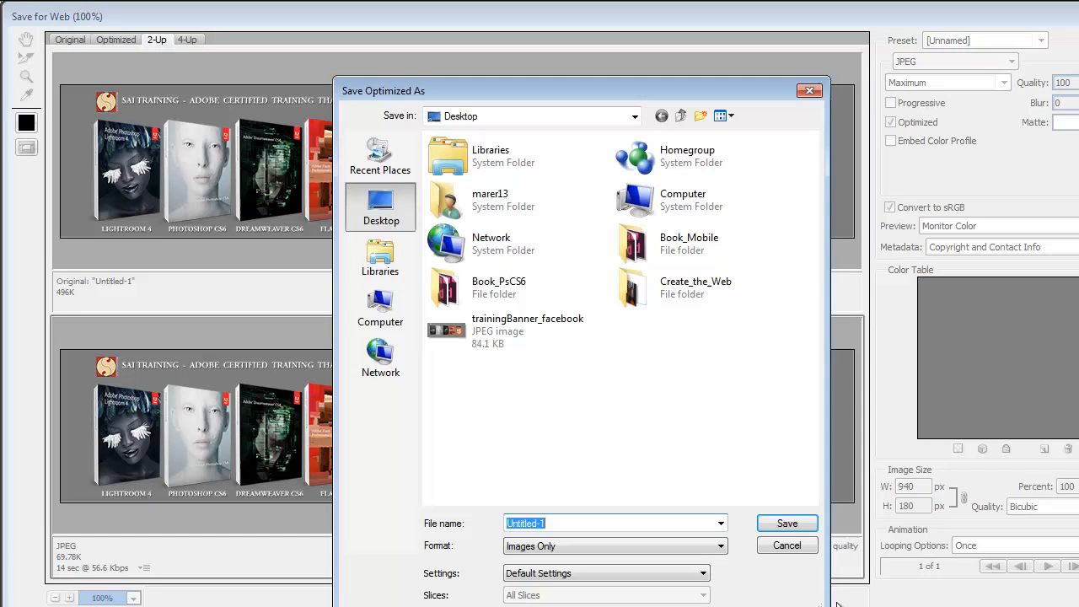
mouse_move(586, 492)
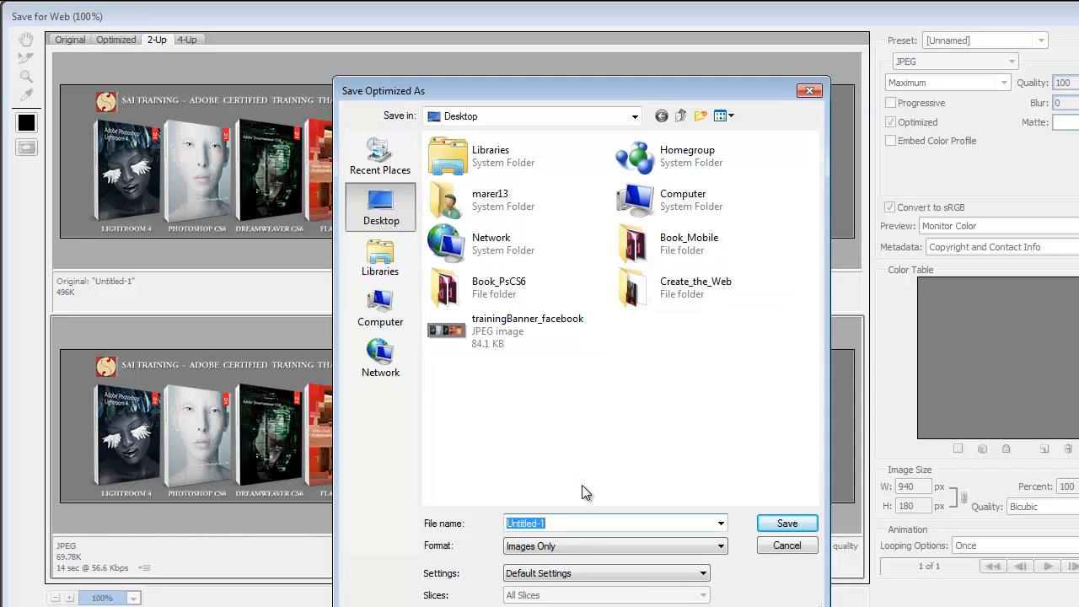
- Save the cover JPEG to the Desktop as trainingBanner_googlePlus, then return to Firefox
text(trainingBanner_googlePlu)
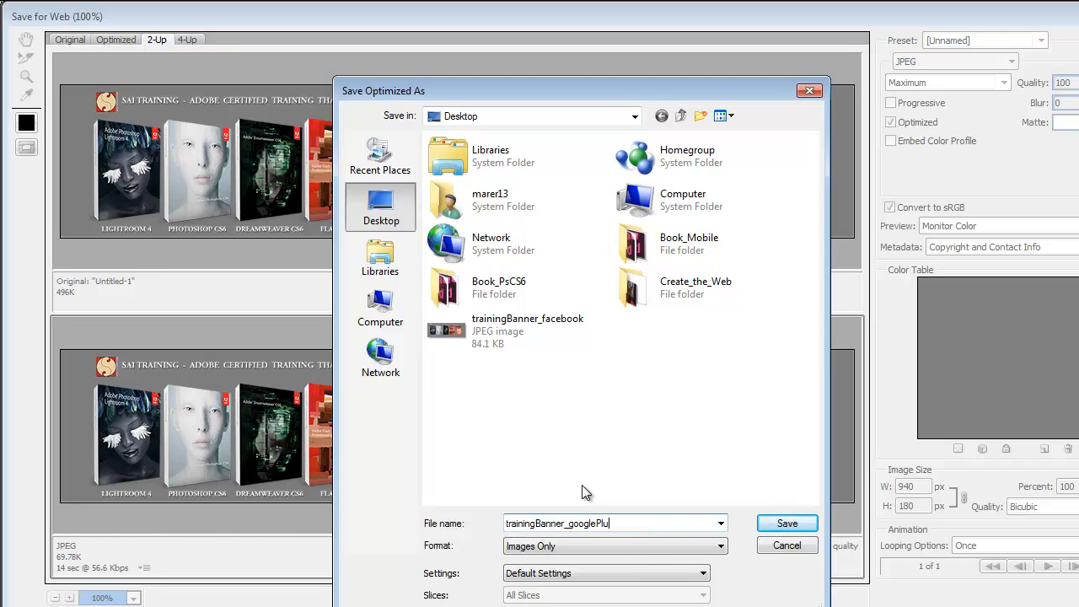
click(786, 523)
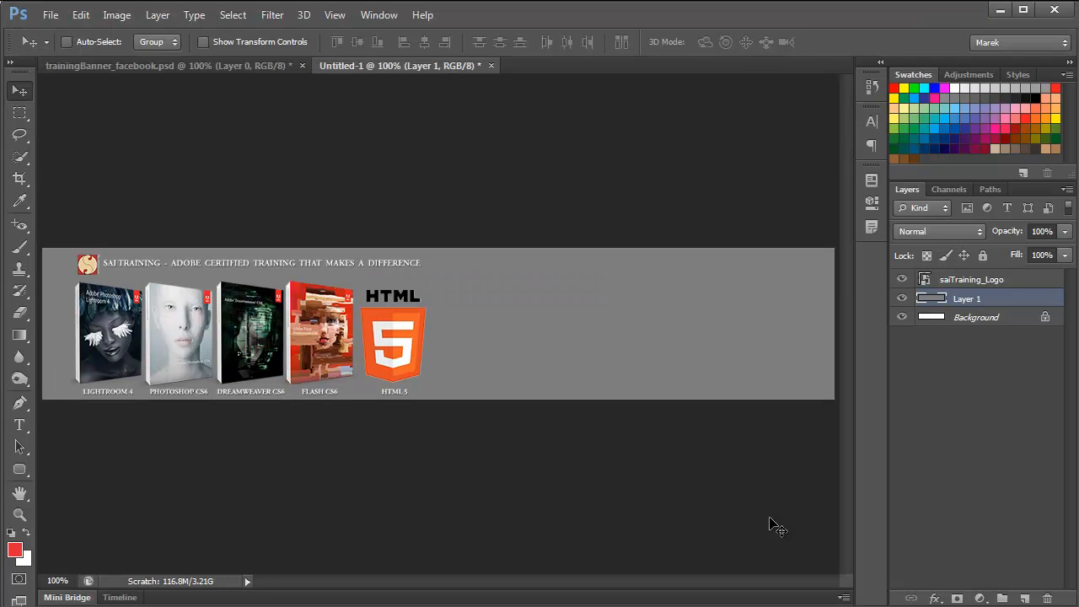
click(40, 8)
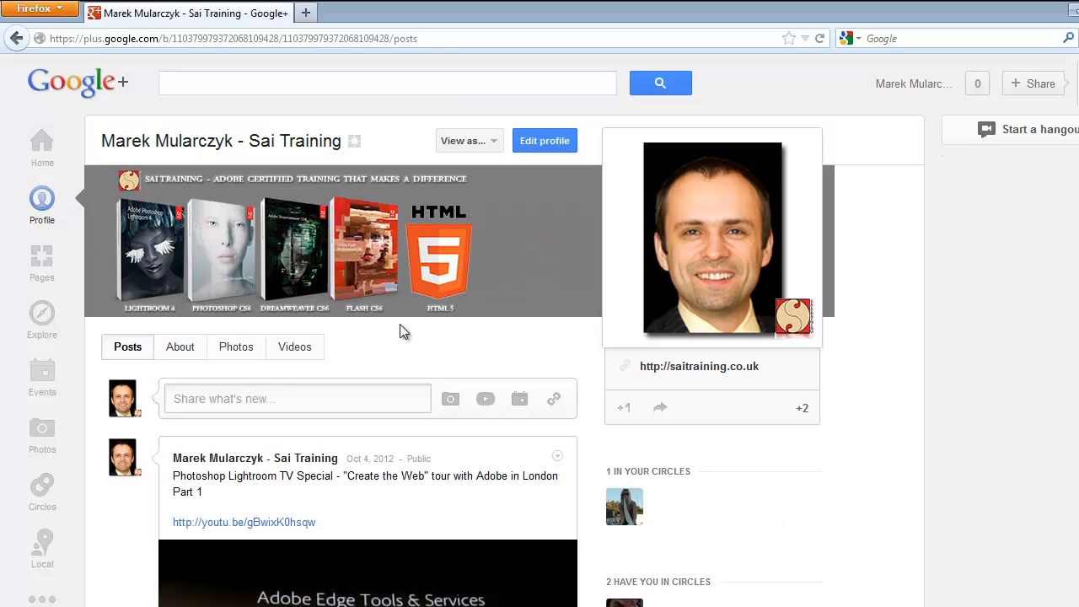
mouse_move(311, 304)
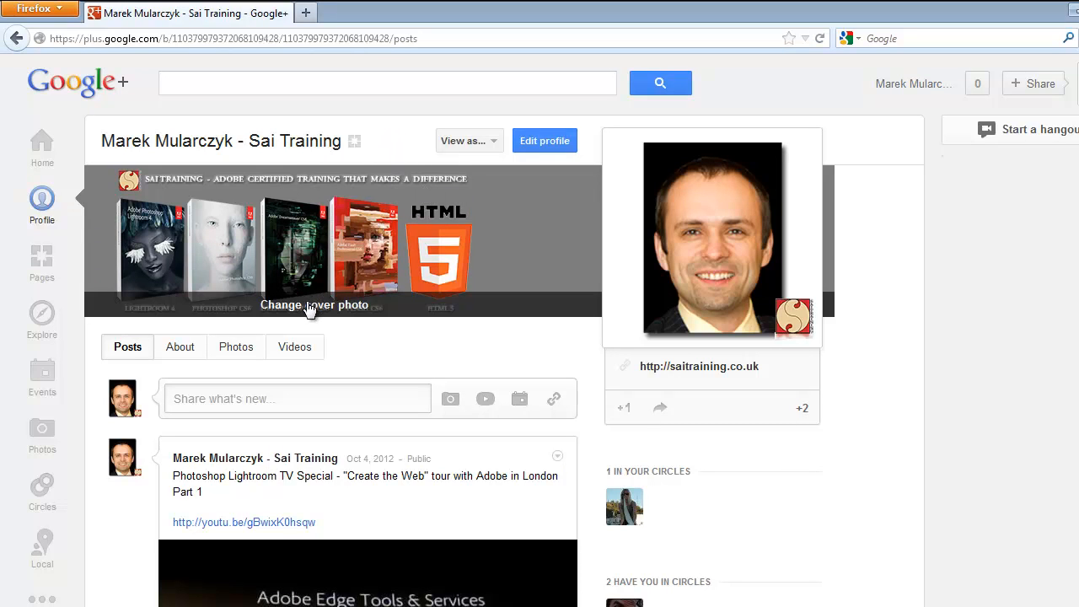
mouse_move(315, 313)
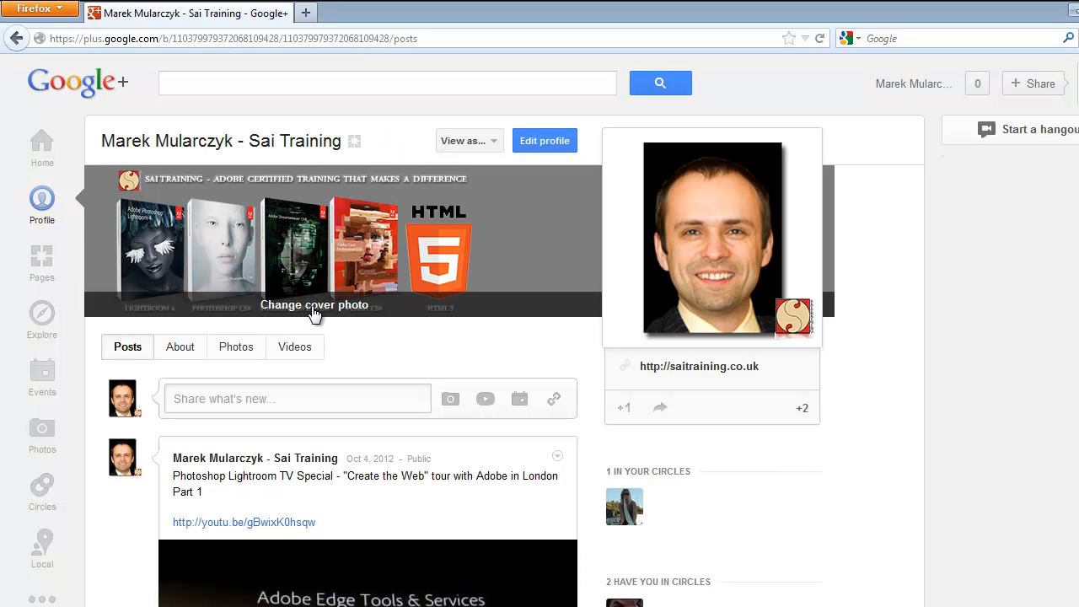
- Choose Change cover photo on the Sai Training page and pick Upload in Select cover photo
click(314, 305)
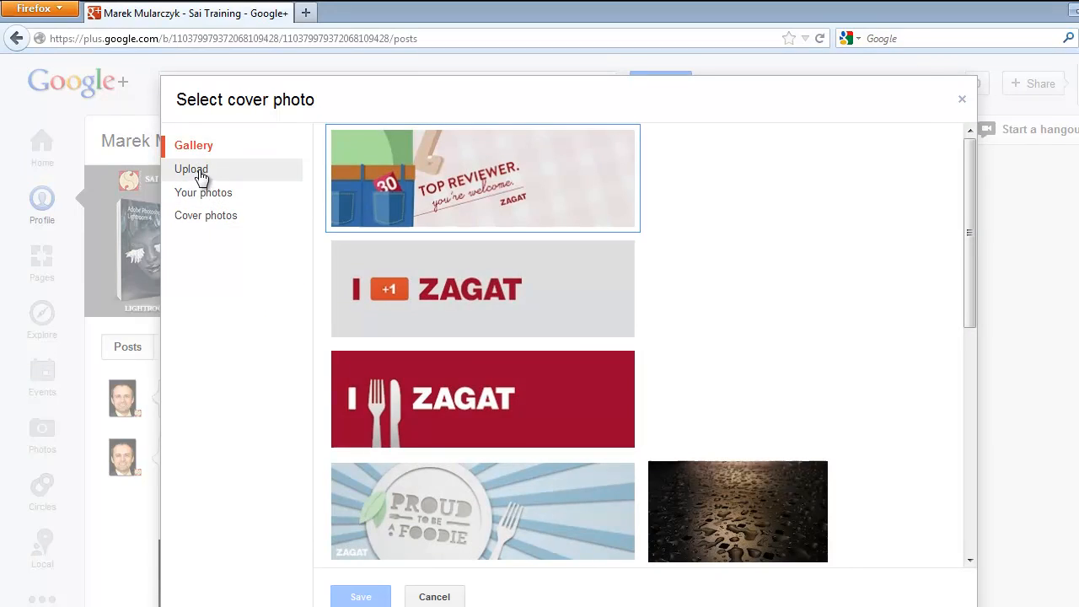
click(192, 168)
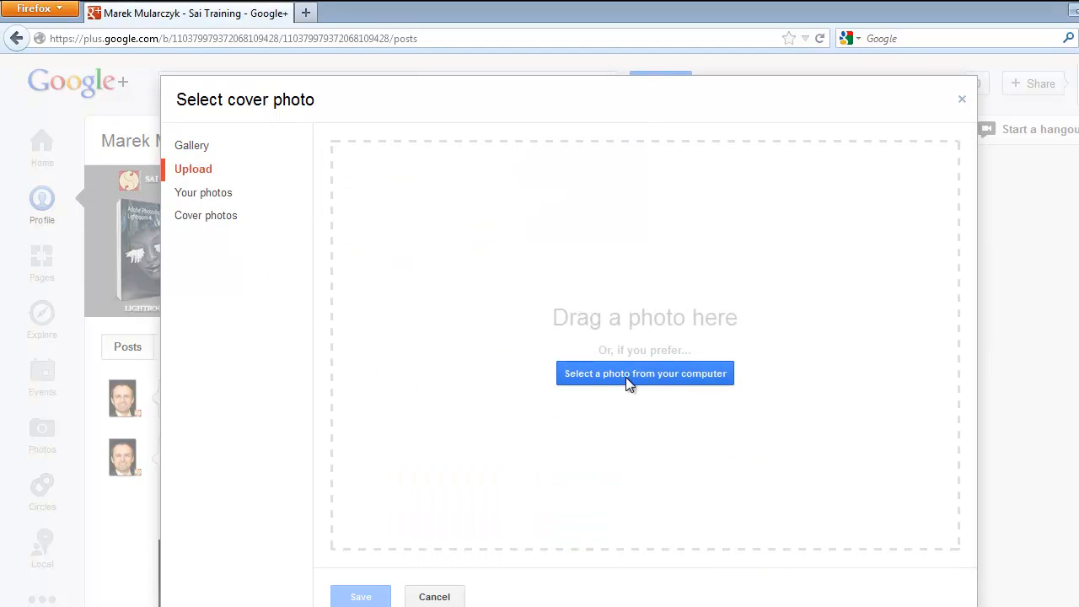
mouse_move(242, 429)
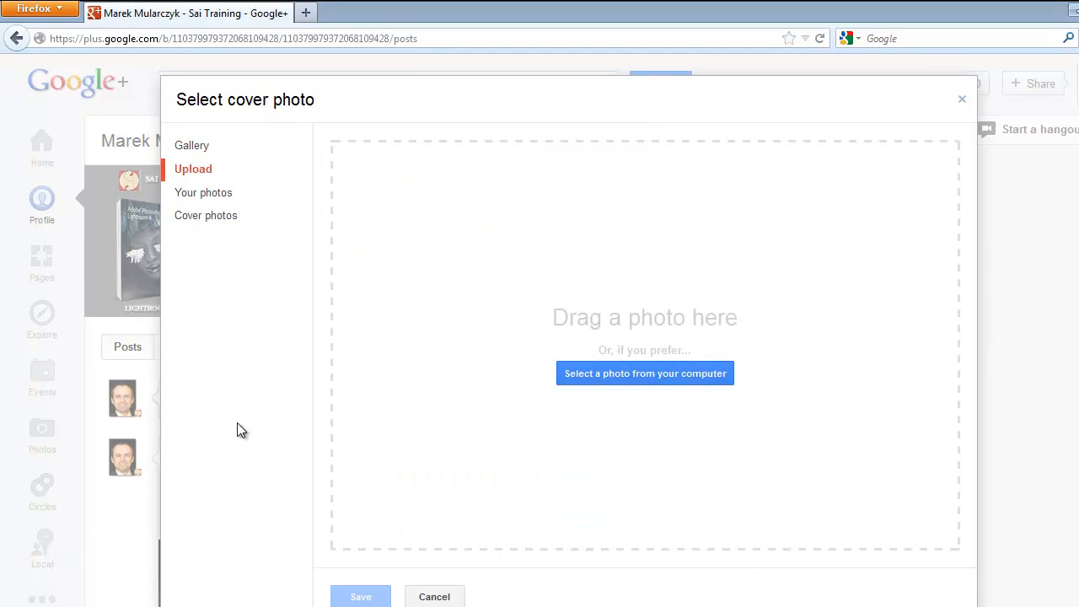